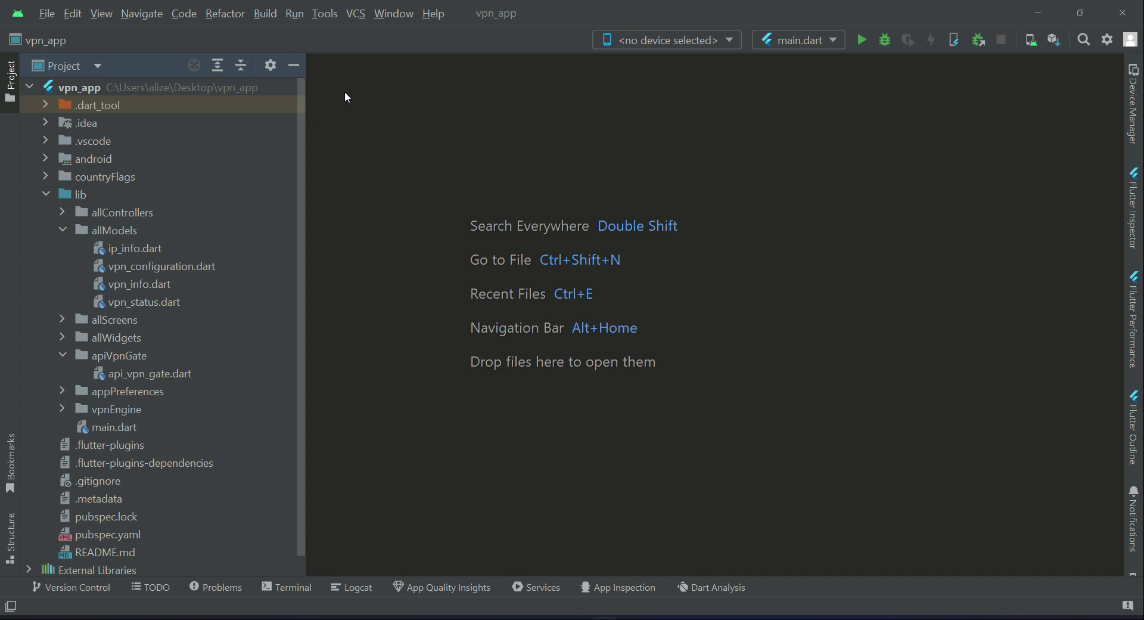
Select allControllers and collapse the allModels and apiVpnGate folders under lib.
left_click(121, 212)
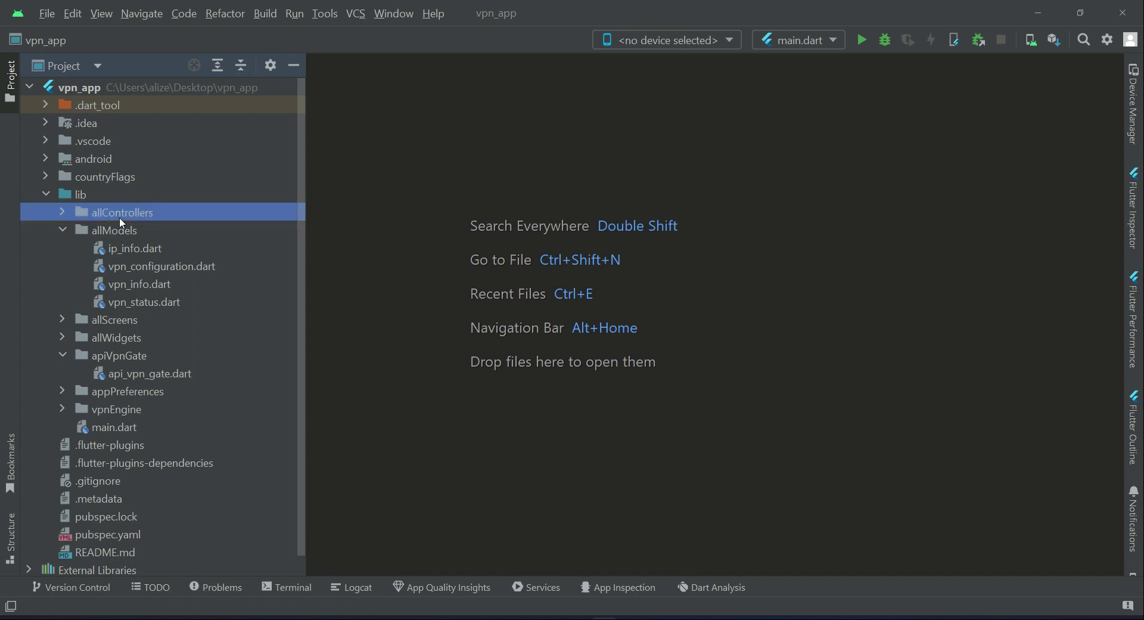
left_click(62, 230)
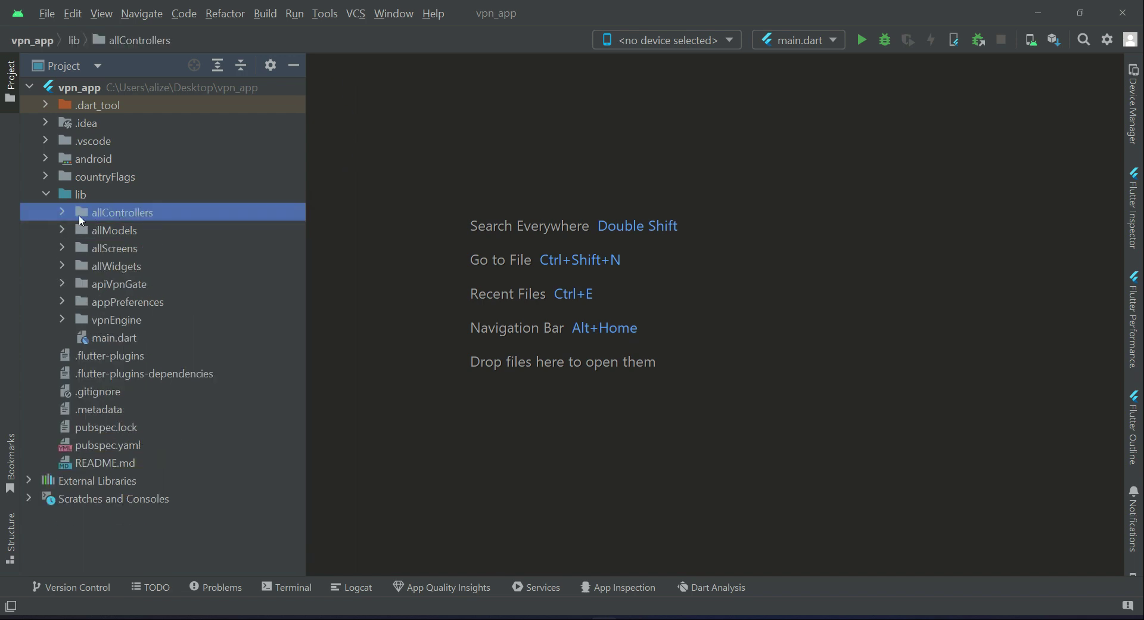
Create a new Dart file controller_vpn_location.dart in allControllers via New > Dart File.
right_click(121, 212)
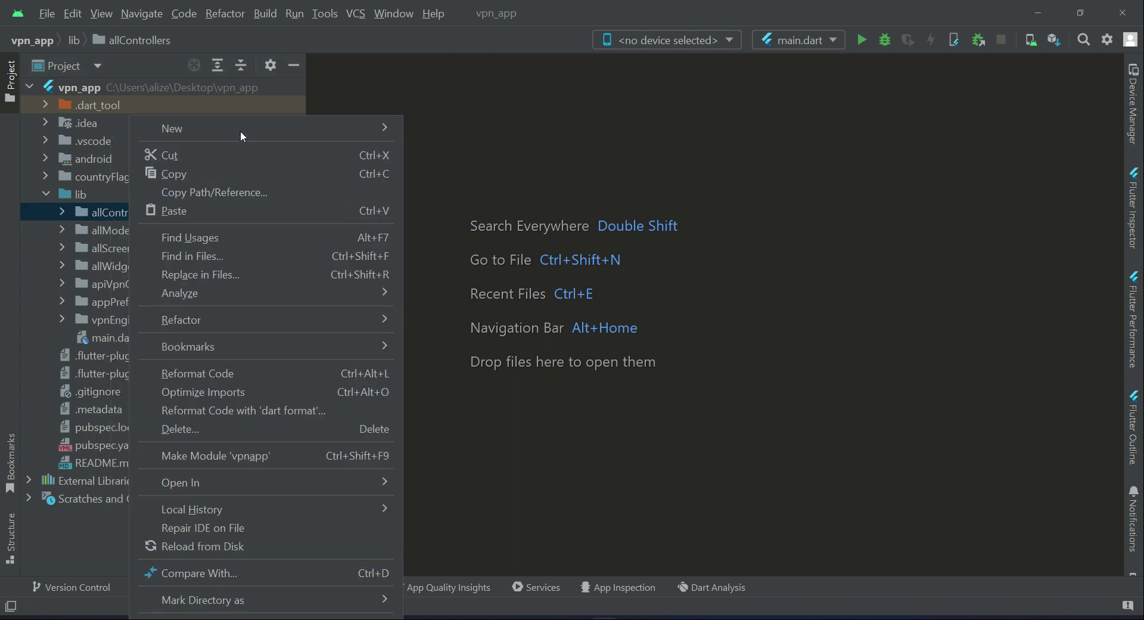
left_click(171, 129)
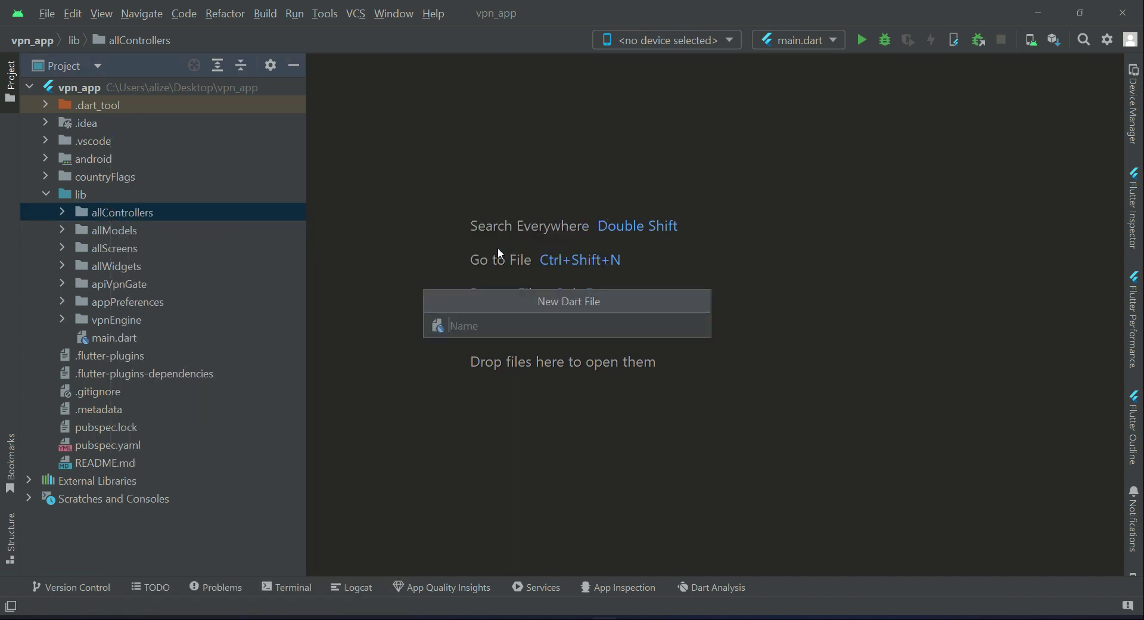
type("vpn_locati")
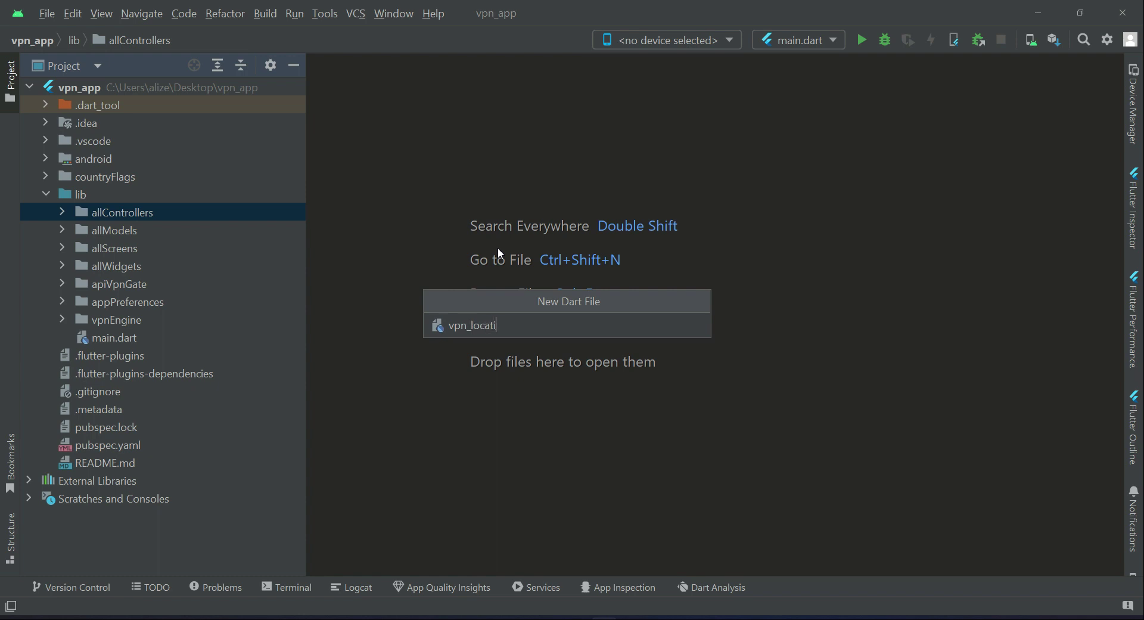
type("on_co")
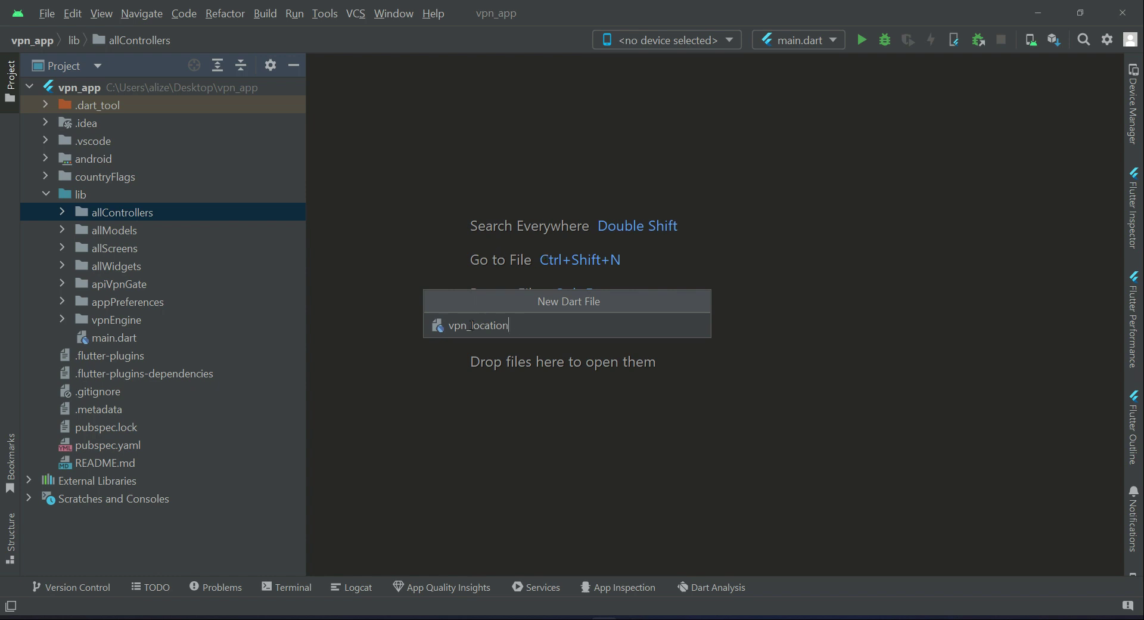
type("controller_")
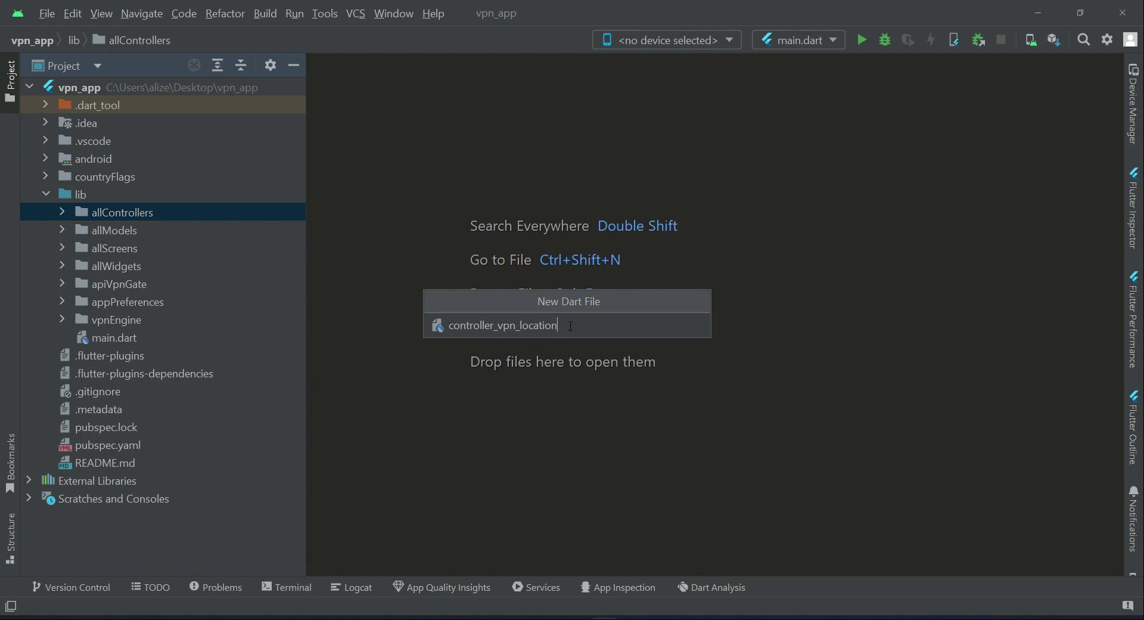
key("Enter")
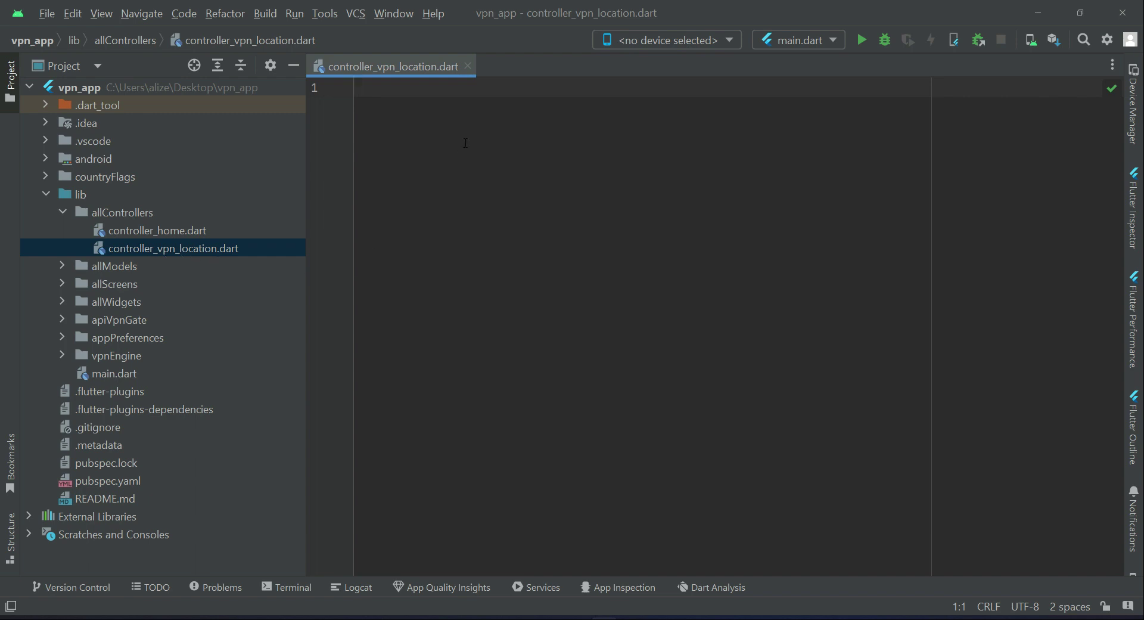
Declare class ControllerVPNLocation extends GetxController, importing package:get/get.dart from autocomplete.
type("class")
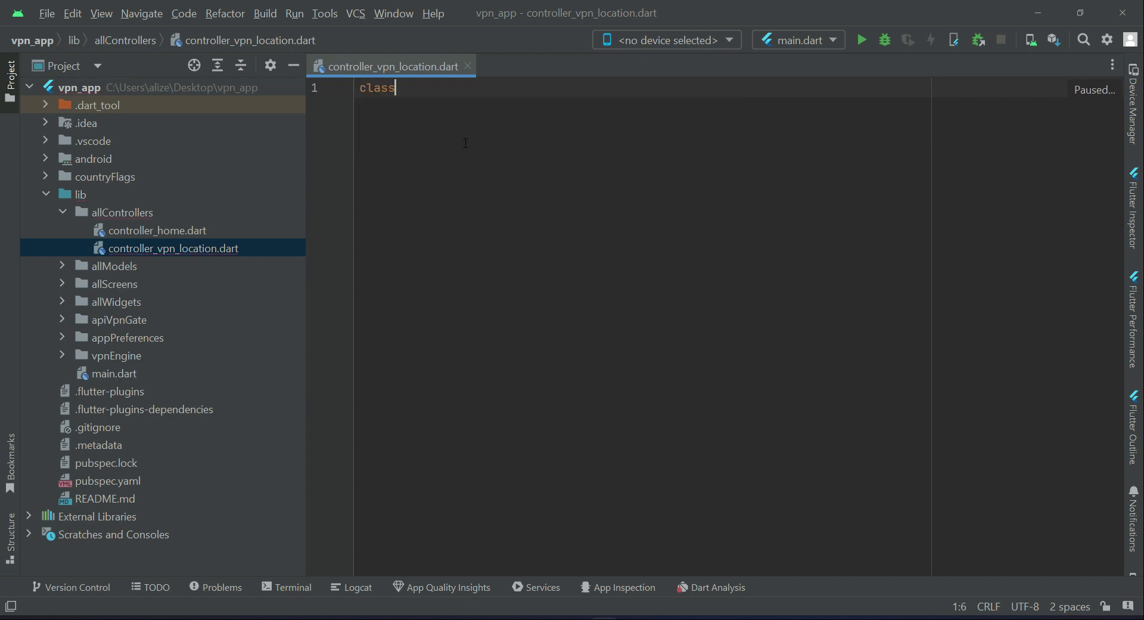
type("Con")
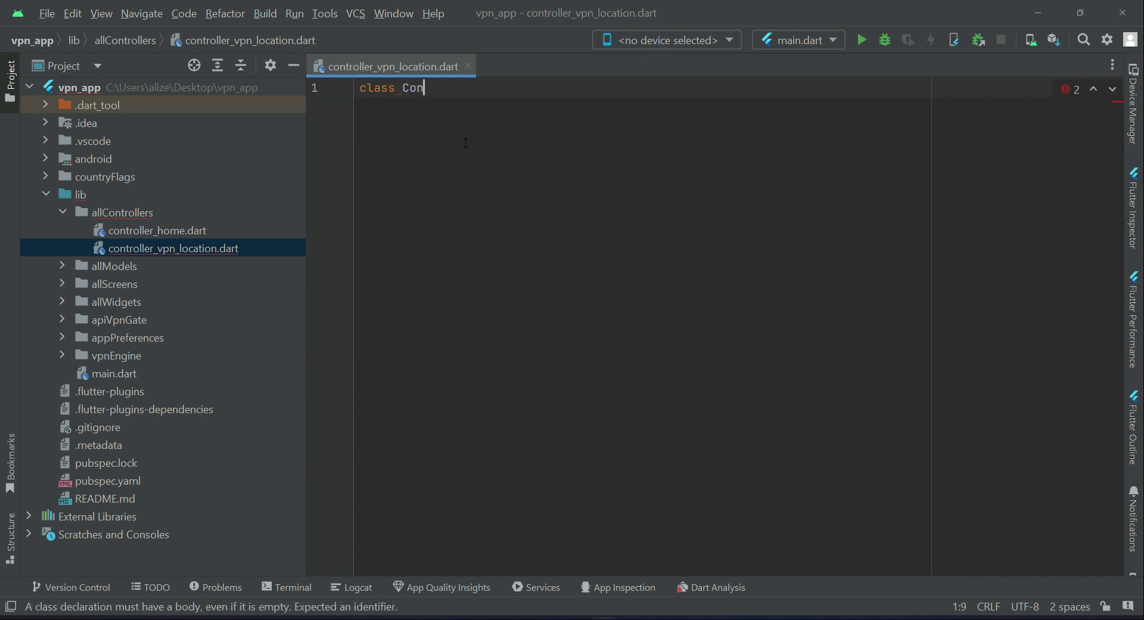
type("troller")
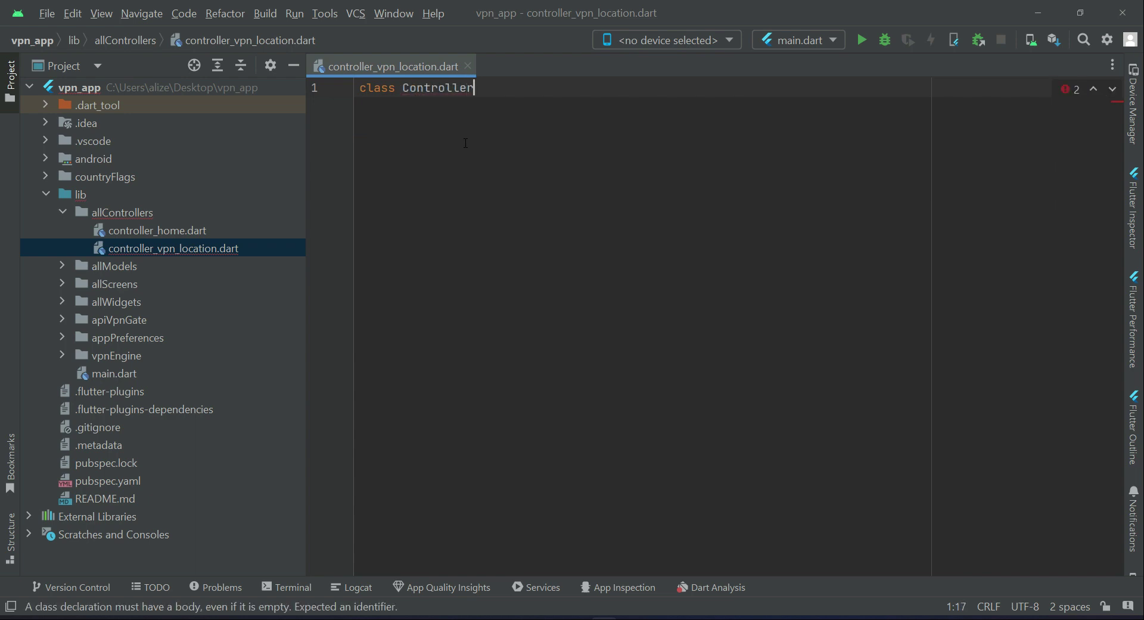
type("VPN")
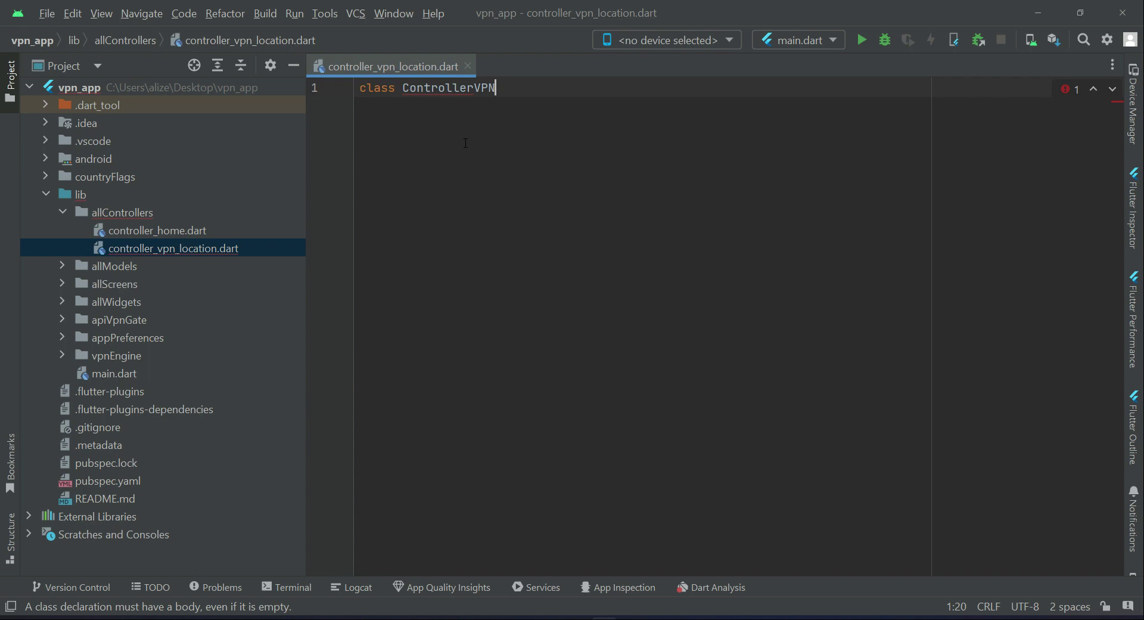
type("Location")
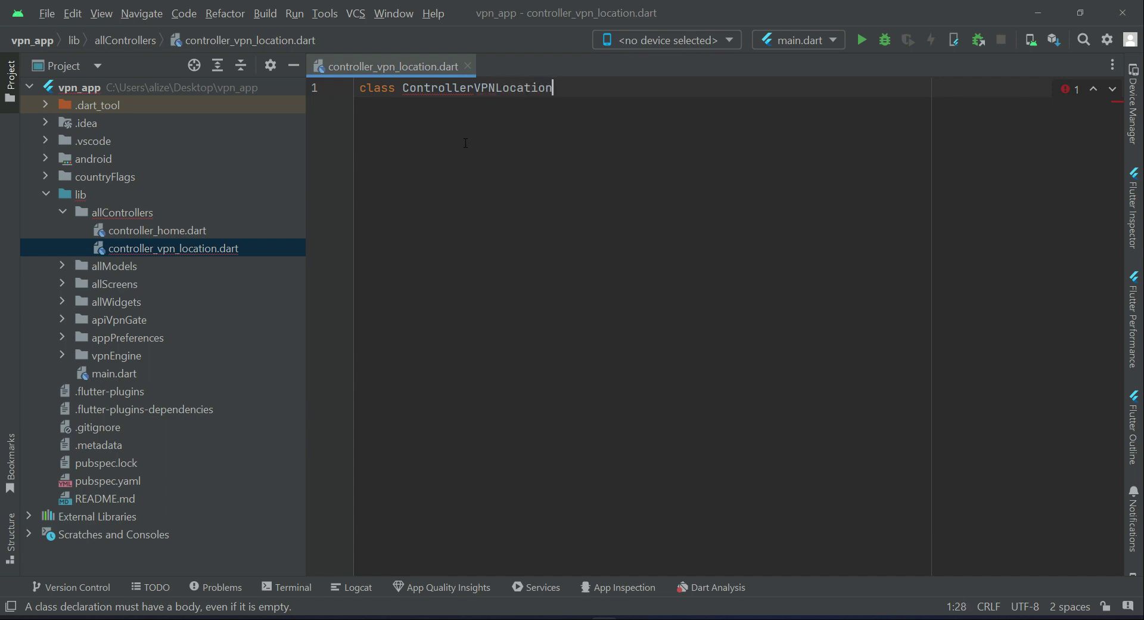
type("{}")
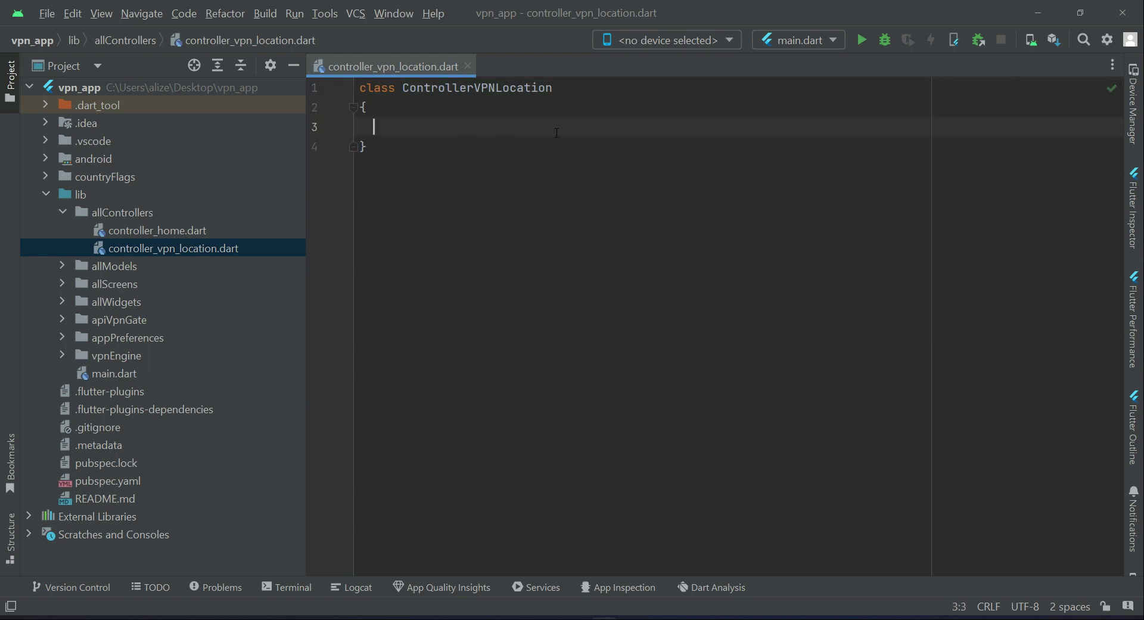
type("extends")
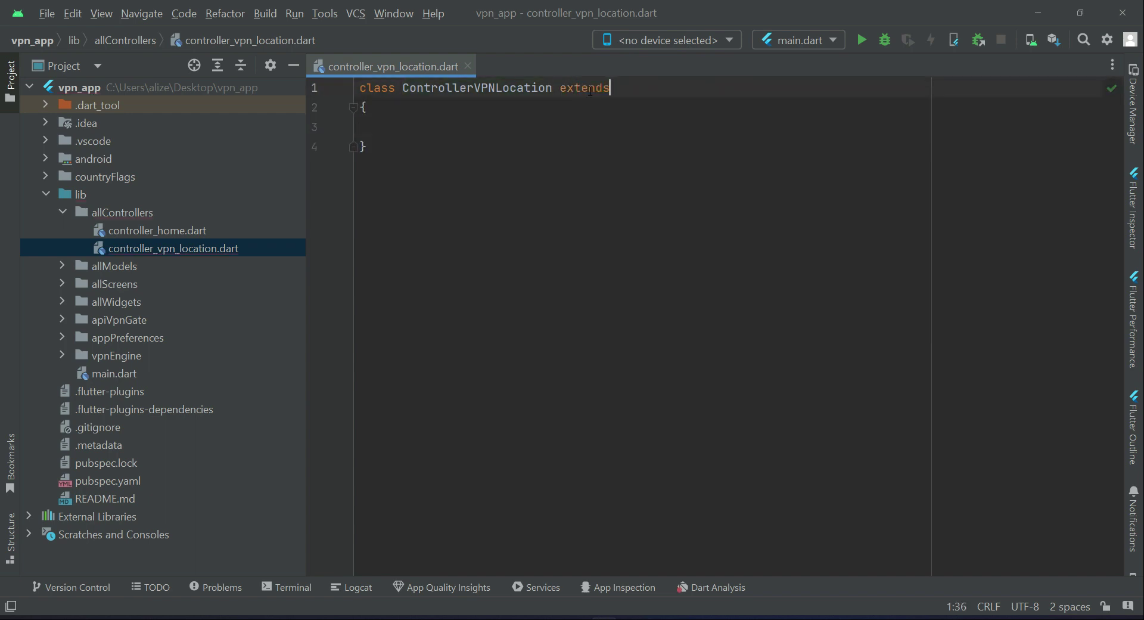
type("Getx")
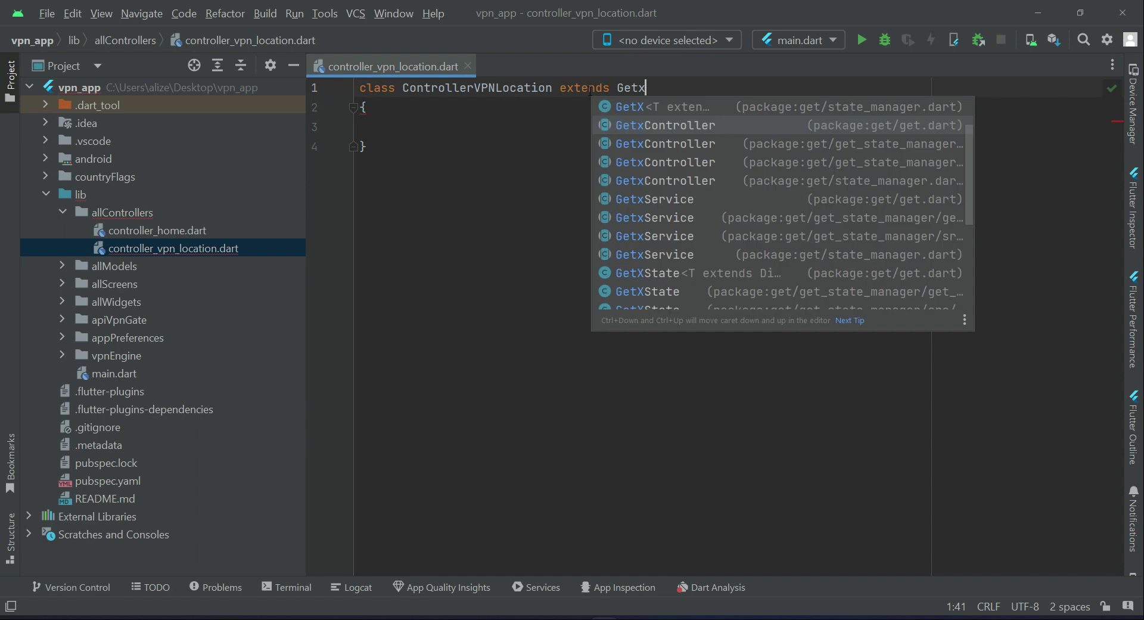
left_click(665, 125)
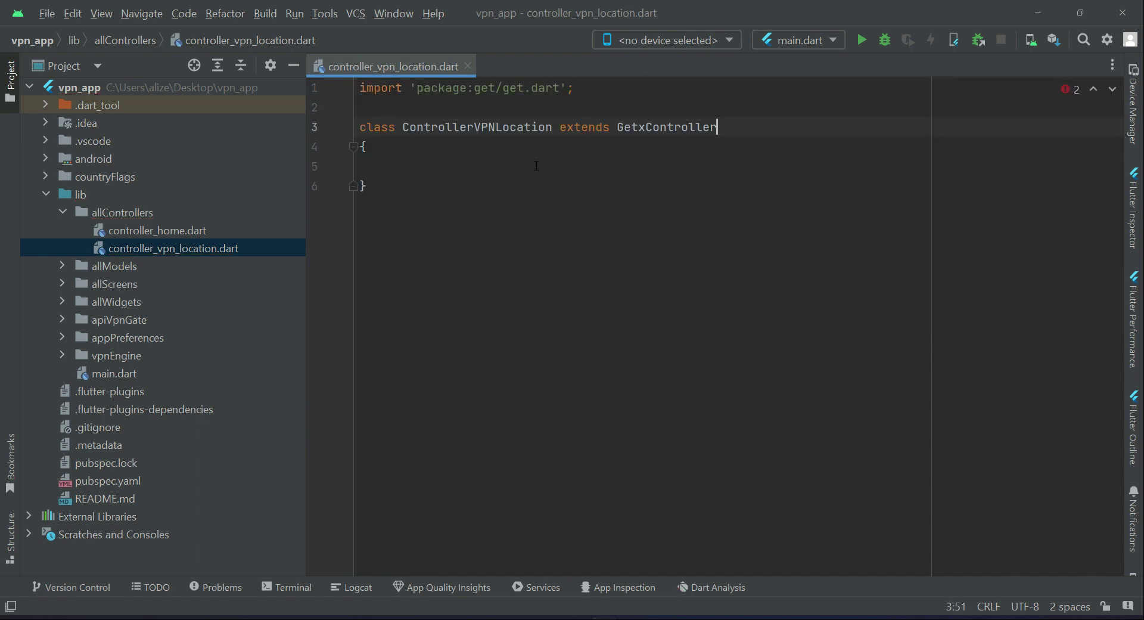
type("List")
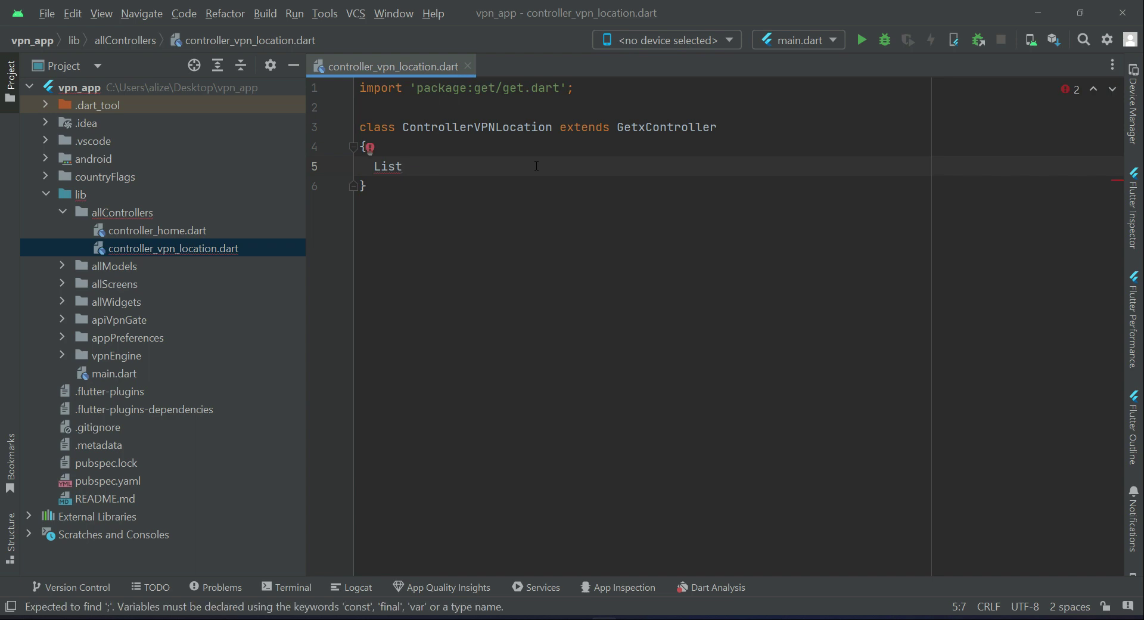
Declare a List<VpnInfo> field named vpnServersList in the controller.
type("<V>")
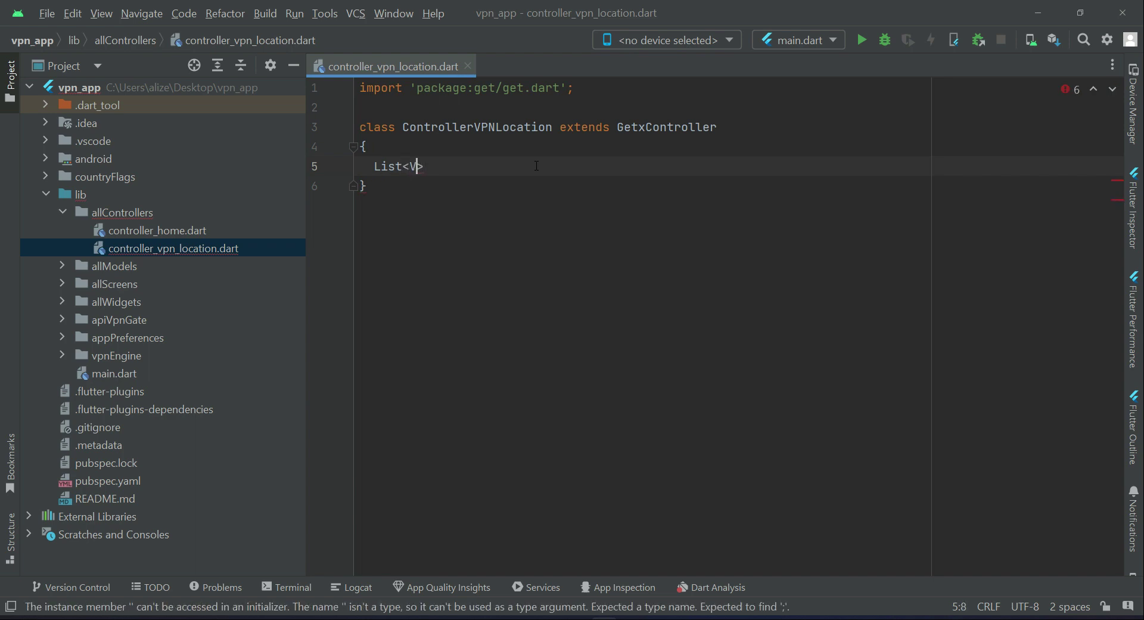
type("pnI")
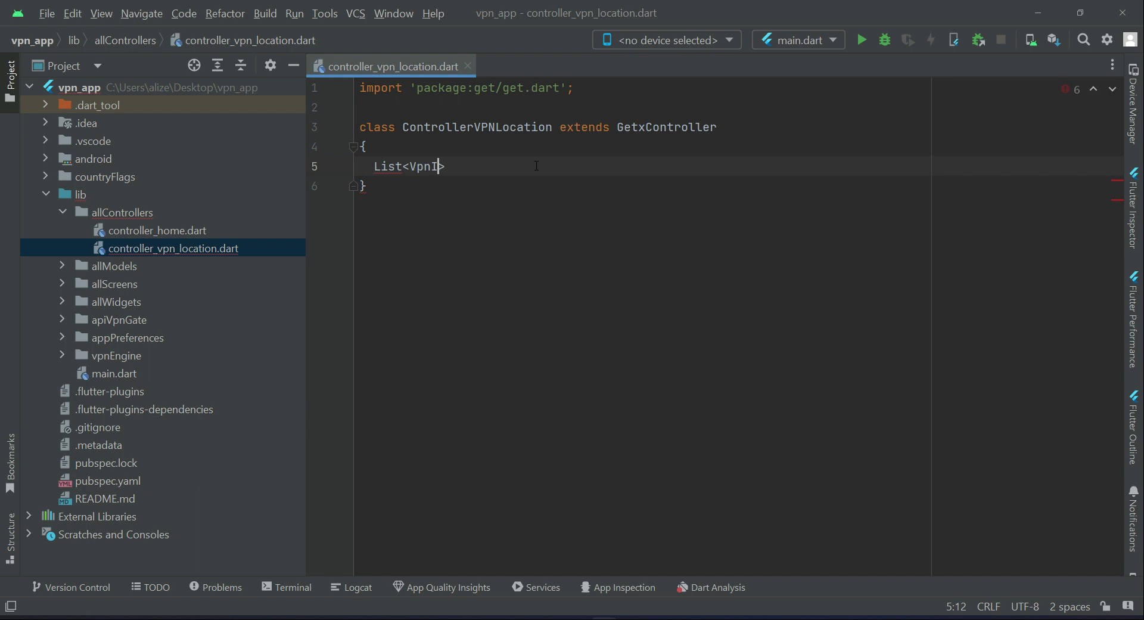
type("nfo>")
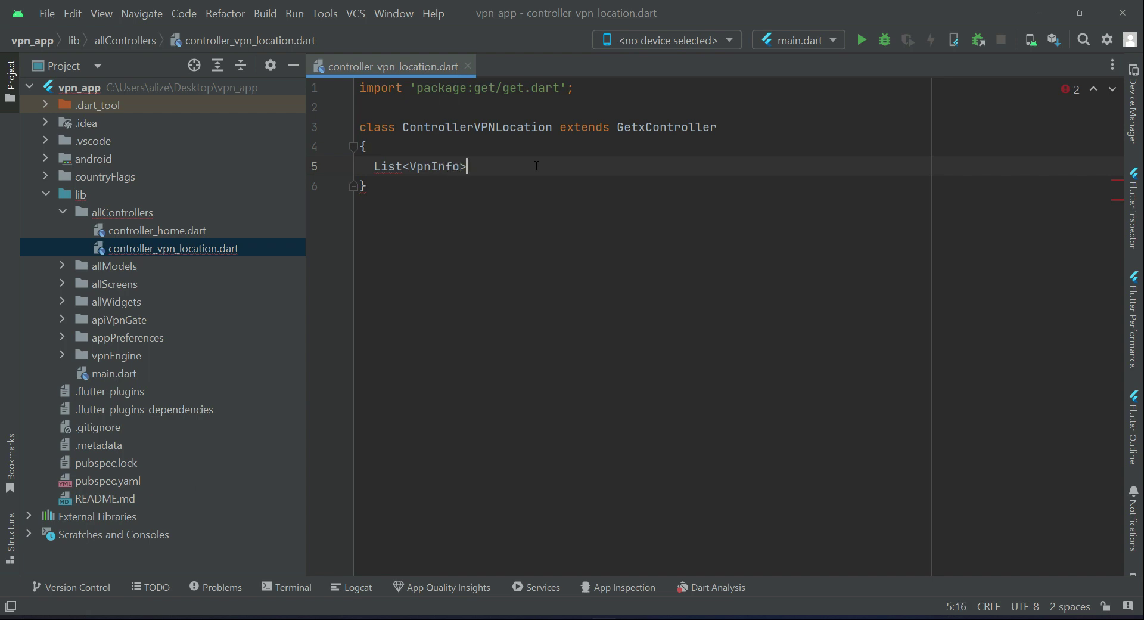
type("vp")
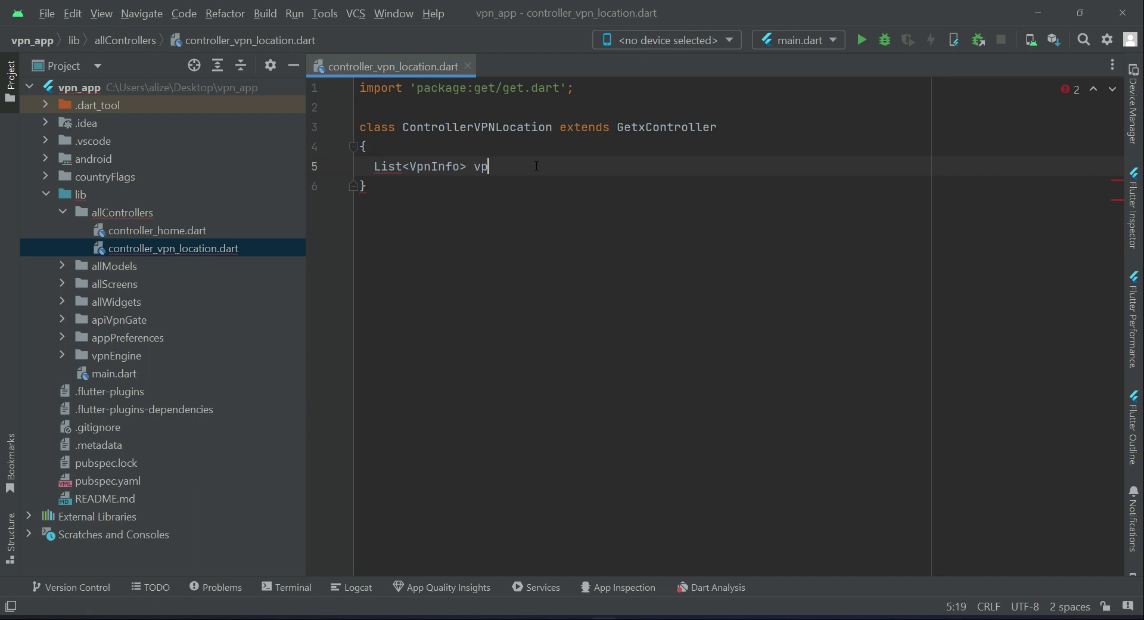
type("n")
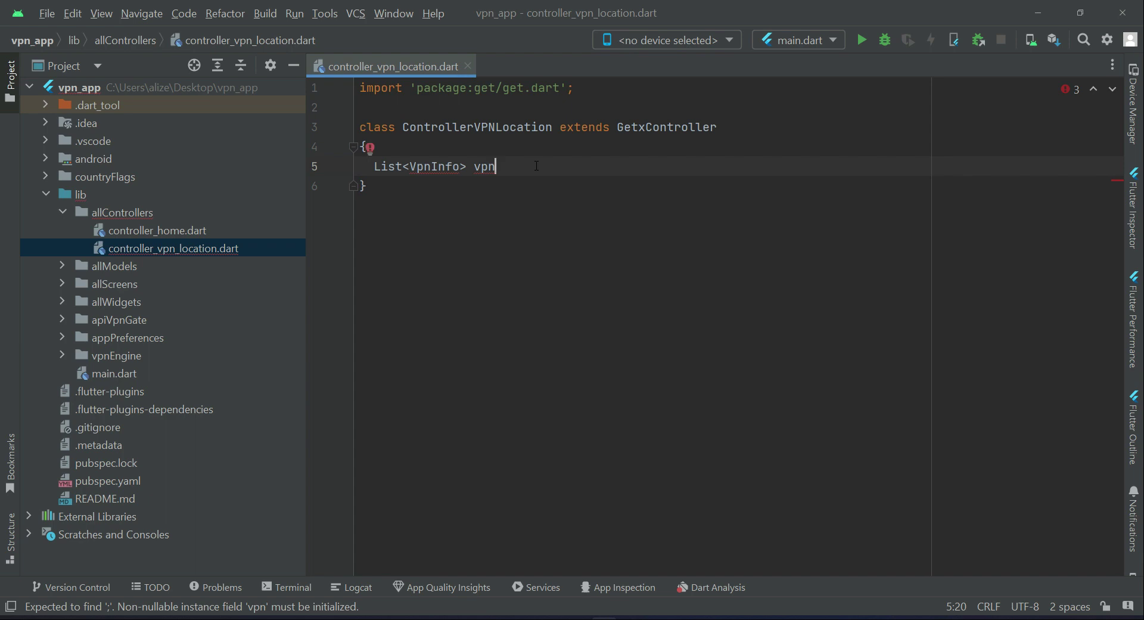
type("List")
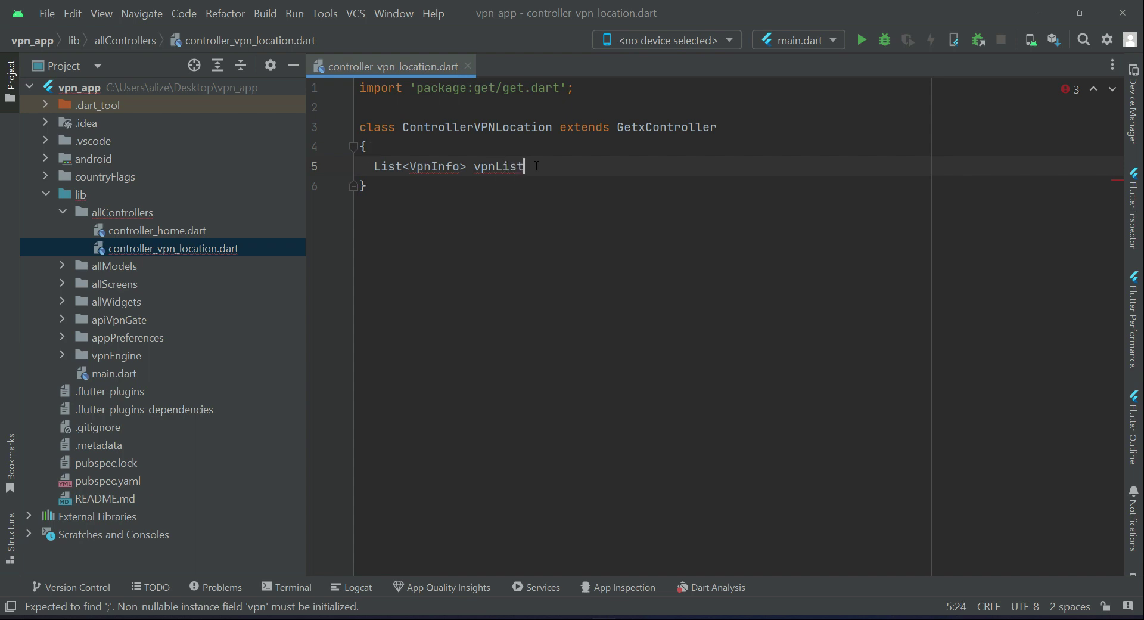
type("Servers")
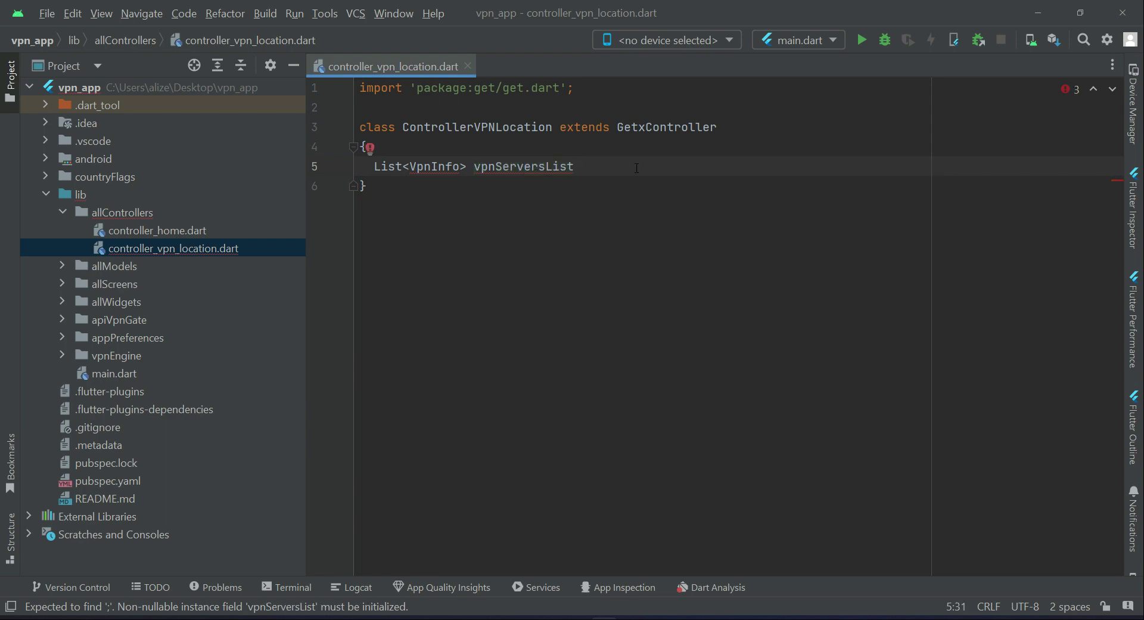
Initialize vpnServersList from AppPreferences.vpnList with the needed imports added.
type("=")
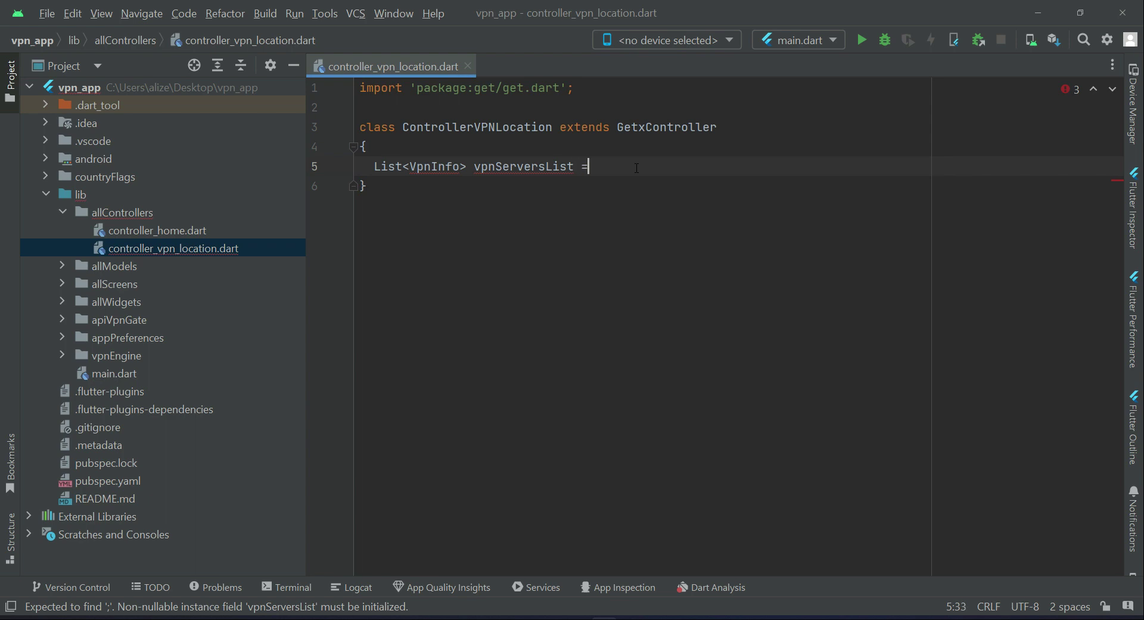
type("Preferences(")
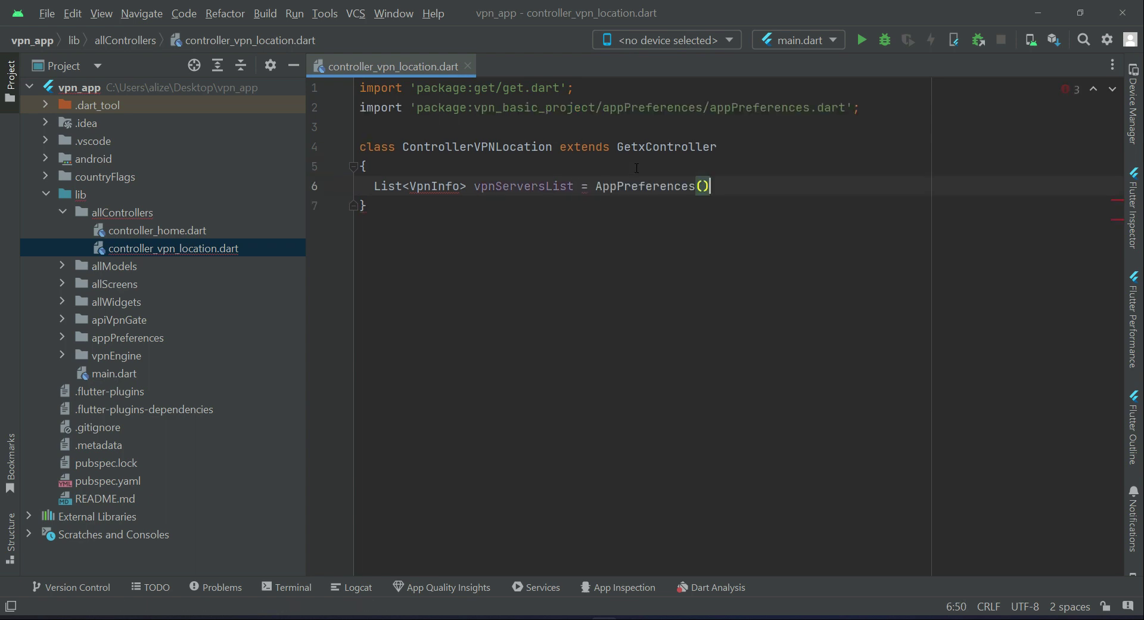
type(".vpnList")
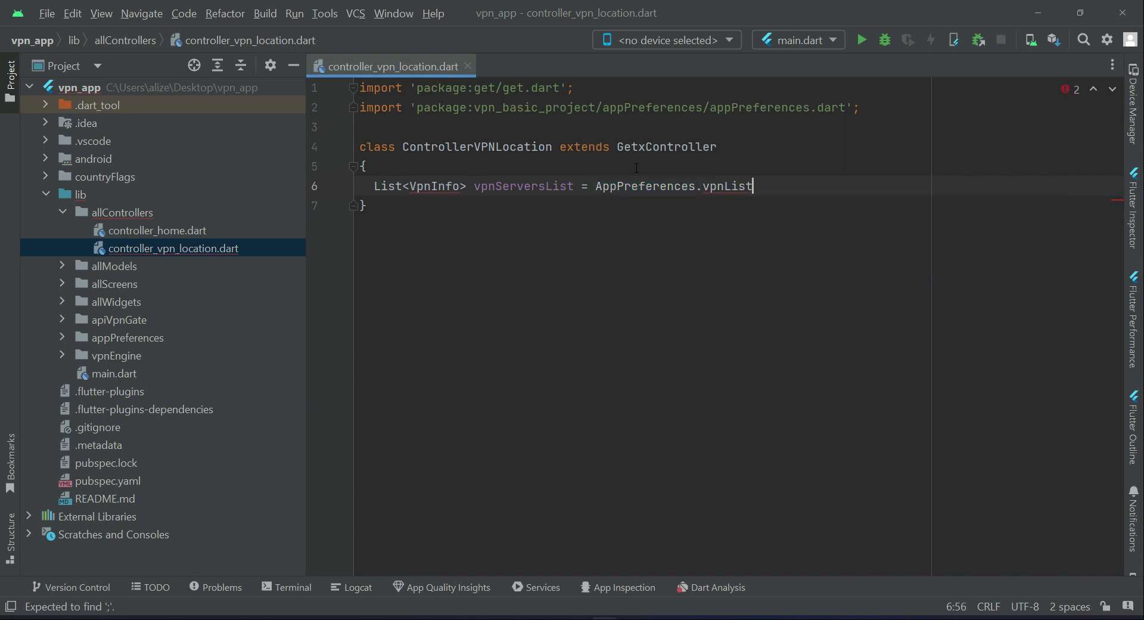
type(";")
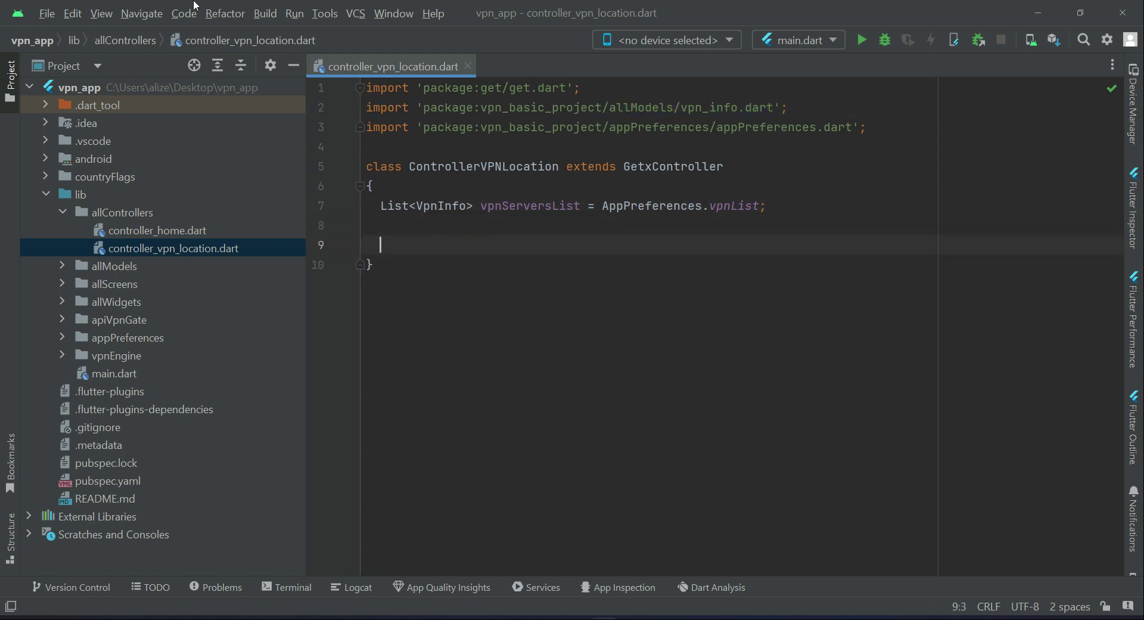
Add a final RxBool isLoadingNewLocations field initialized to false.obs.
type("final")
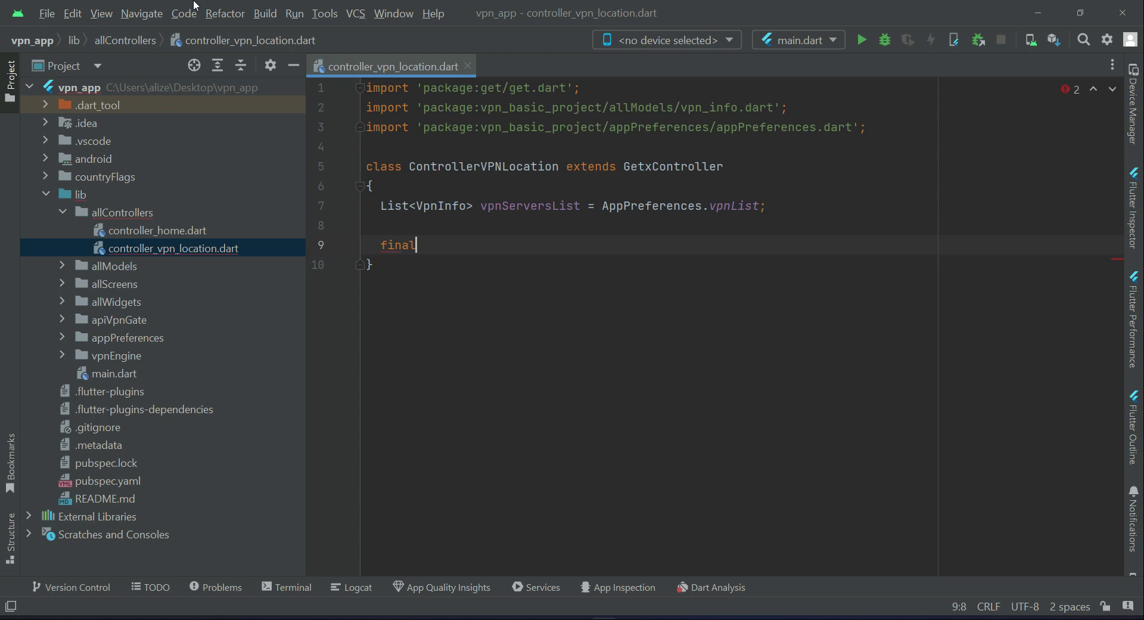
type("RxBool")
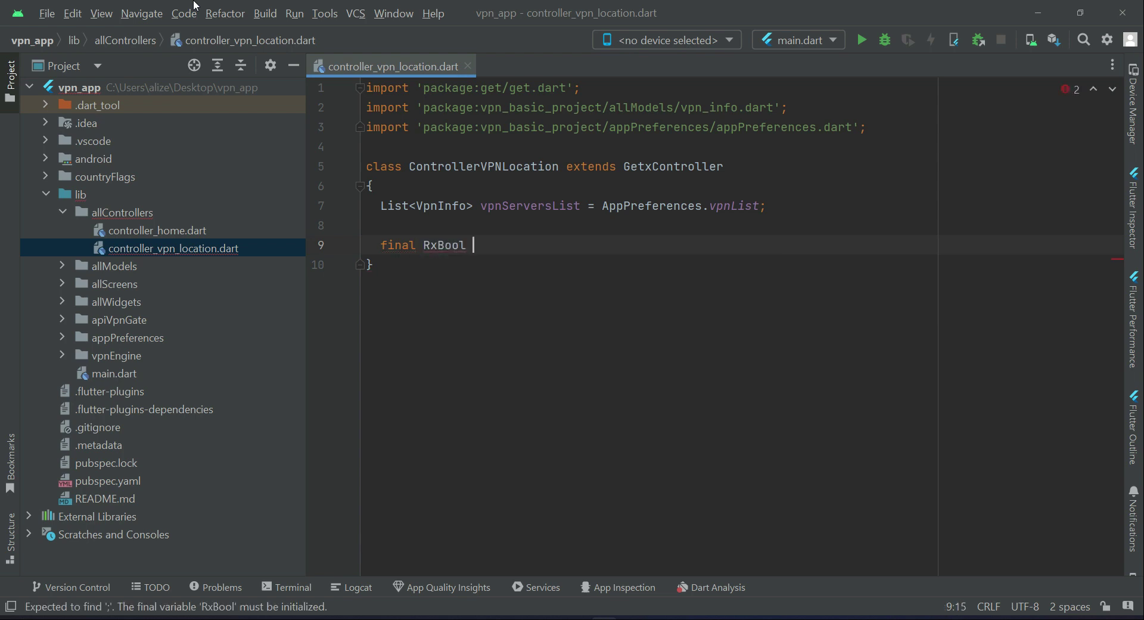
type("isLoa")
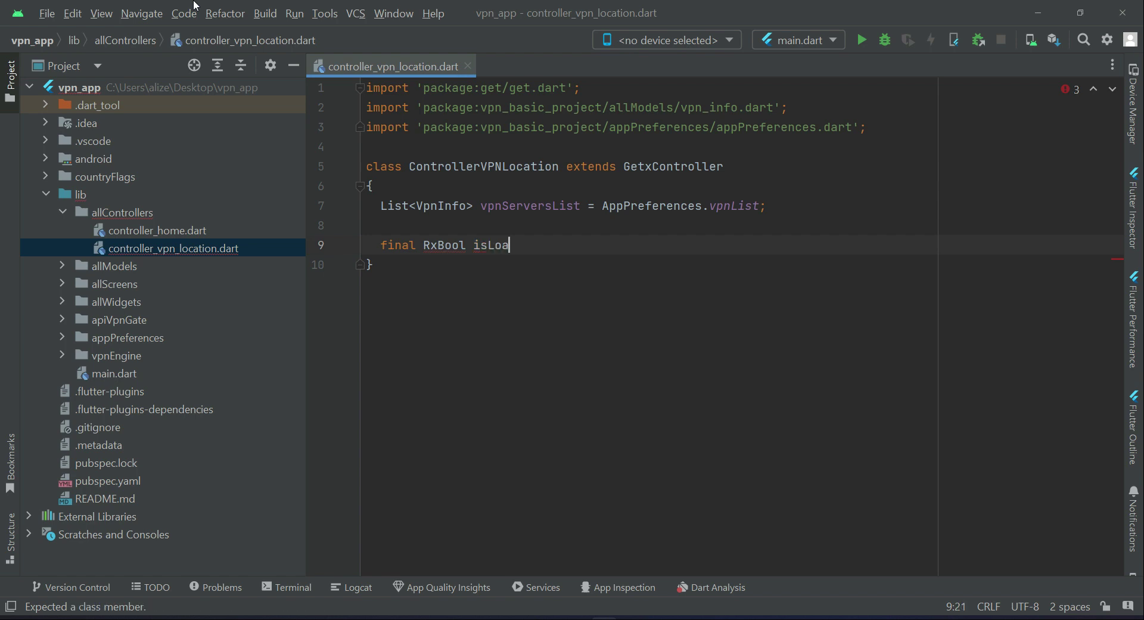
type("ding")
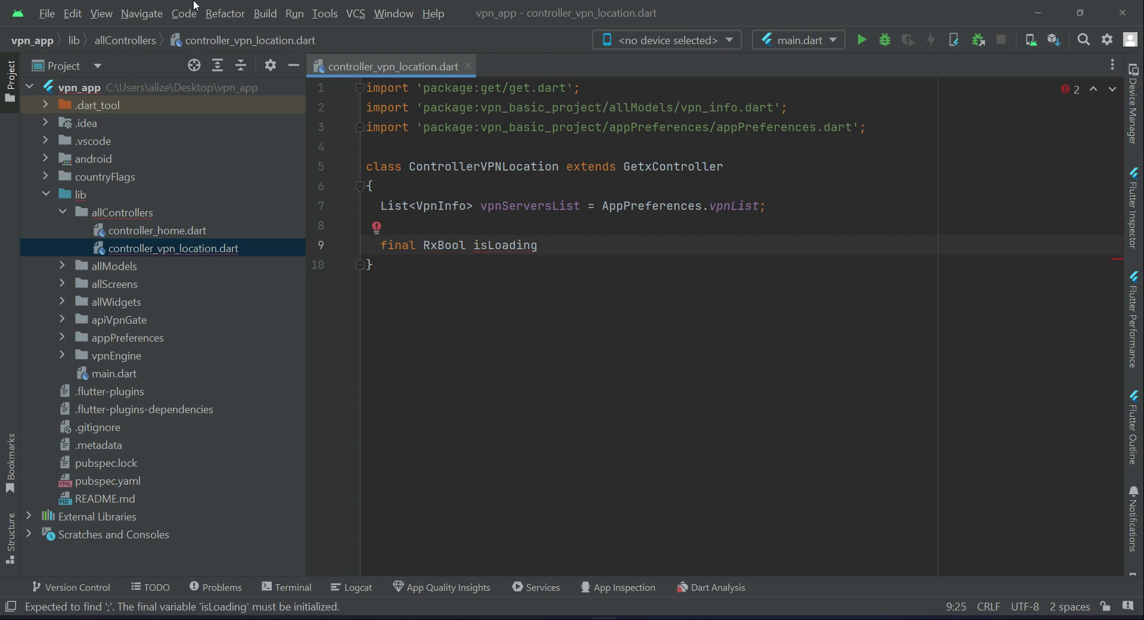
type("New")
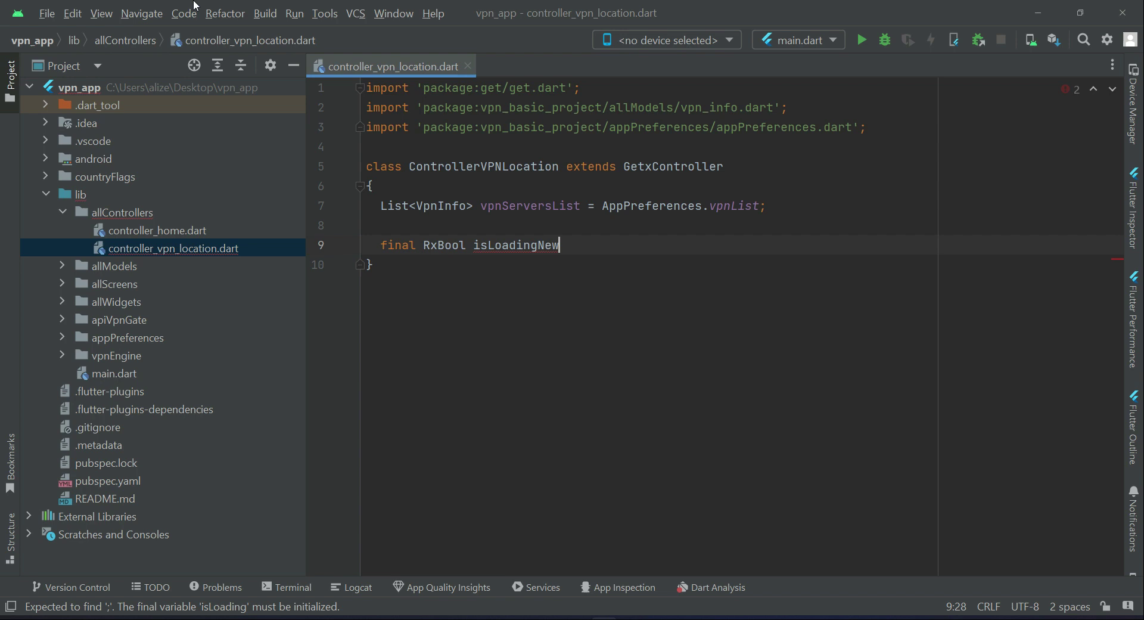
type("Locations")
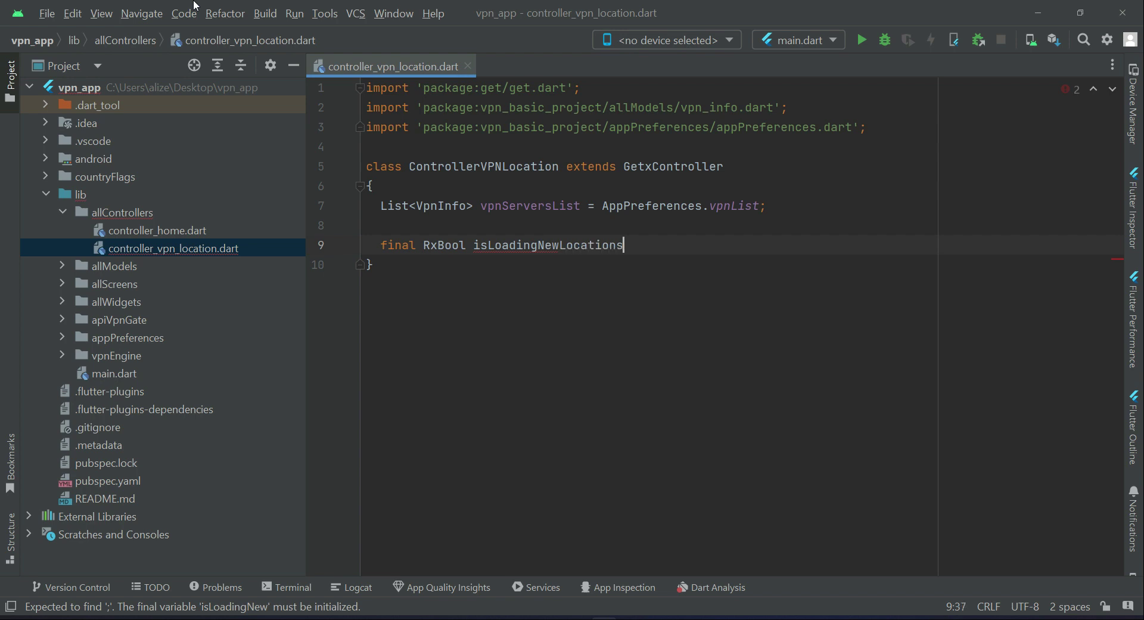
type("=")
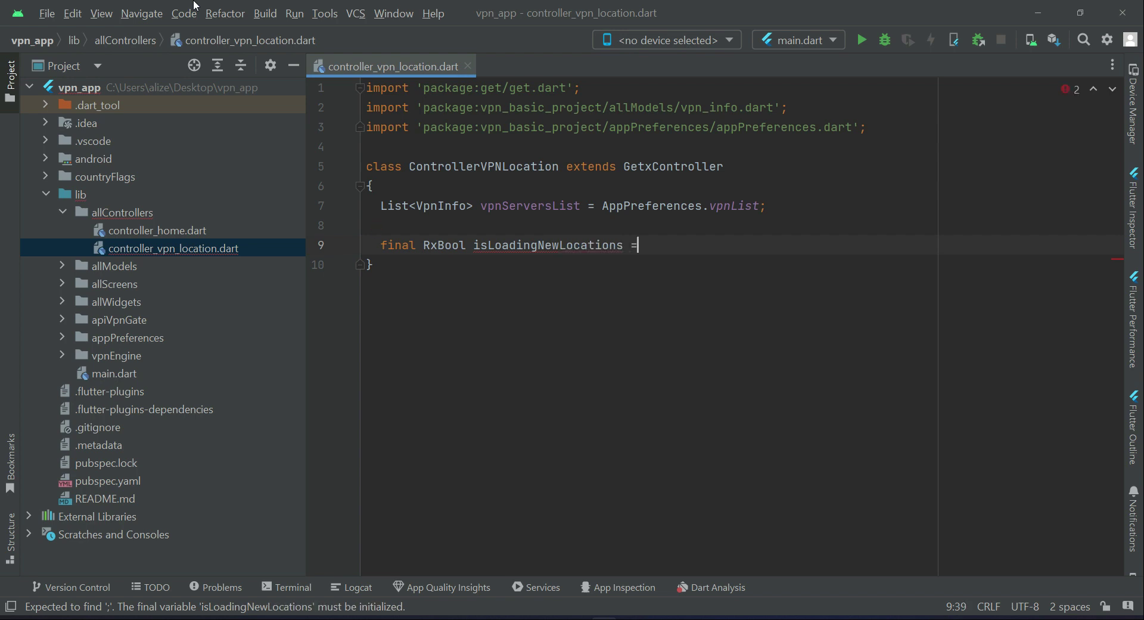
type("false")
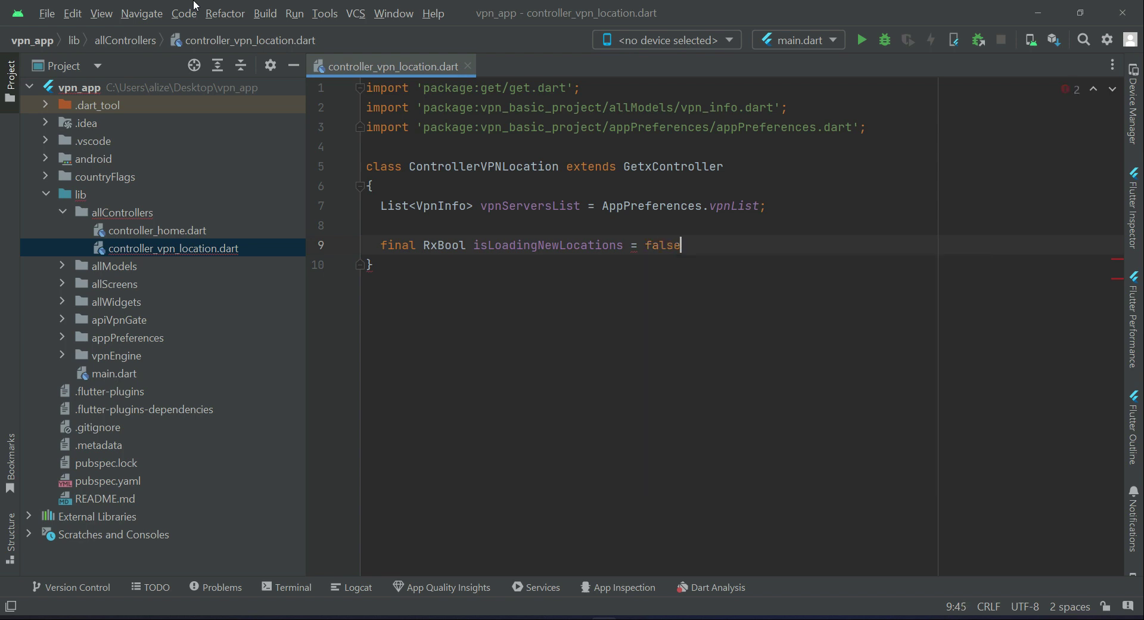
type(".obs")
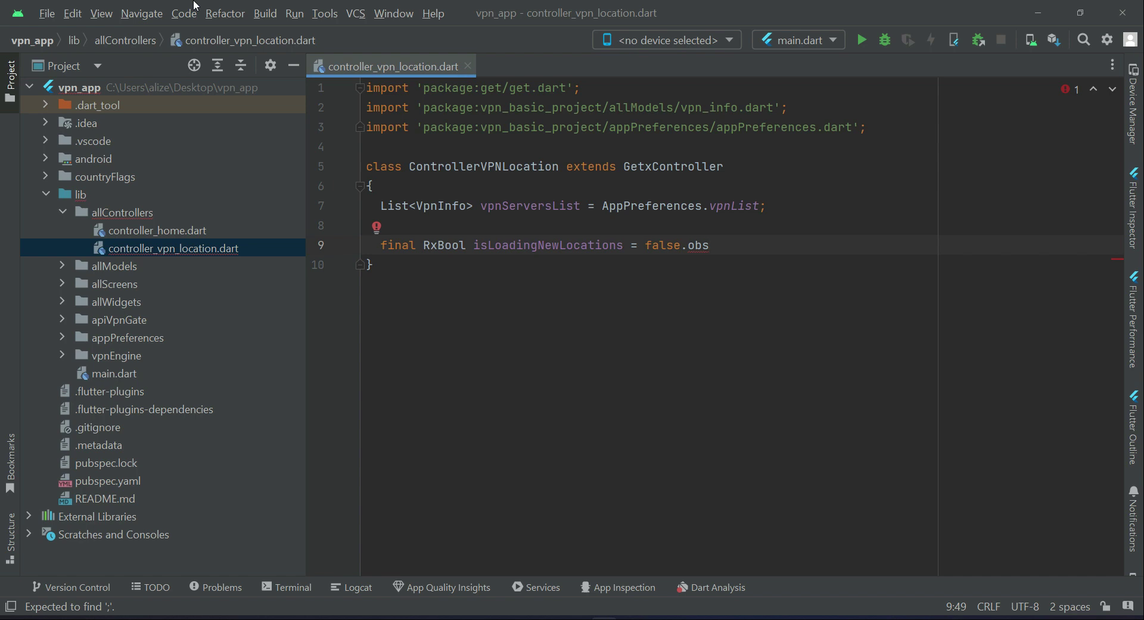
type(";")
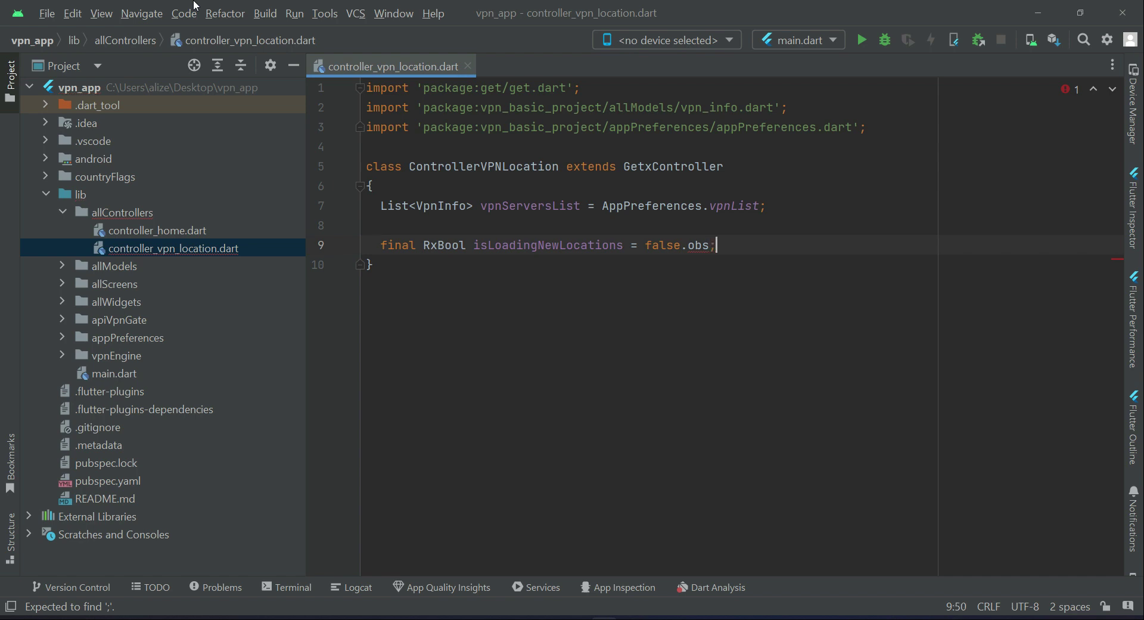
double_click(547, 244)
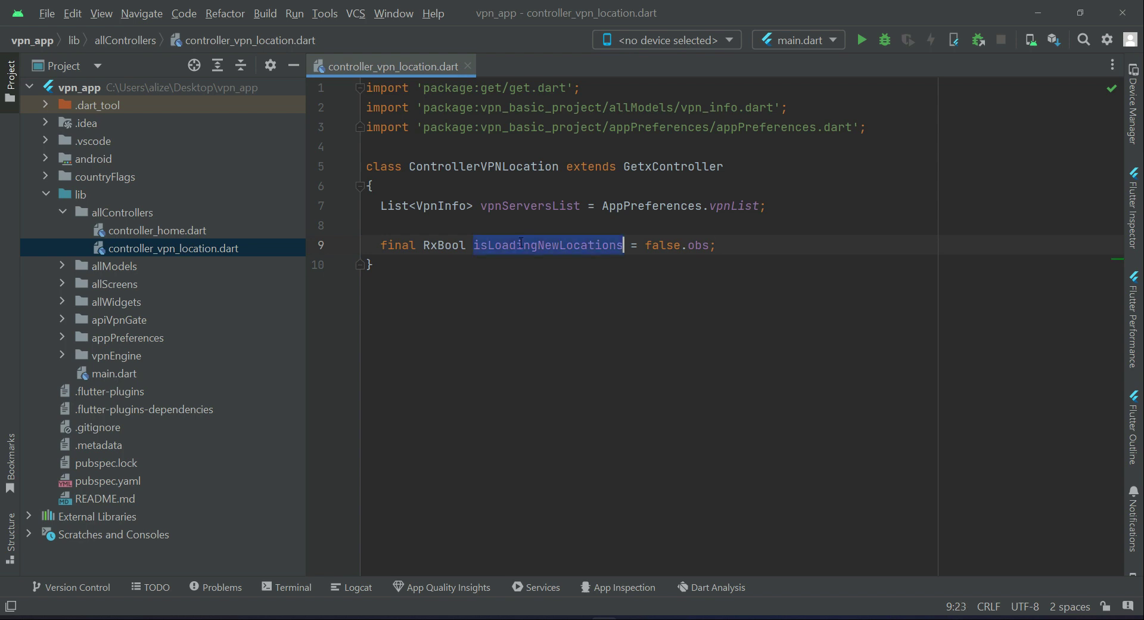
mouse_move(548, 244)
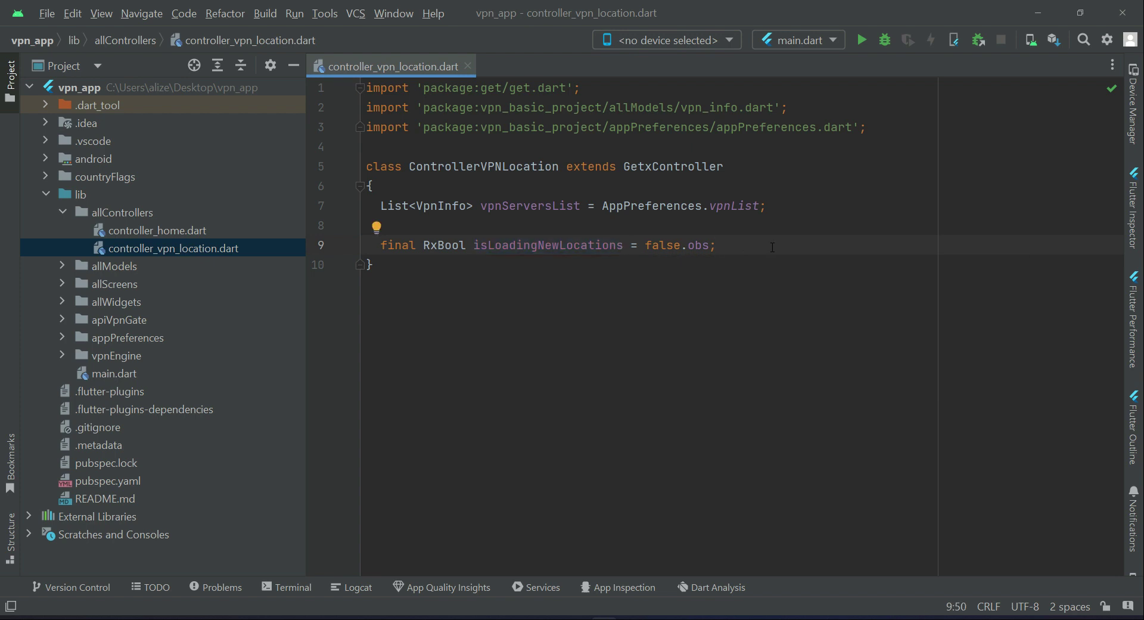
Add an empty Future<void> retrieveVpnInformation() async method to the class.
type("Future")
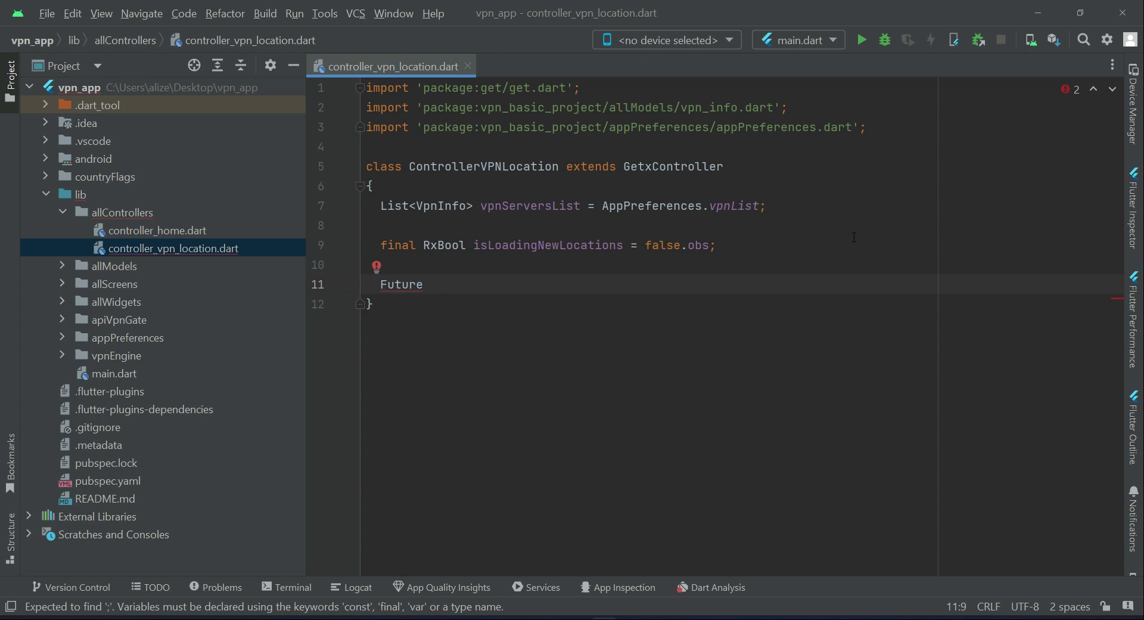
double_click(547, 244)
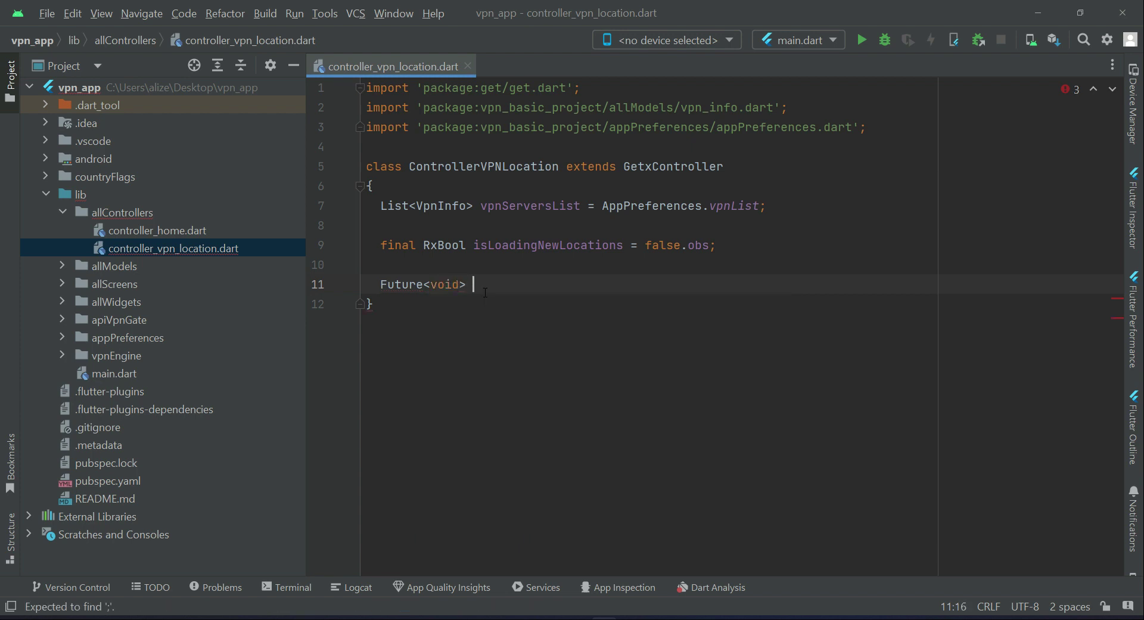
type("retrieve")
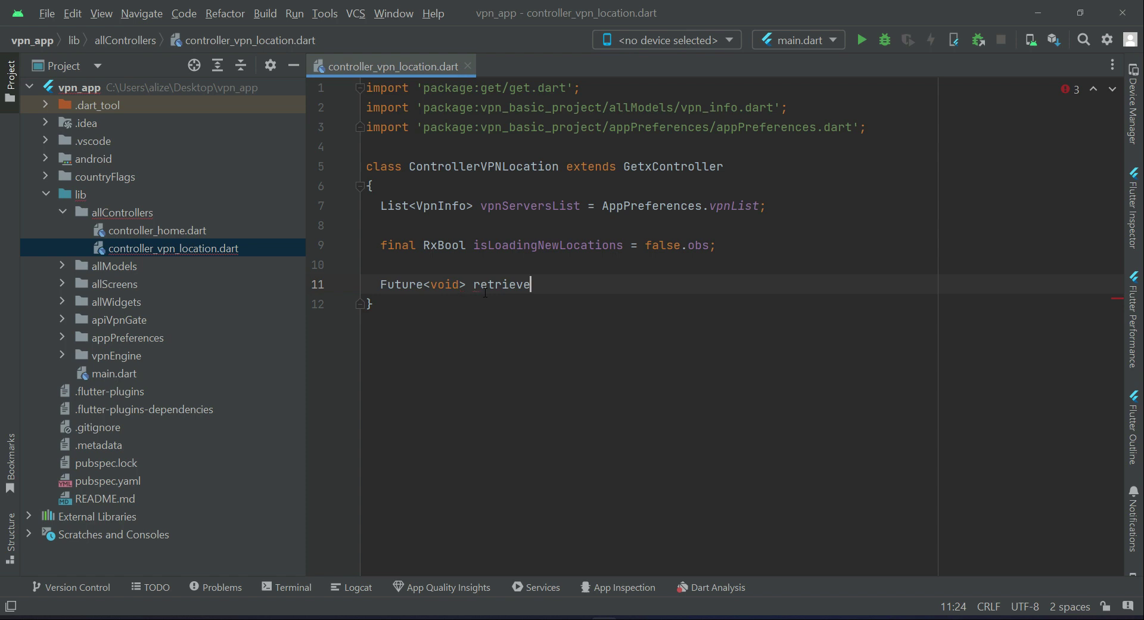
type("V")
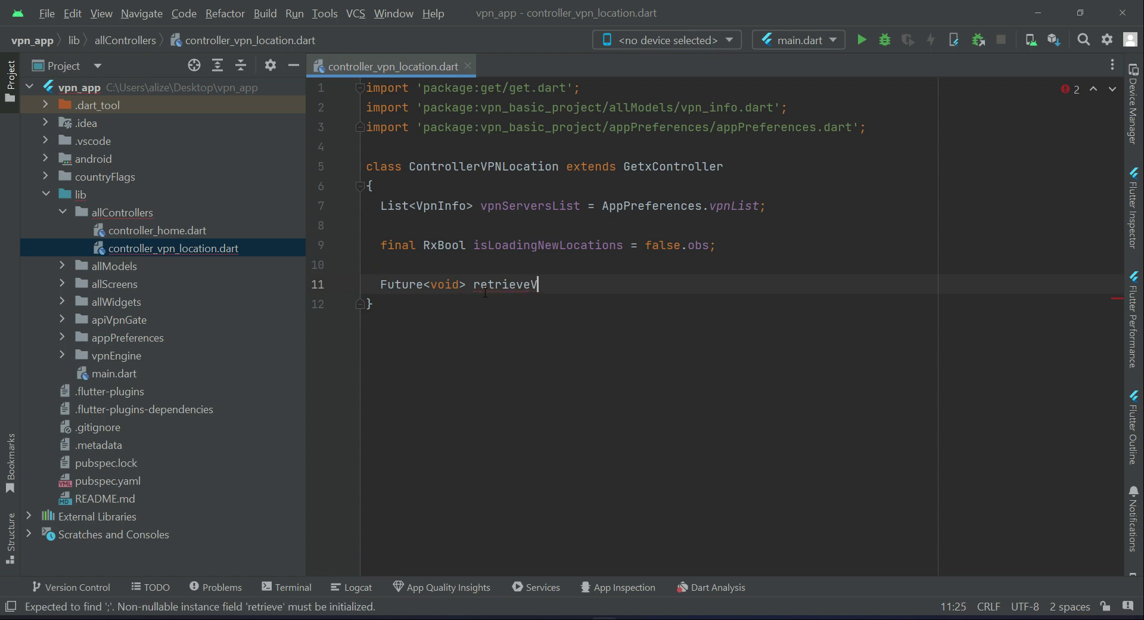
type("VpnInformatio")
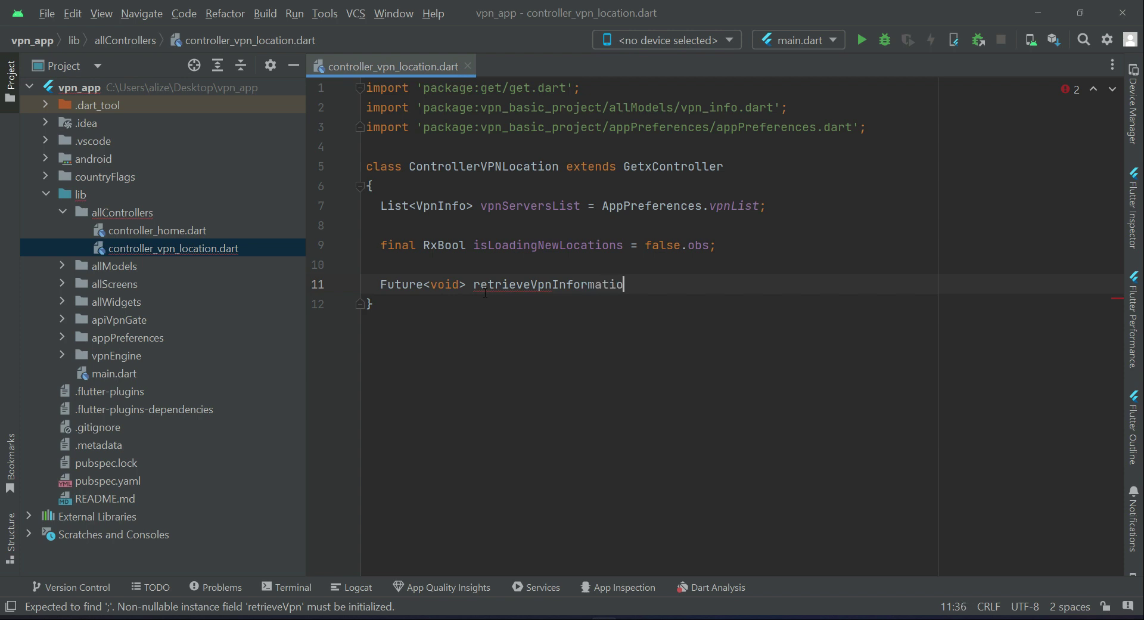
type("n()")
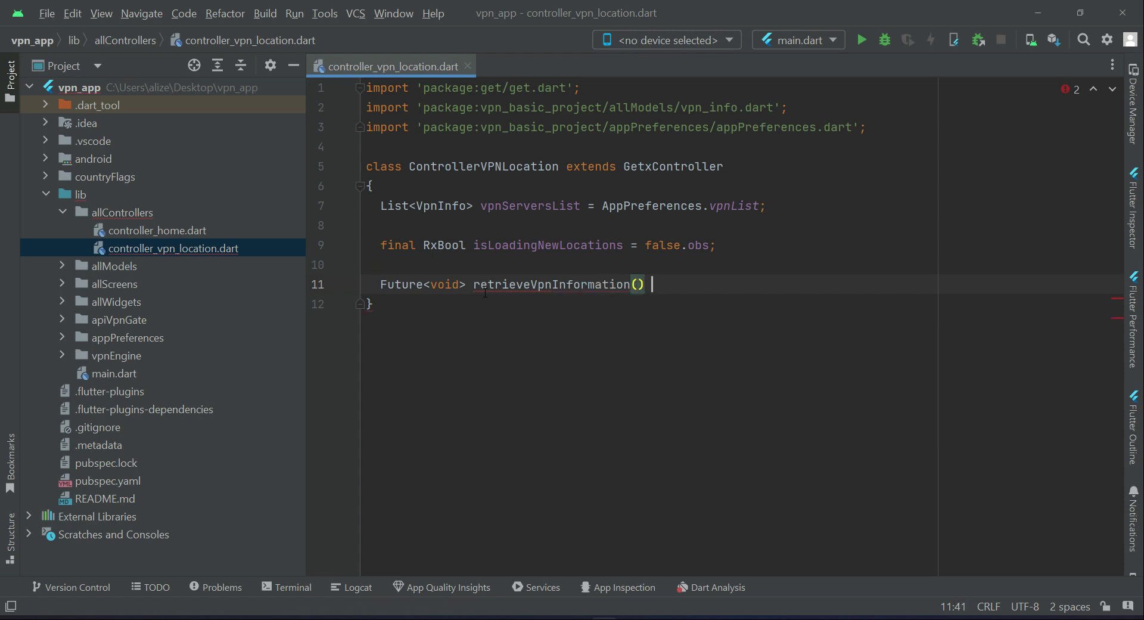
type("async")
type("{")
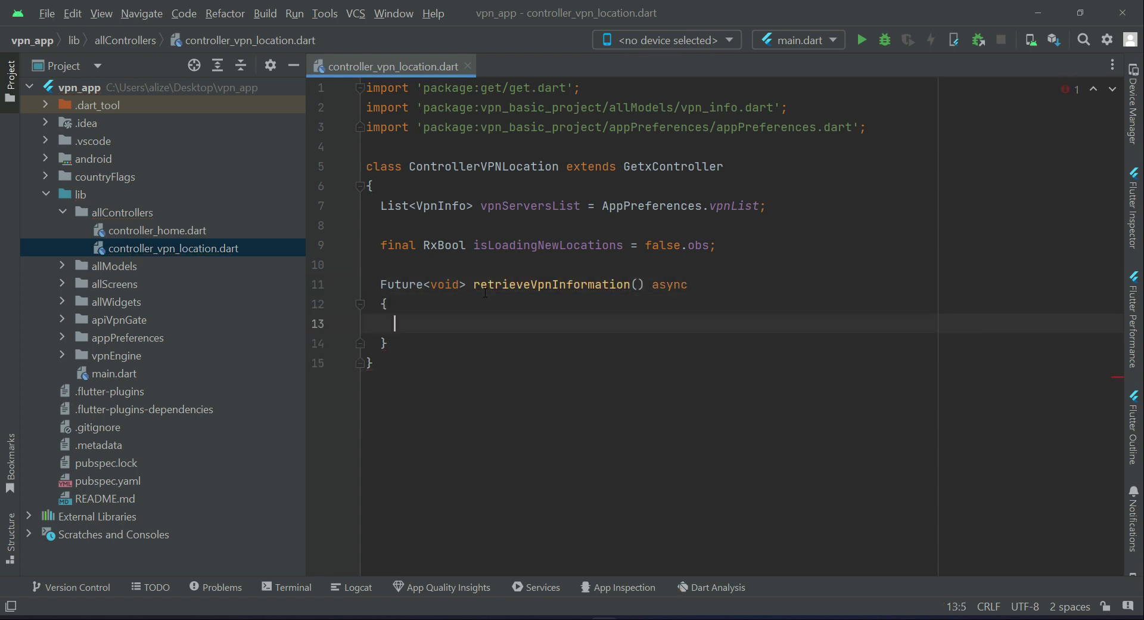
Set isLoadingNewLocations.value to true at the start of retrieveVpnInformation.
type("is")
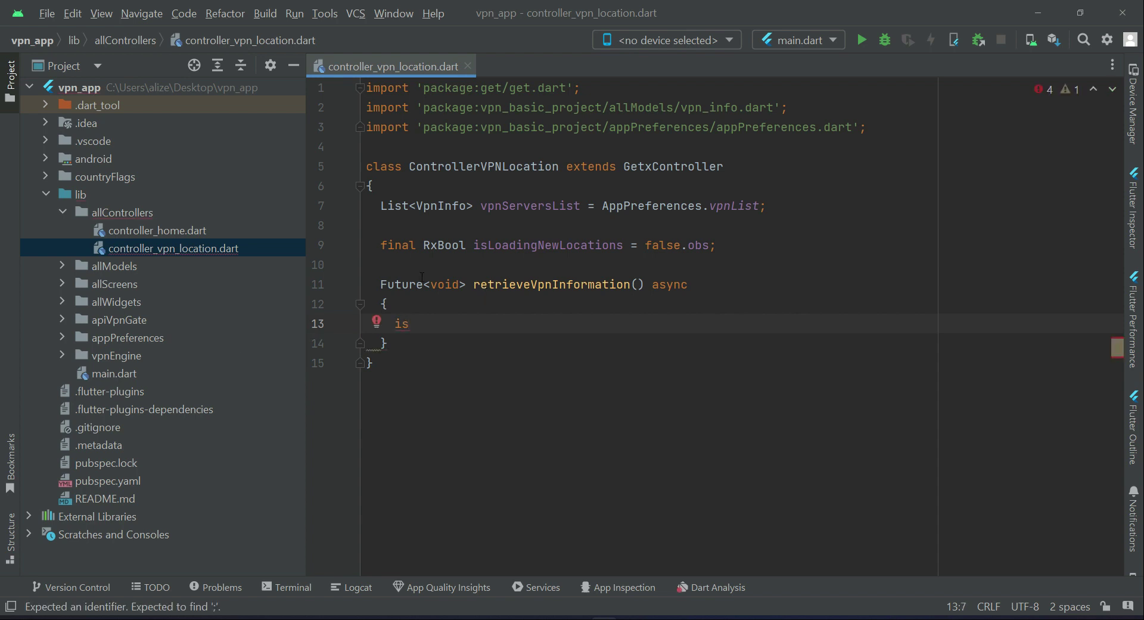
double_click(548, 244)
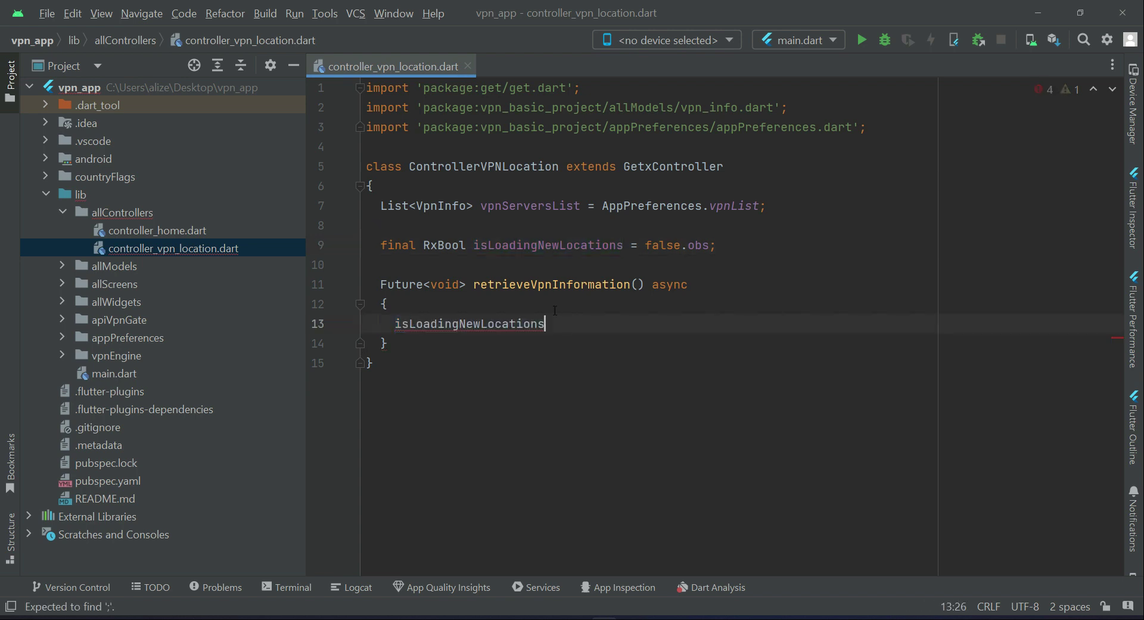
type(".value = tr")
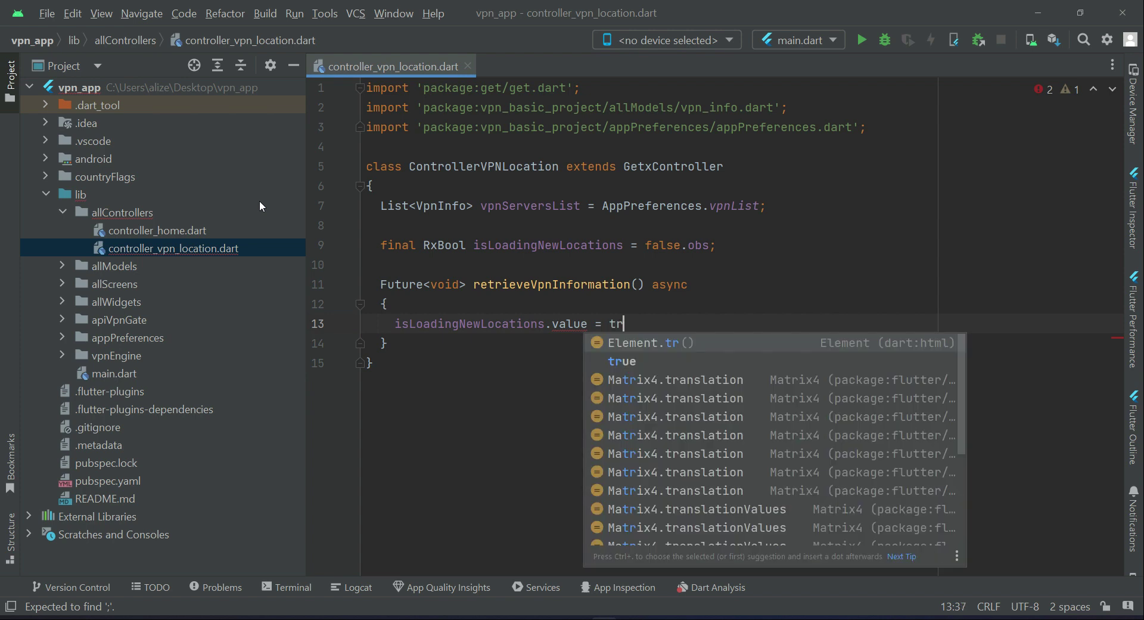
type("ue;")
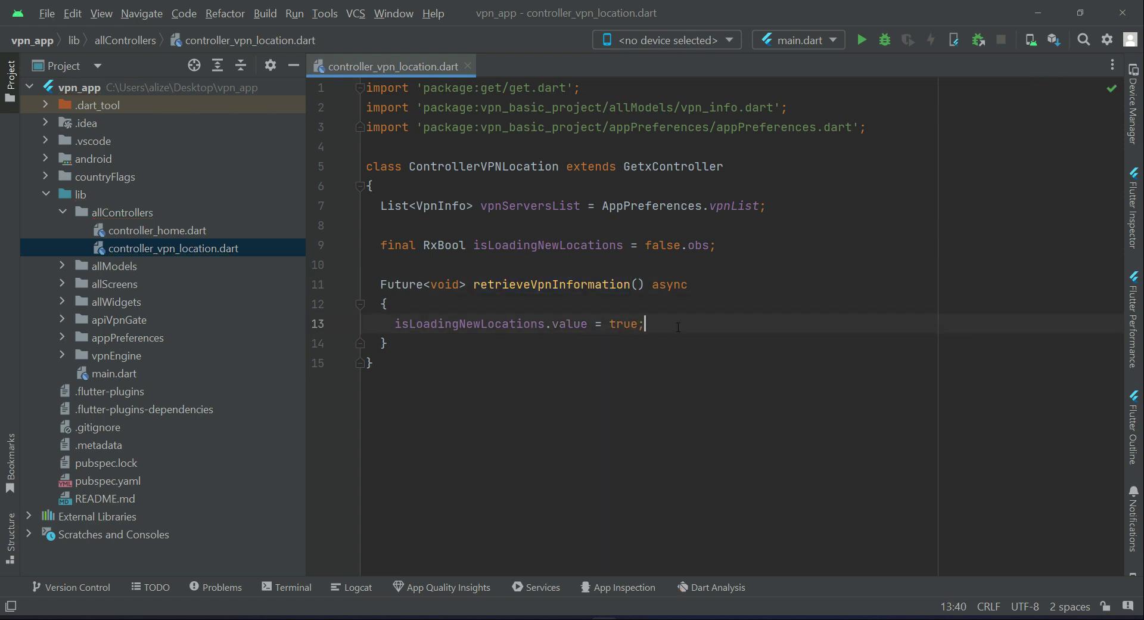
key("enter")
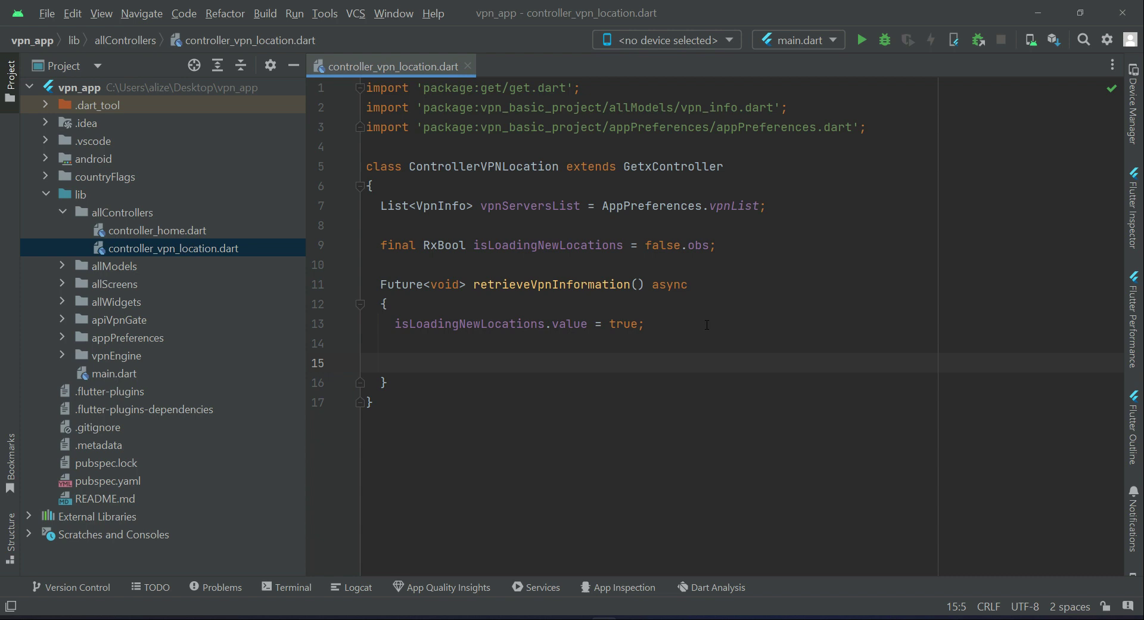
Call vpnServersList.clear() and begin an awaited statement on the next line.
type("vpnServersList")
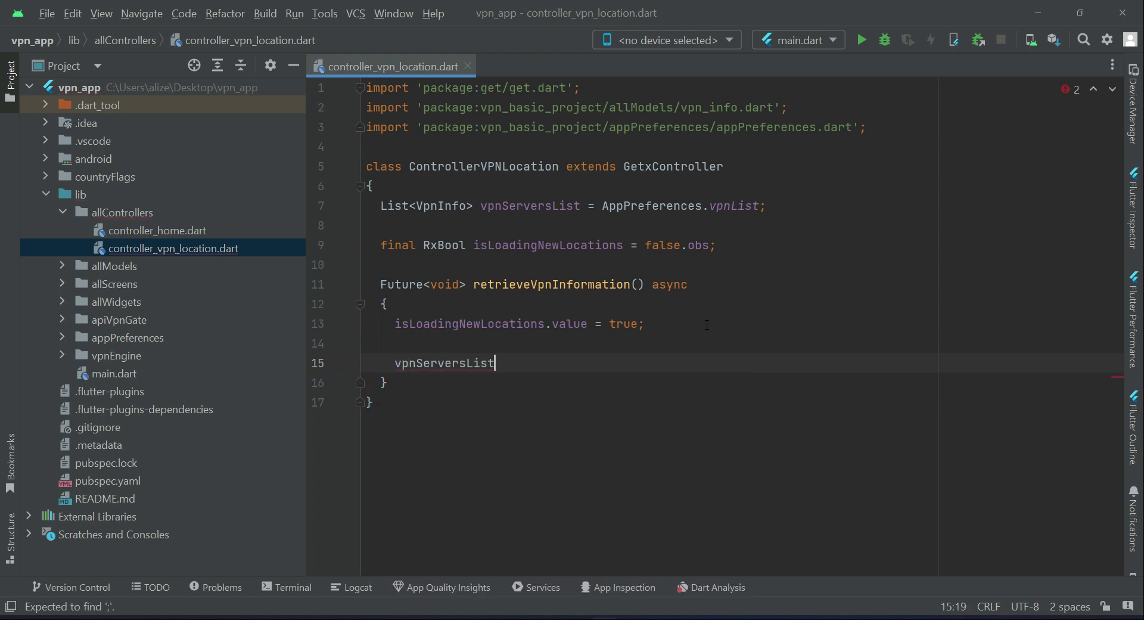
type(".clear();")
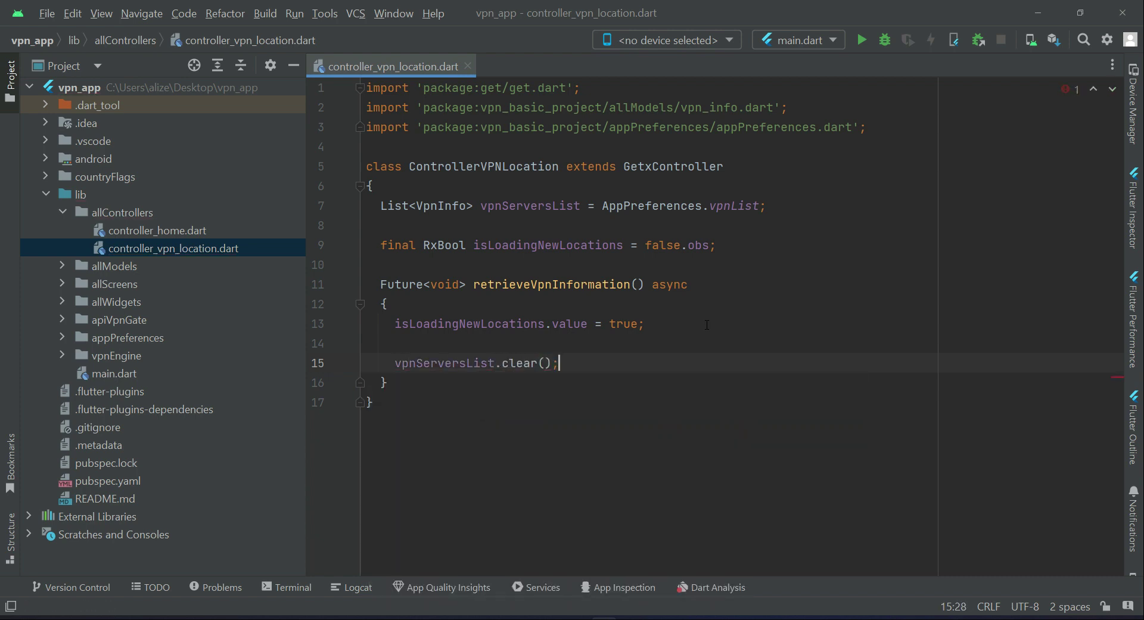
key("enter")
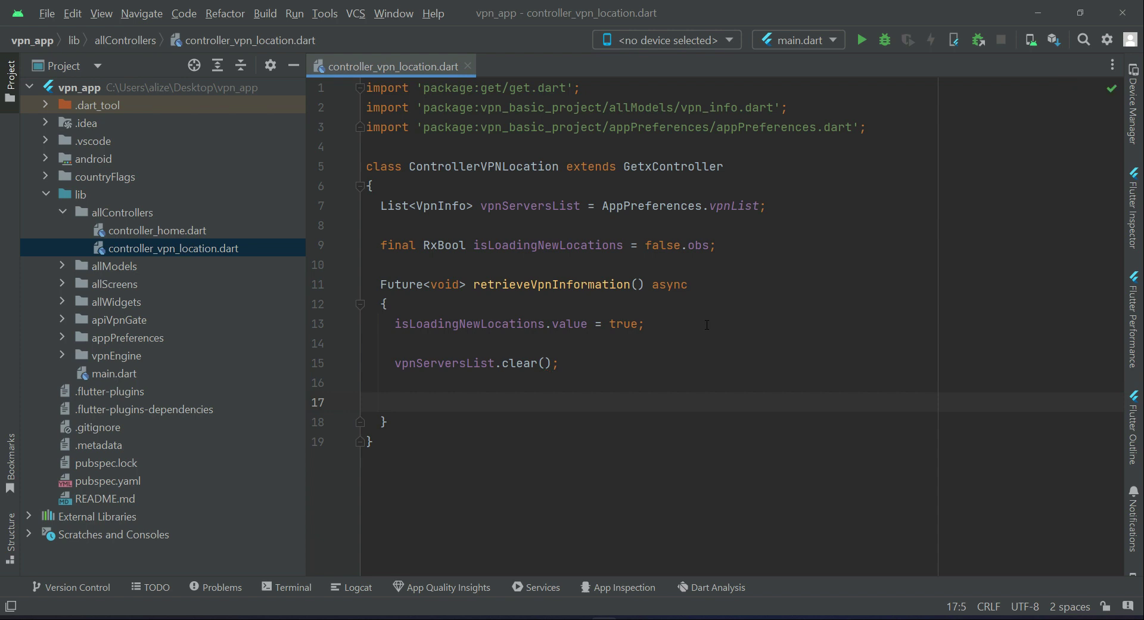
type("await")
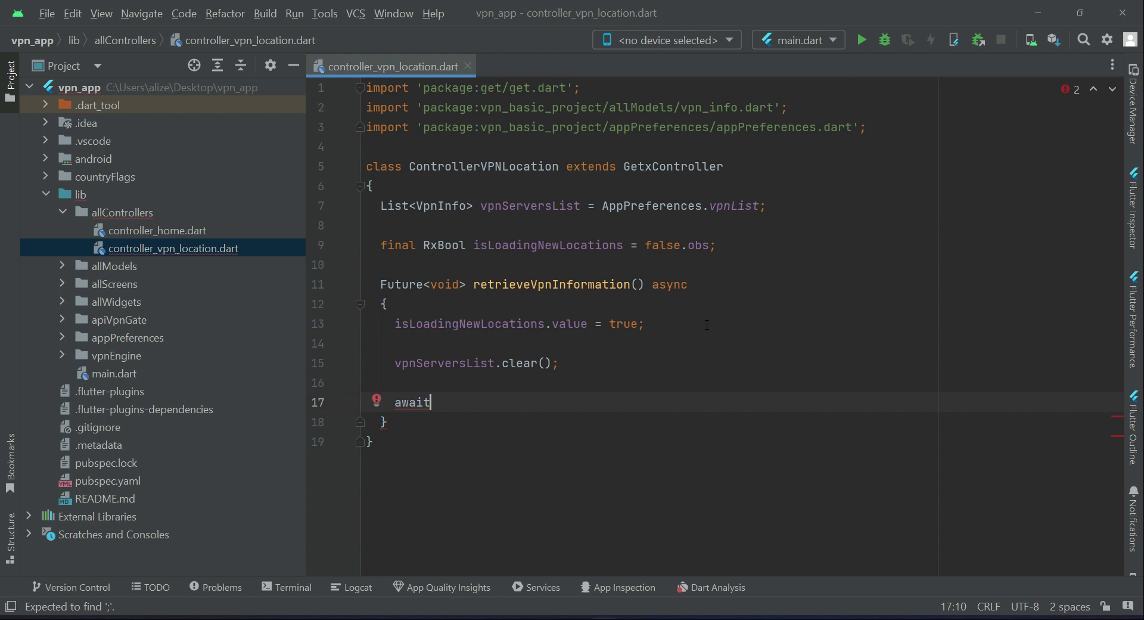
Await ApiVpnGate.retrieveAllAvailableFreeVpnServers() with the api_vpn_gate import, then jump to its definition.
type("A")
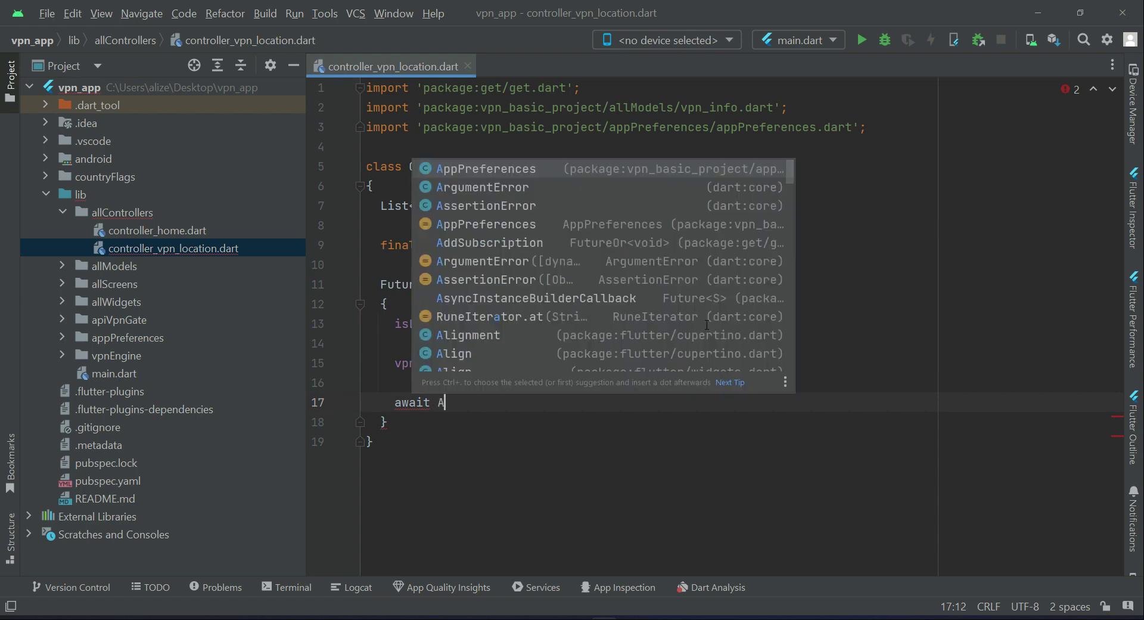
type("PI")
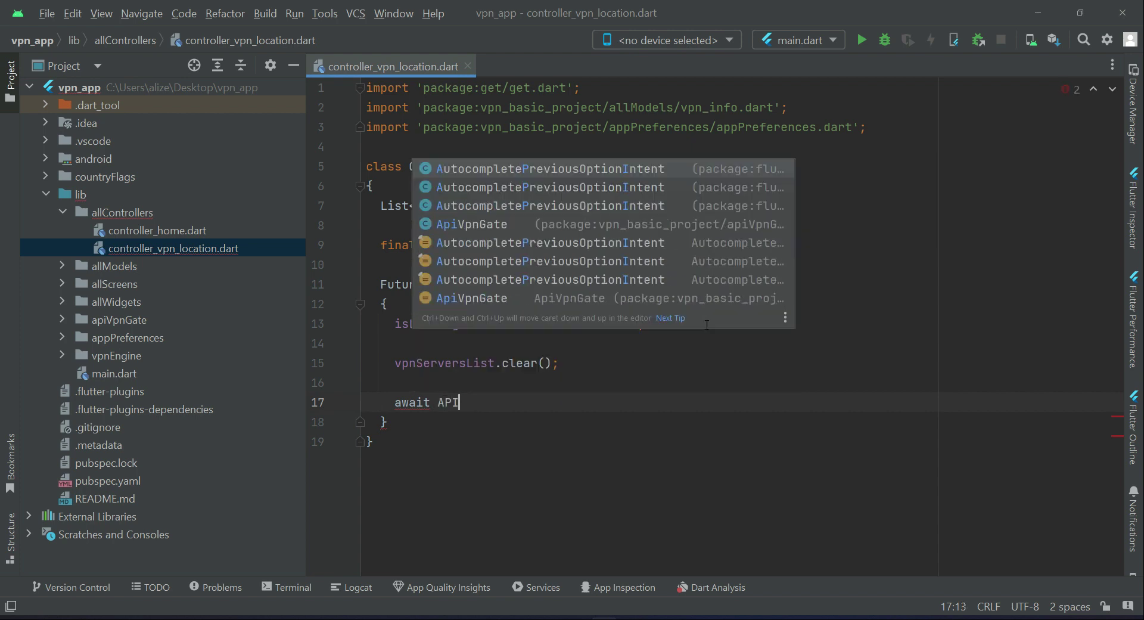
key("BackSpace")
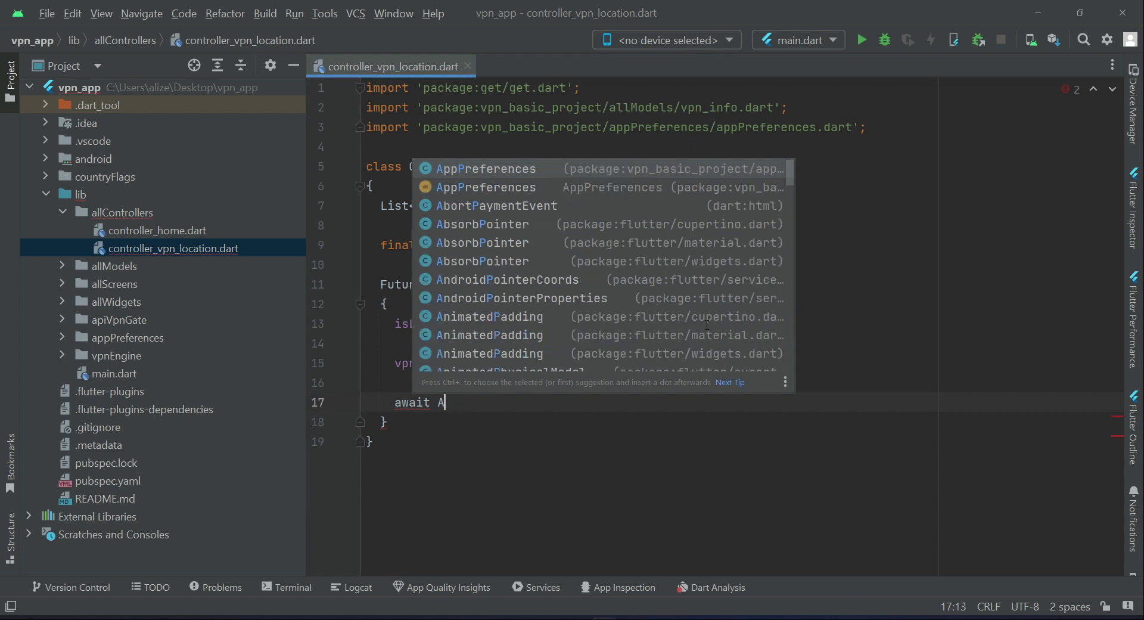
type("pi")
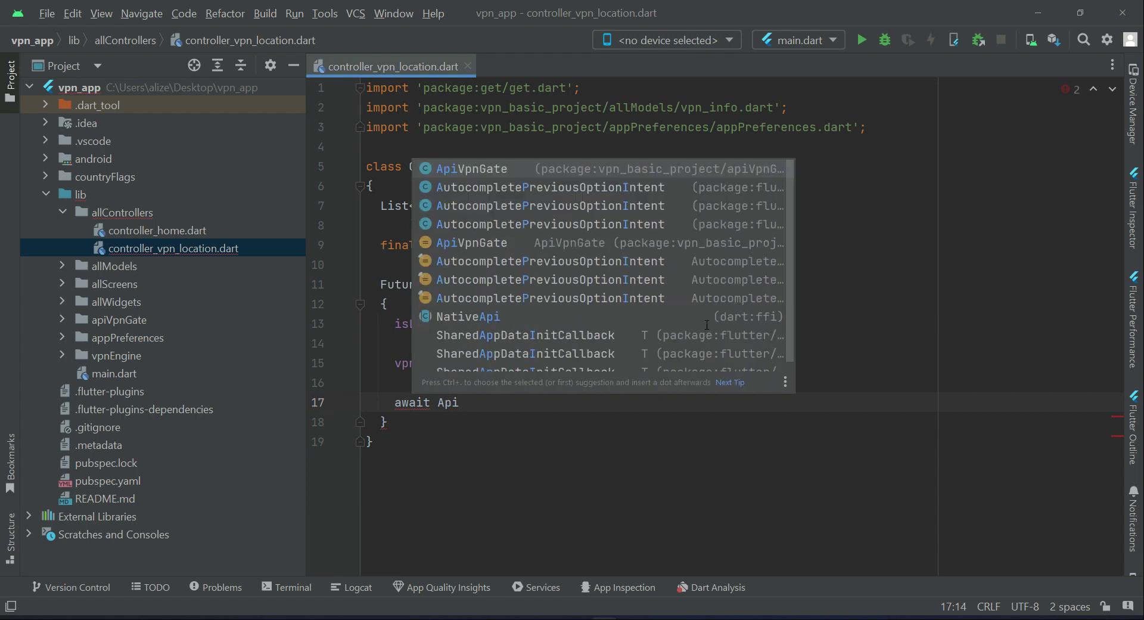
mouse_move(486, 177)
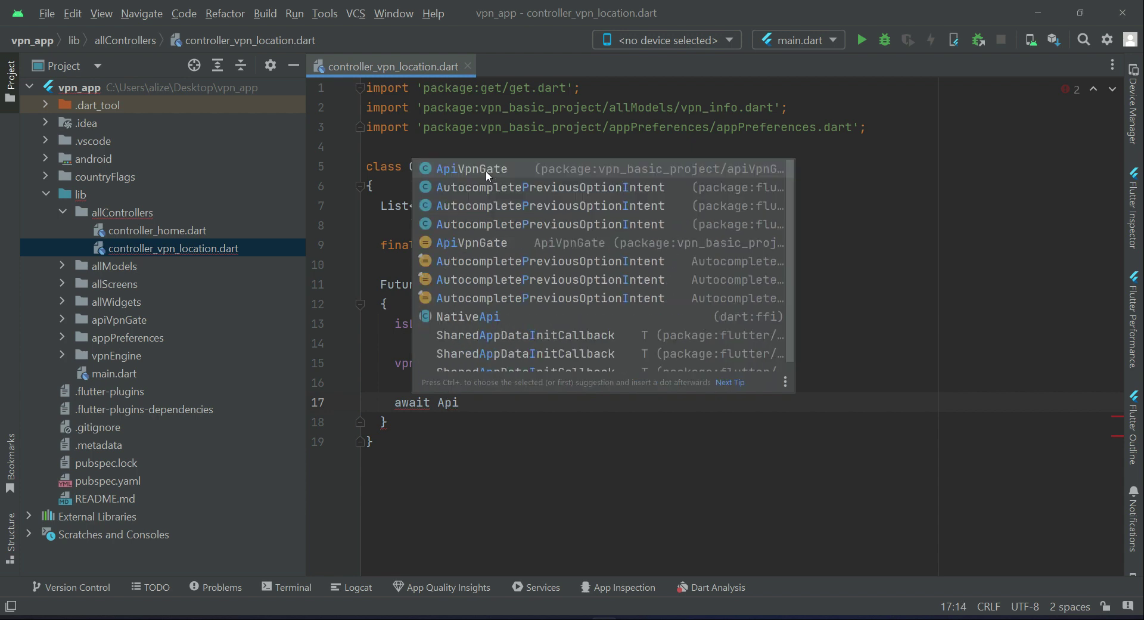
left_click(473, 168)
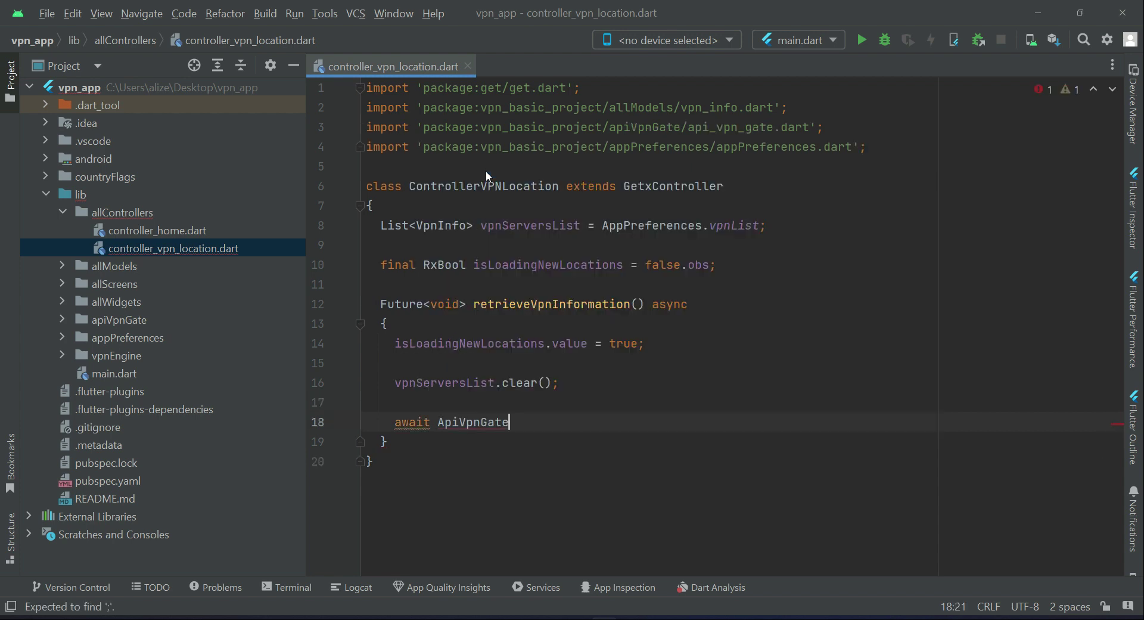
type(".")
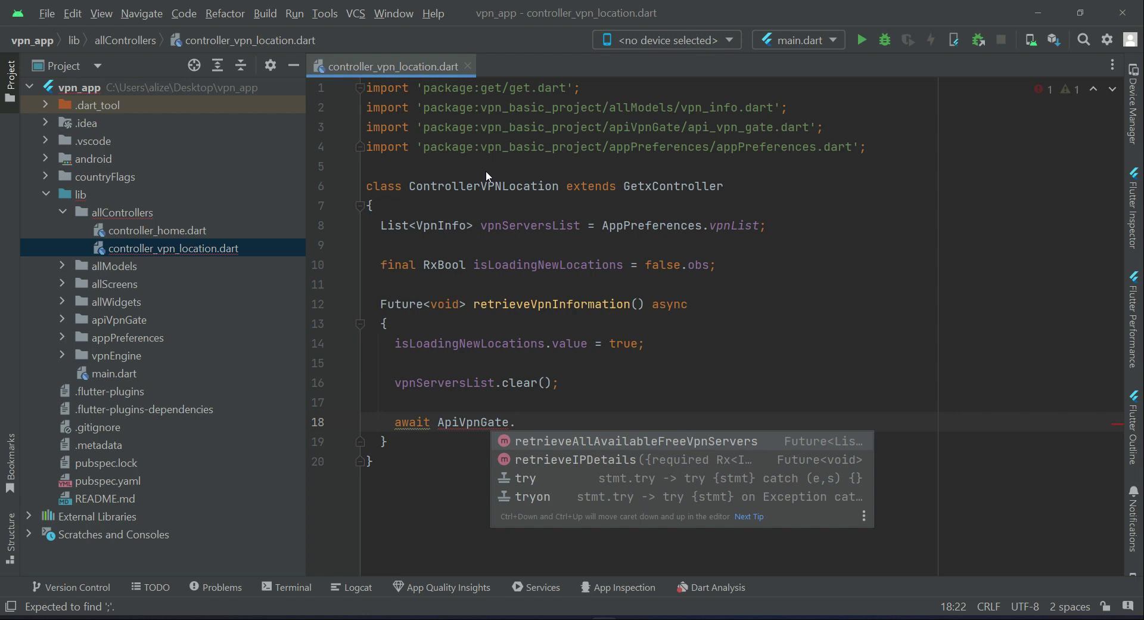
left_click(617, 441)
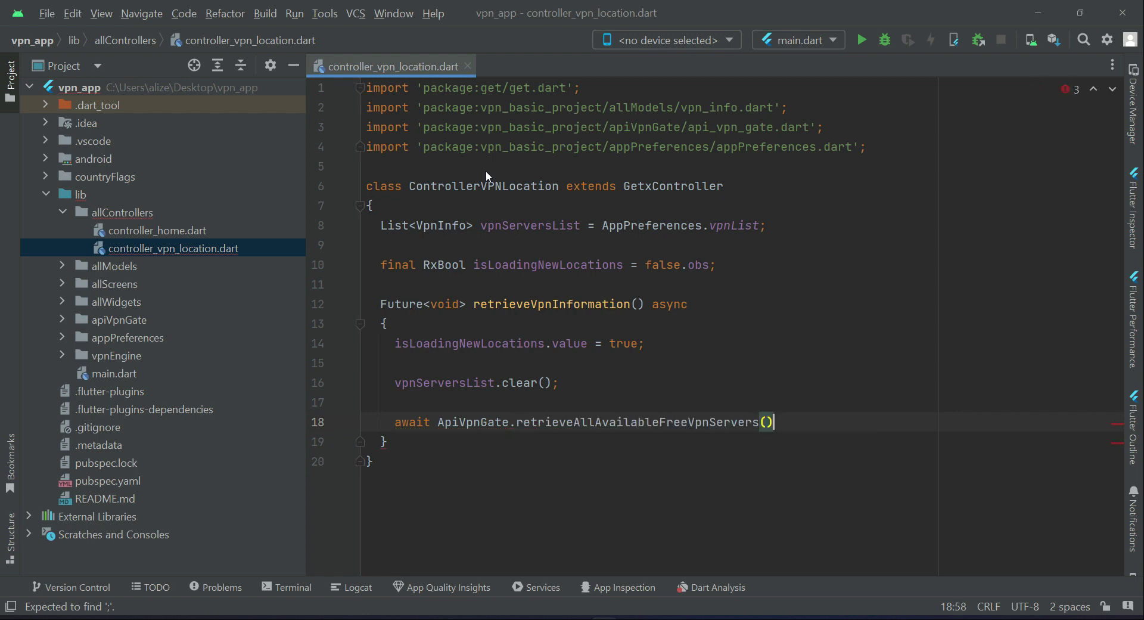
type(";")
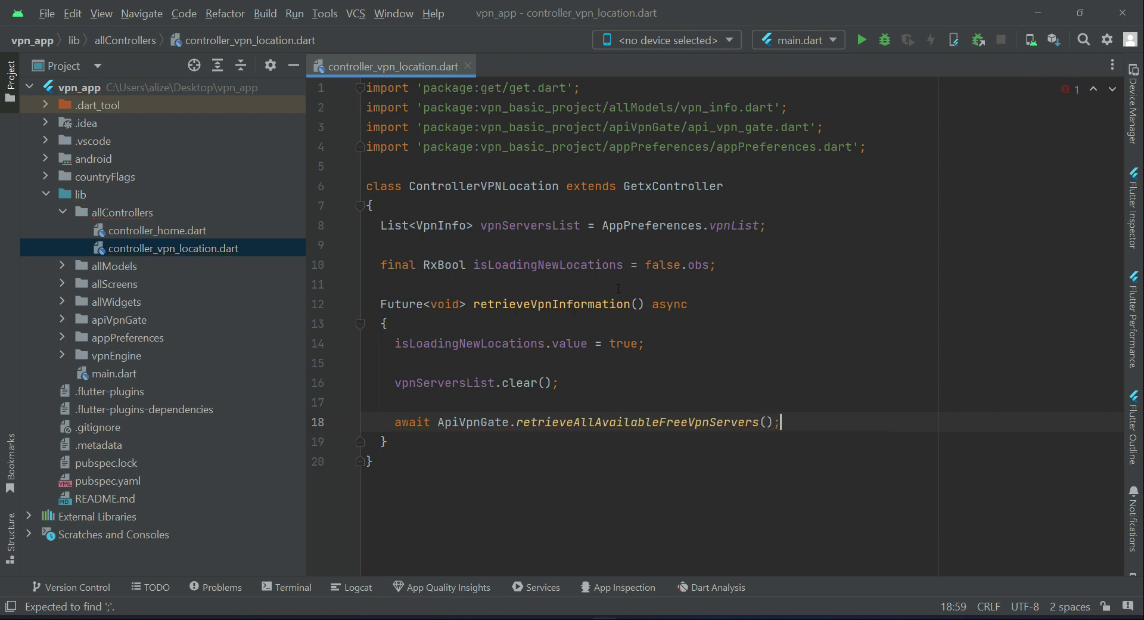
double_click(636, 422)
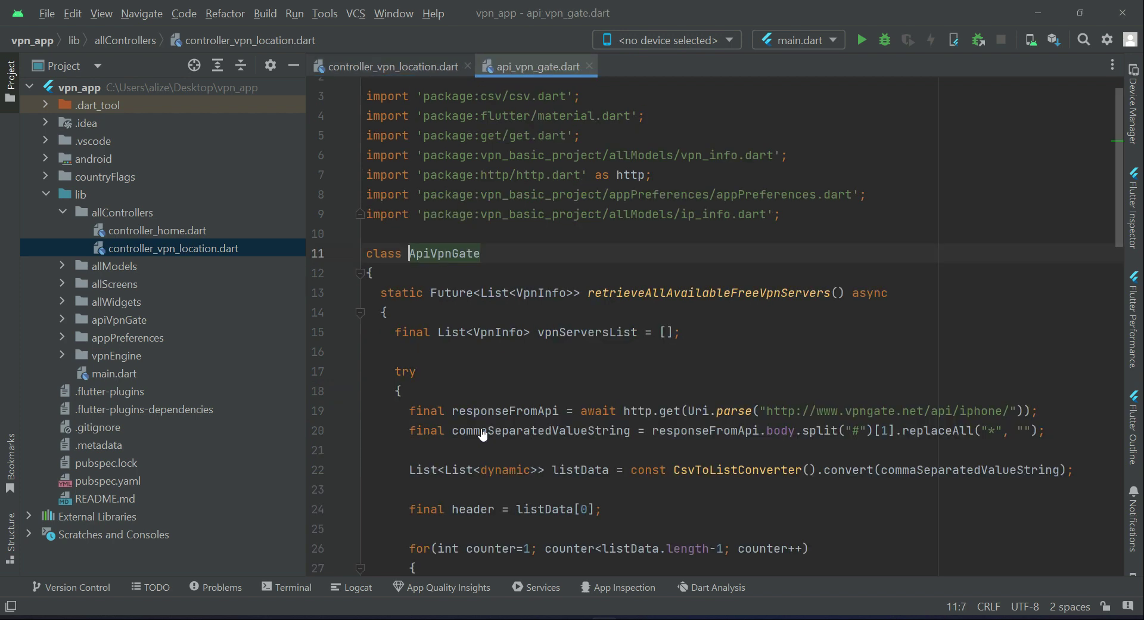
Review retrieveAllAvailableFreeVpnServers in api_vpn_gate.dart down to its returned vpnServersList, then return to the controller.
double_click(708, 174)
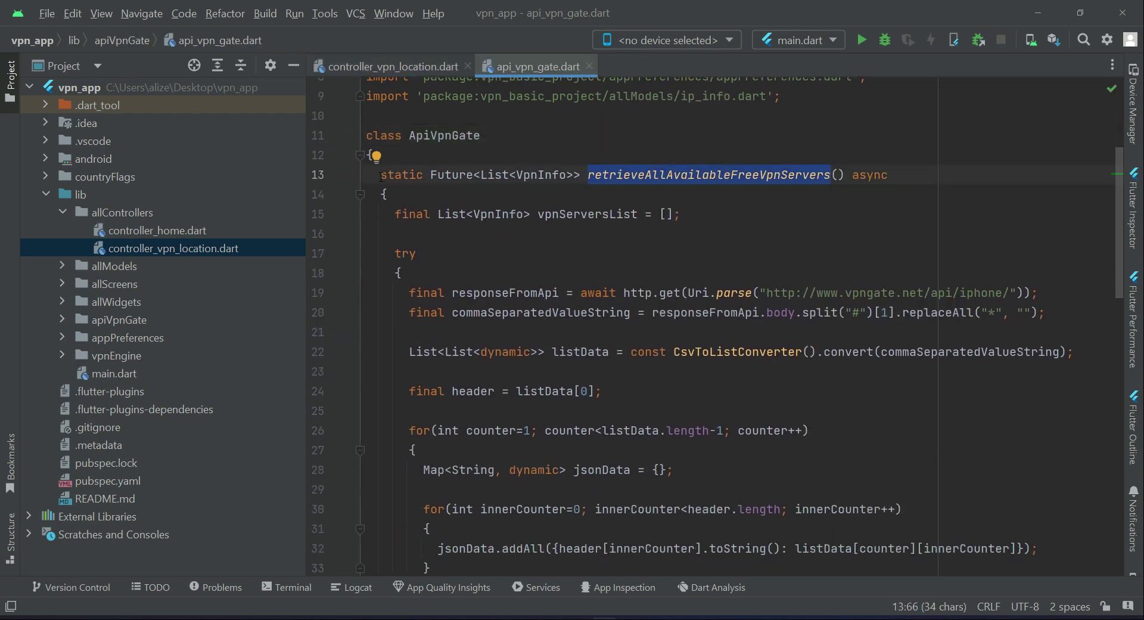
scroll("down", 3)
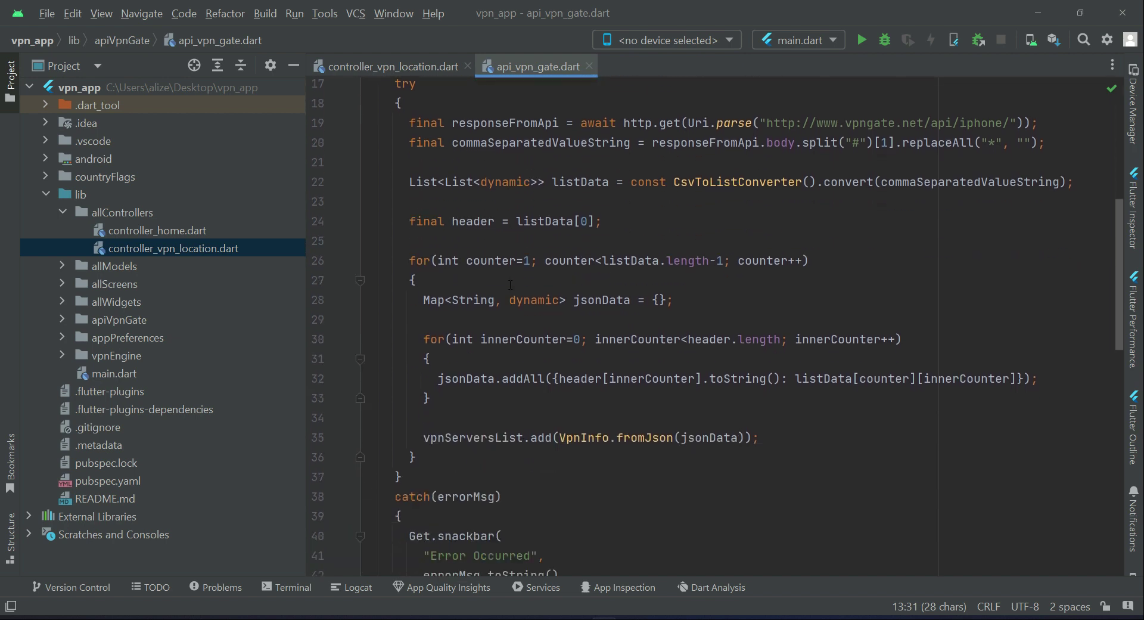
scroll("down", 3)
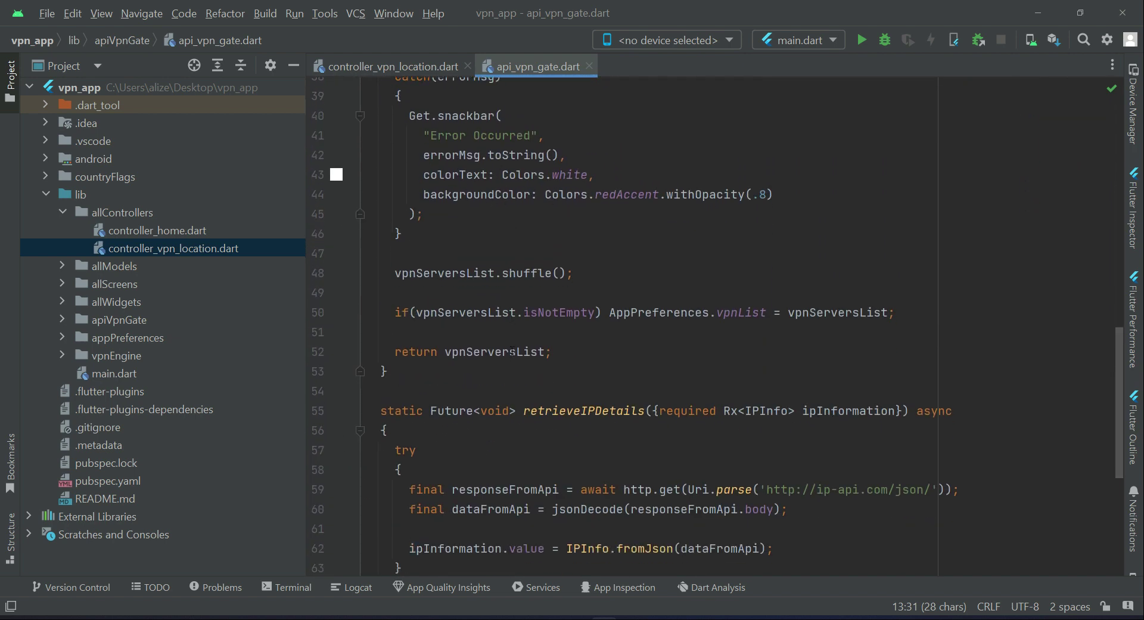
double_click(493, 352)
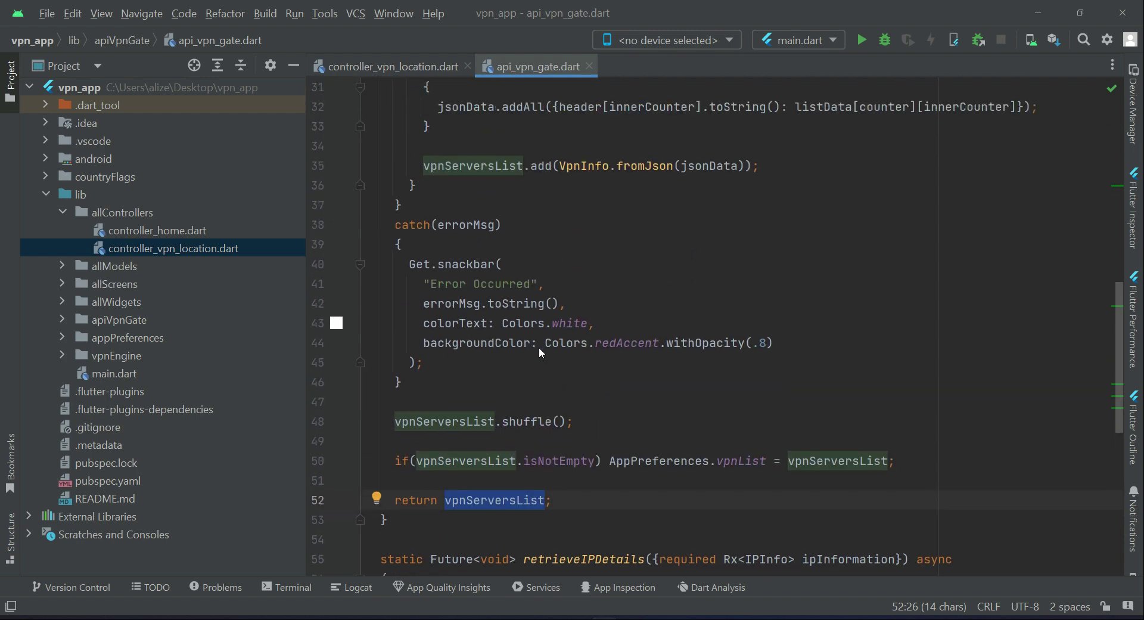
scroll("up", 3)
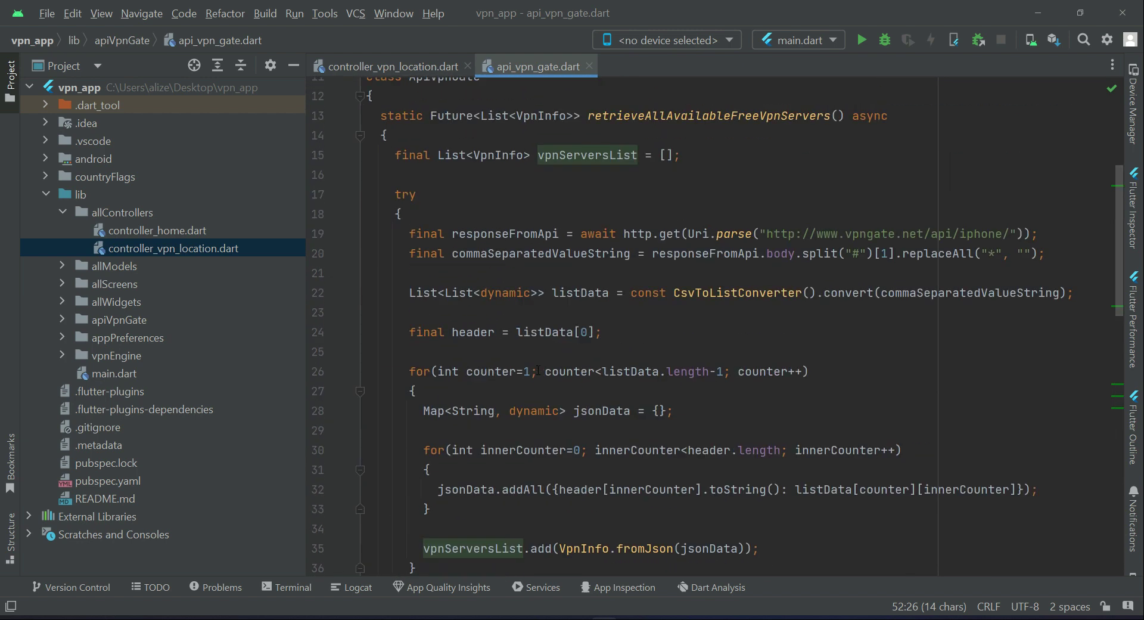
scroll("down", 3)
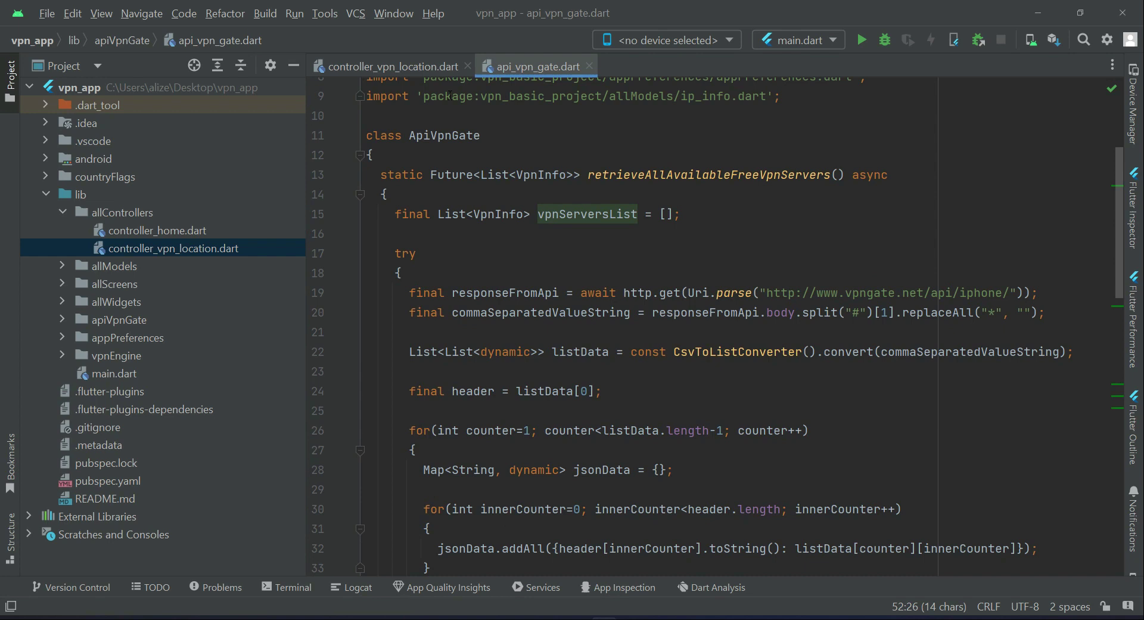
left_click_drag(382, 174, 584, 174)
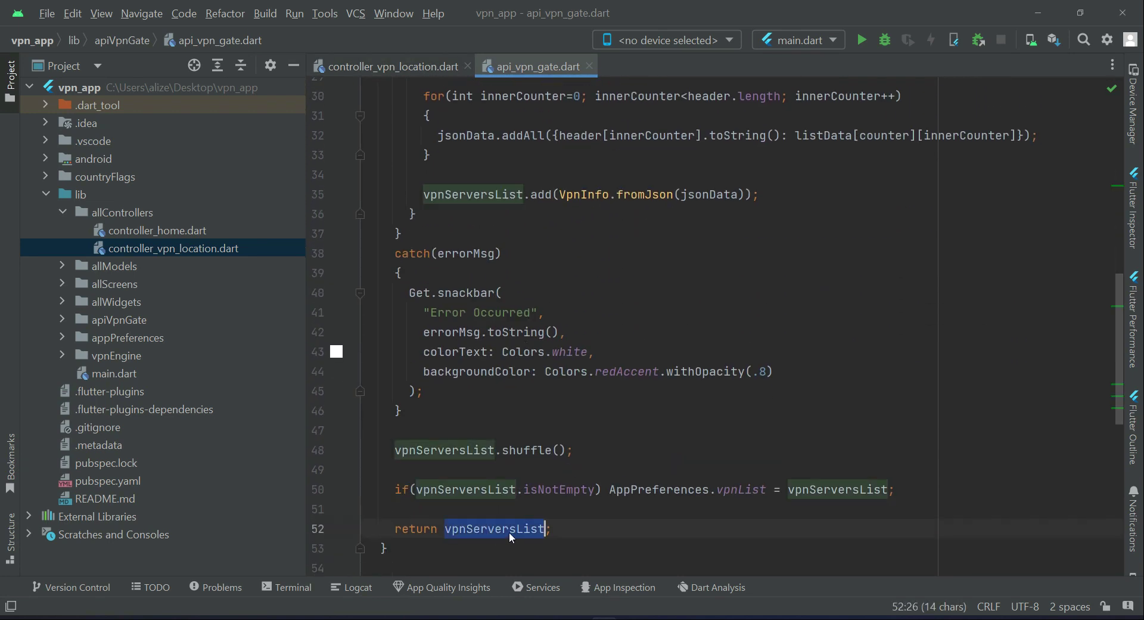
left_click(392, 67)
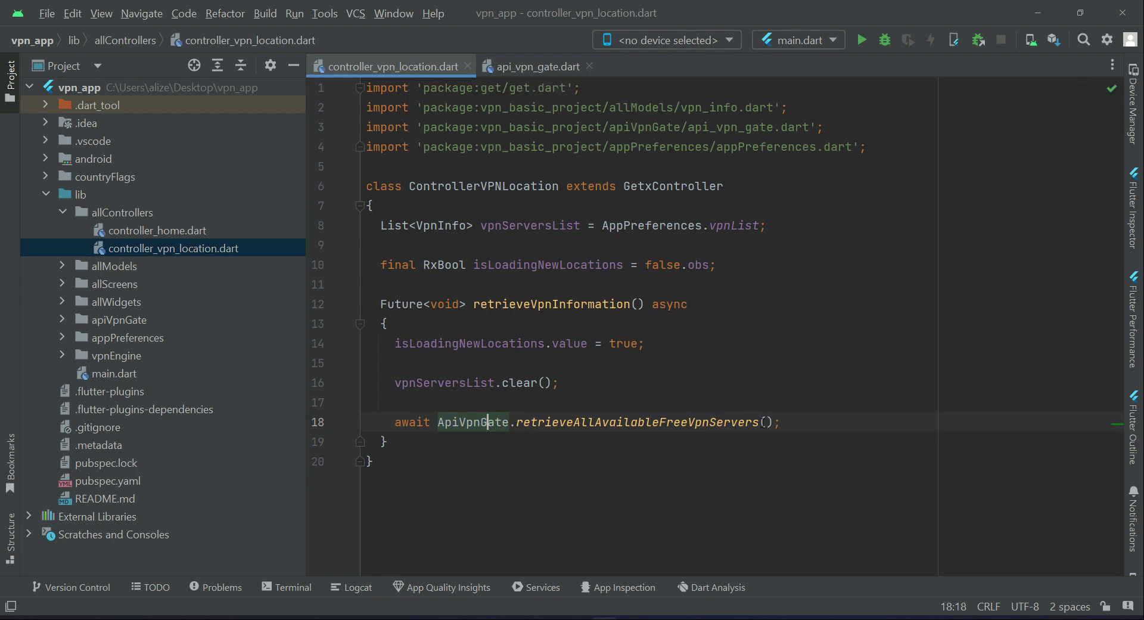
Assign the awaited free-server results to vpnServersList before the await call.
left_click_drag(437, 420, 775, 420)
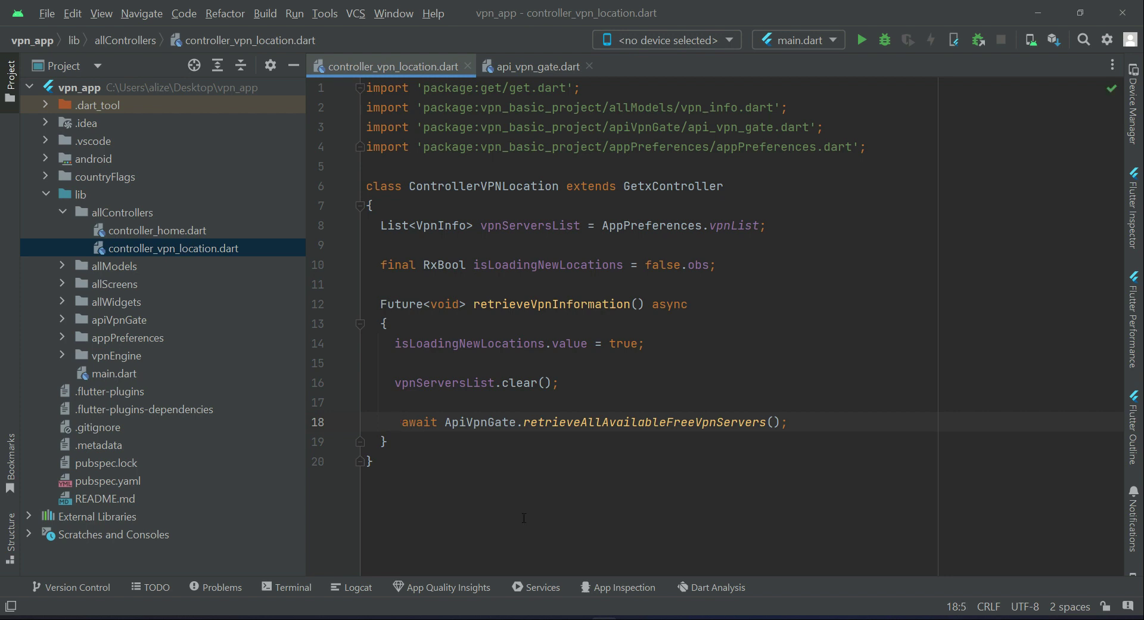
type("vpnServersList =")
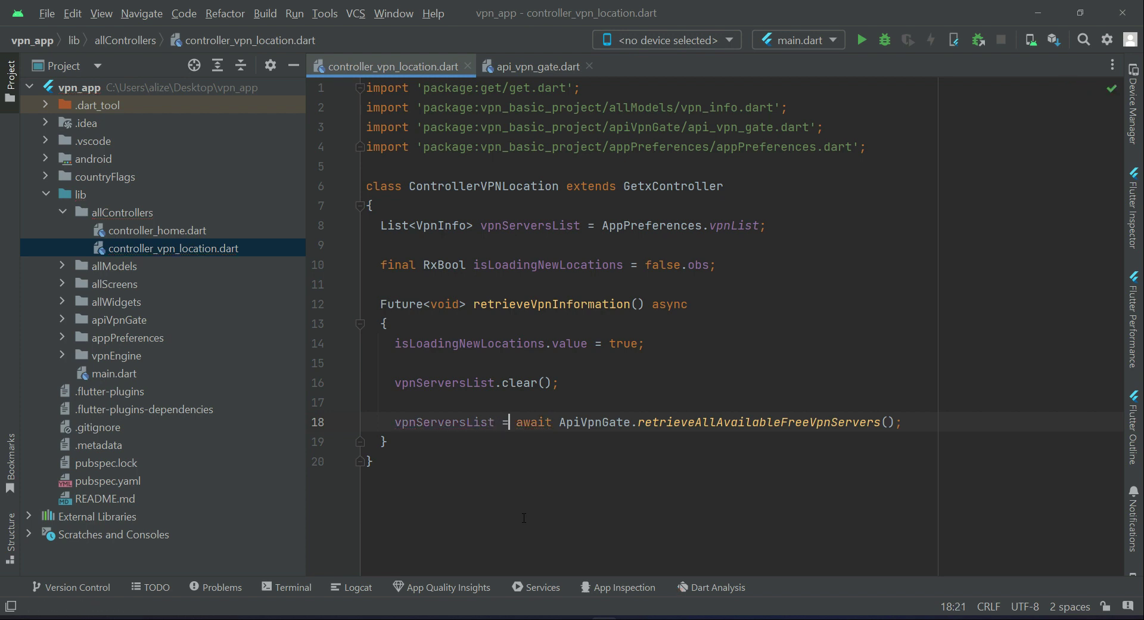
double_click(443, 420)
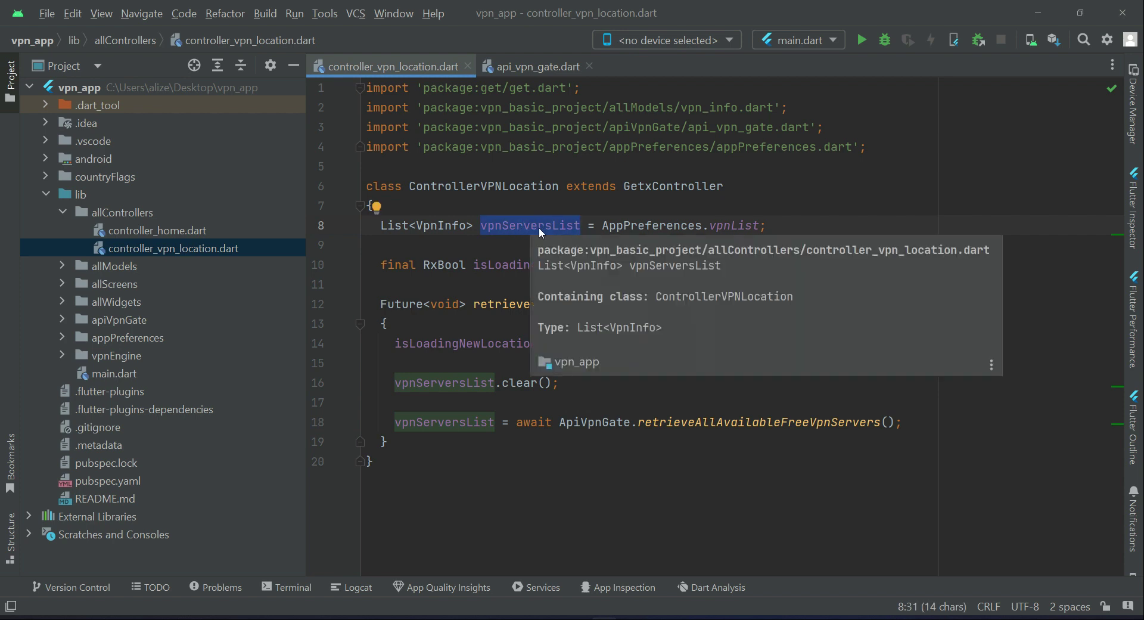
Refactor-rename vpnServersList to vpnFreeServersAvailableList across all its usages in the controller.
right_click(530, 225)
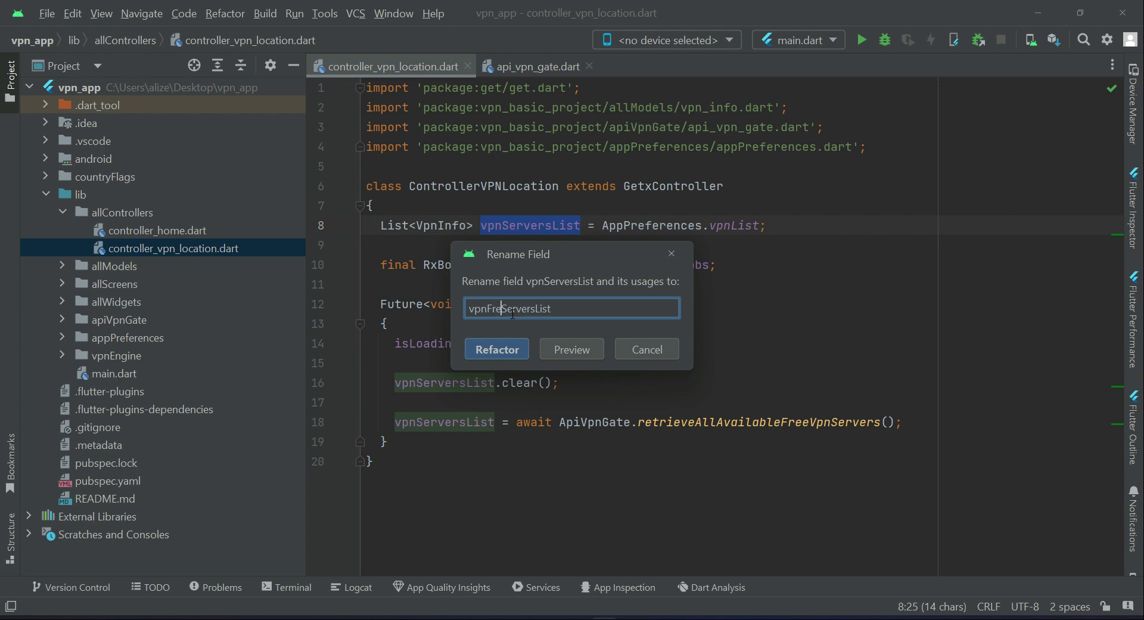
type("e")
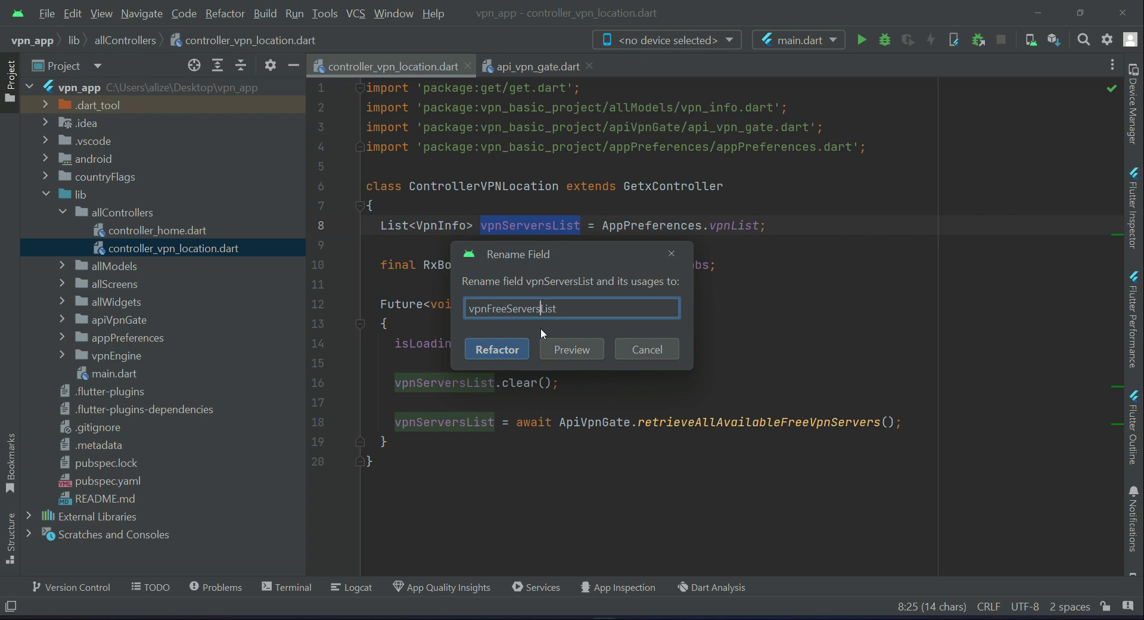
type("Available")
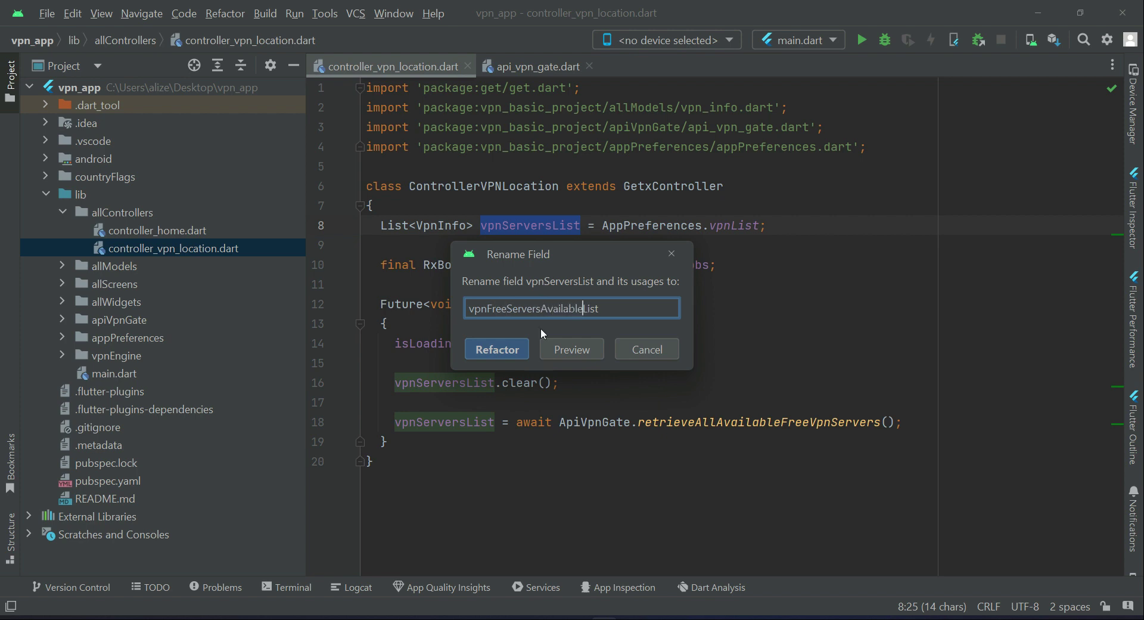
left_click(495, 349)
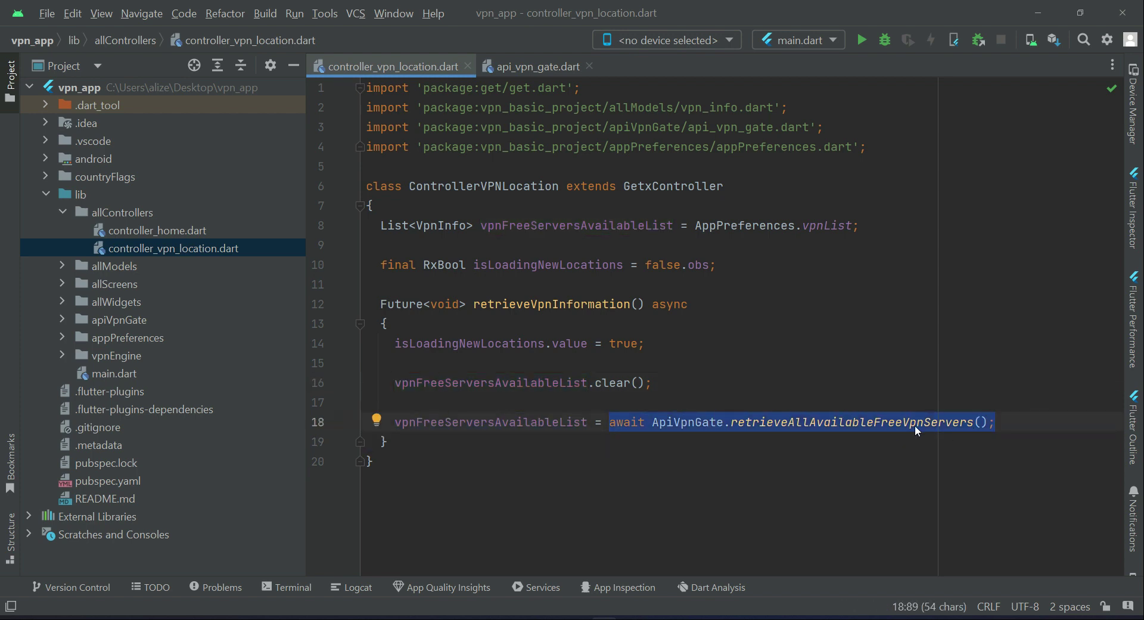
left_click(538, 67)
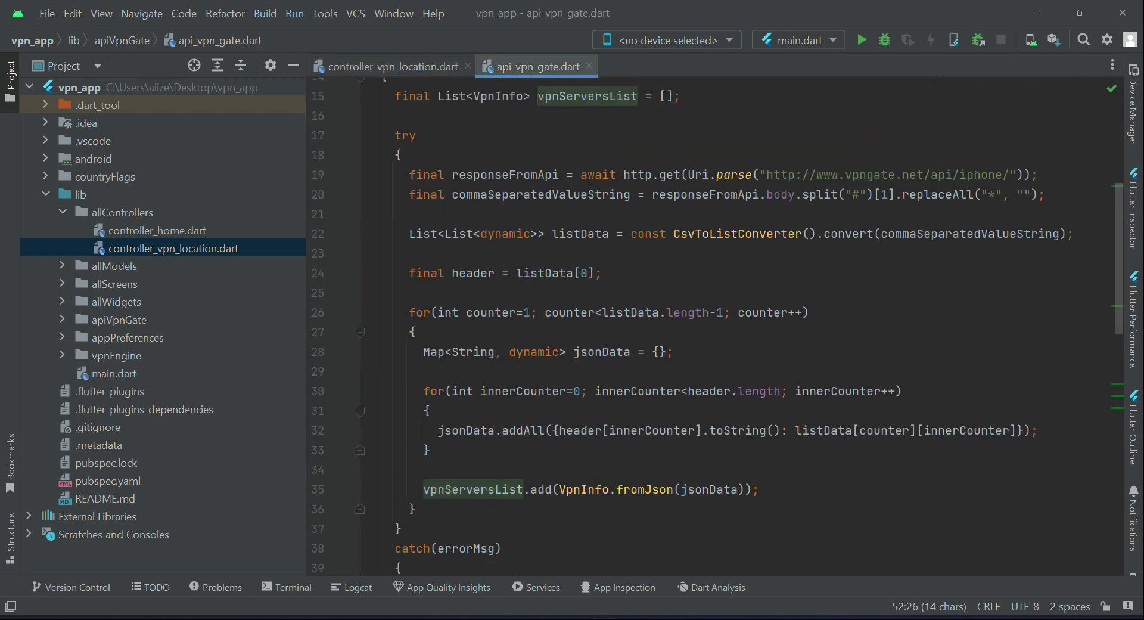
Check the retrieval function's returned list in api_vpn_gate.dart, then select the renamed list back in the controller.
scroll("down", 3)
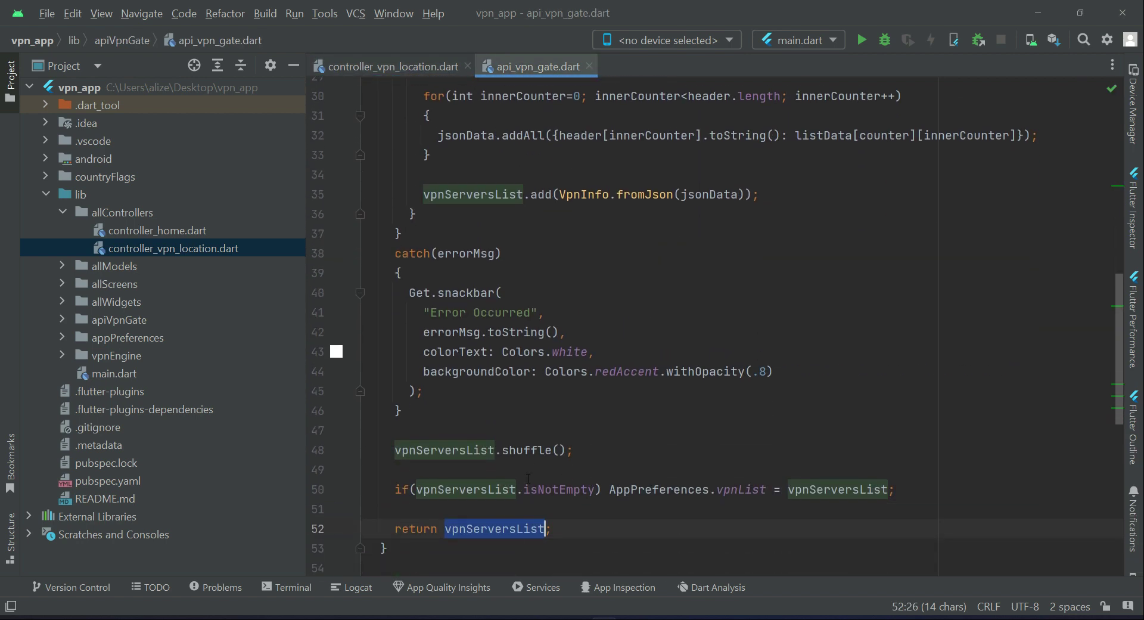
left_click(391, 66)
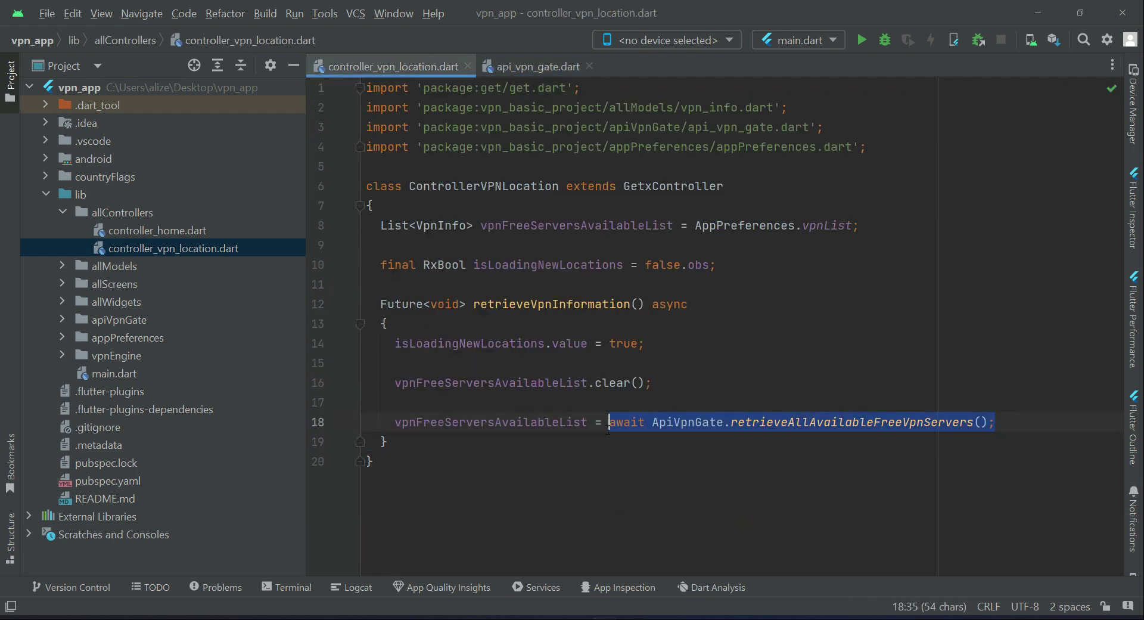
double_click(490, 422)
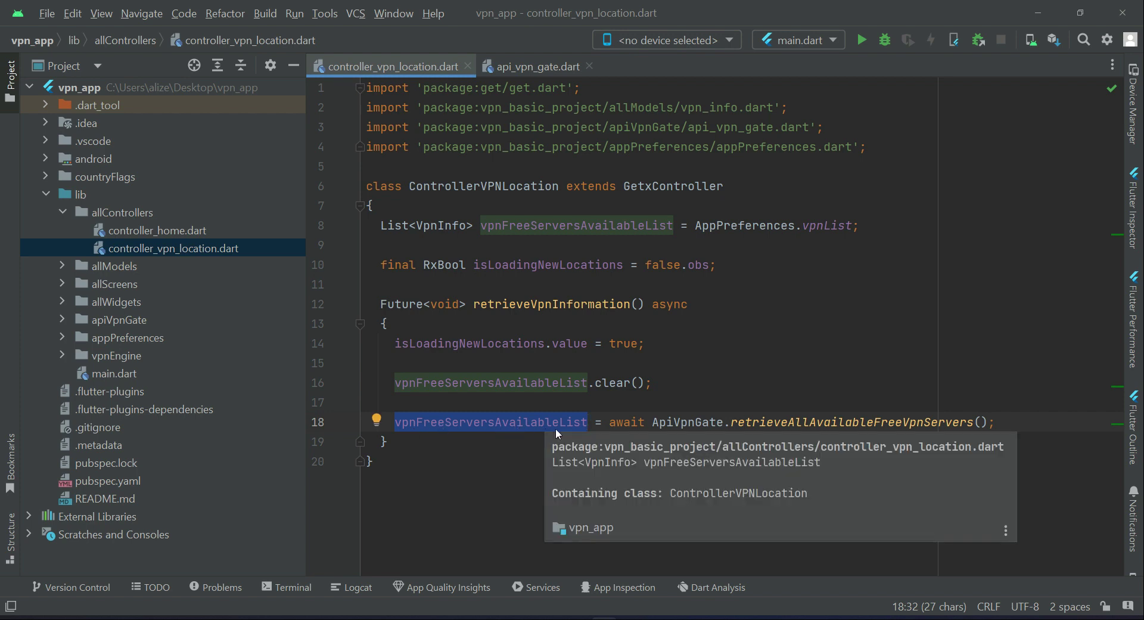
mouse_move(488, 430)
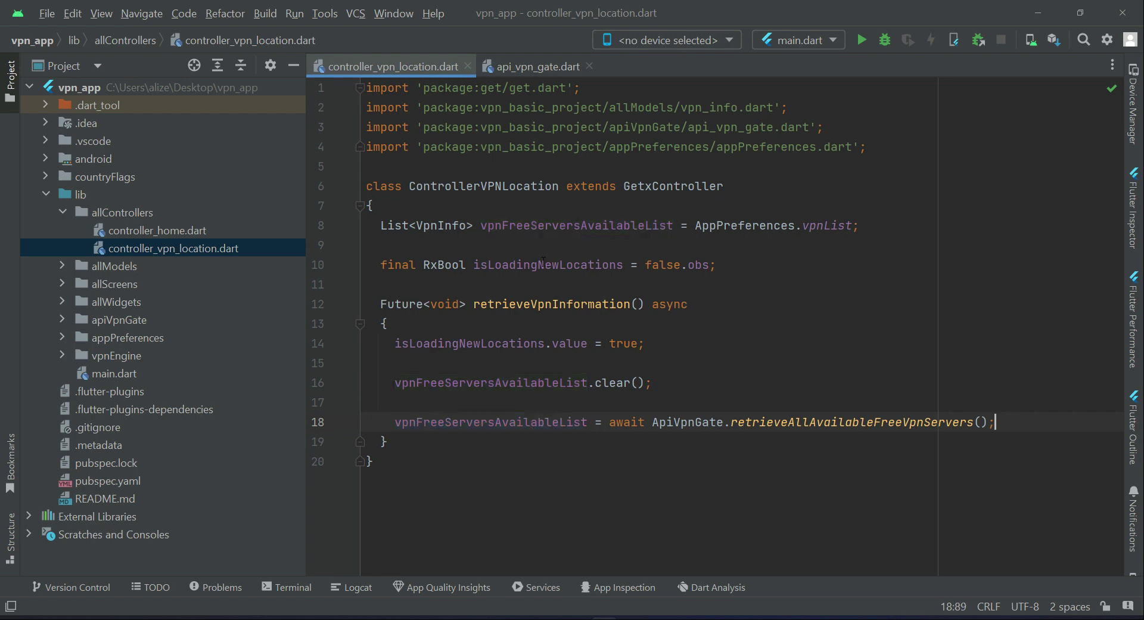
Add isLoadingNewLocations.value = false after the awaited server fetch and close api_vpn_gate.dart.
key("Enter")
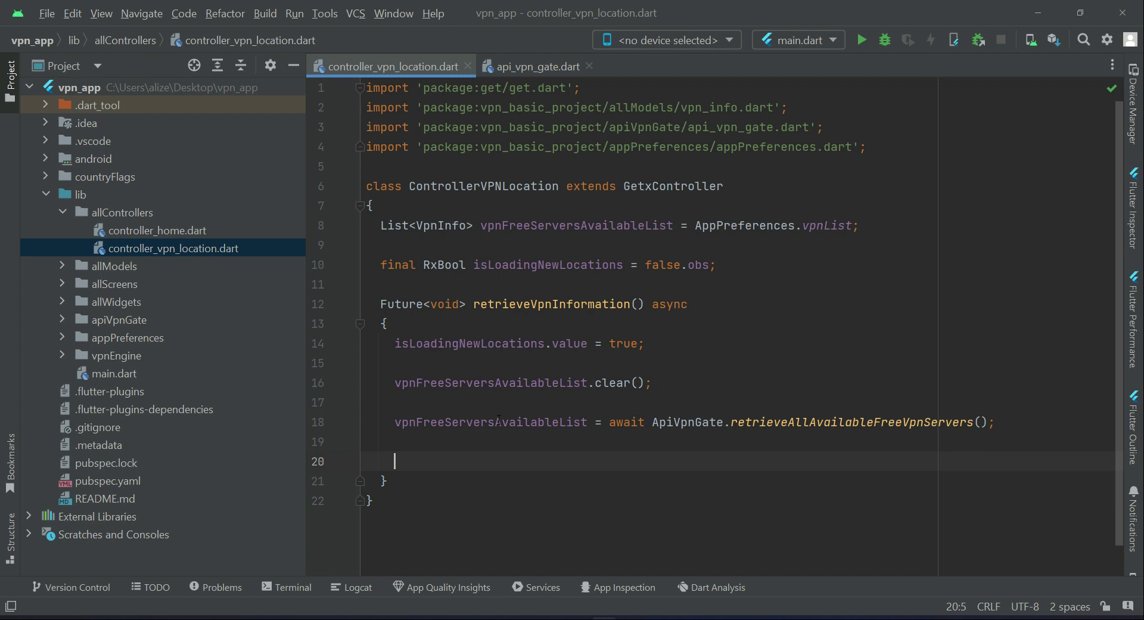
double_click(515, 344)
type("isLoadingNewLocations.value = true;")
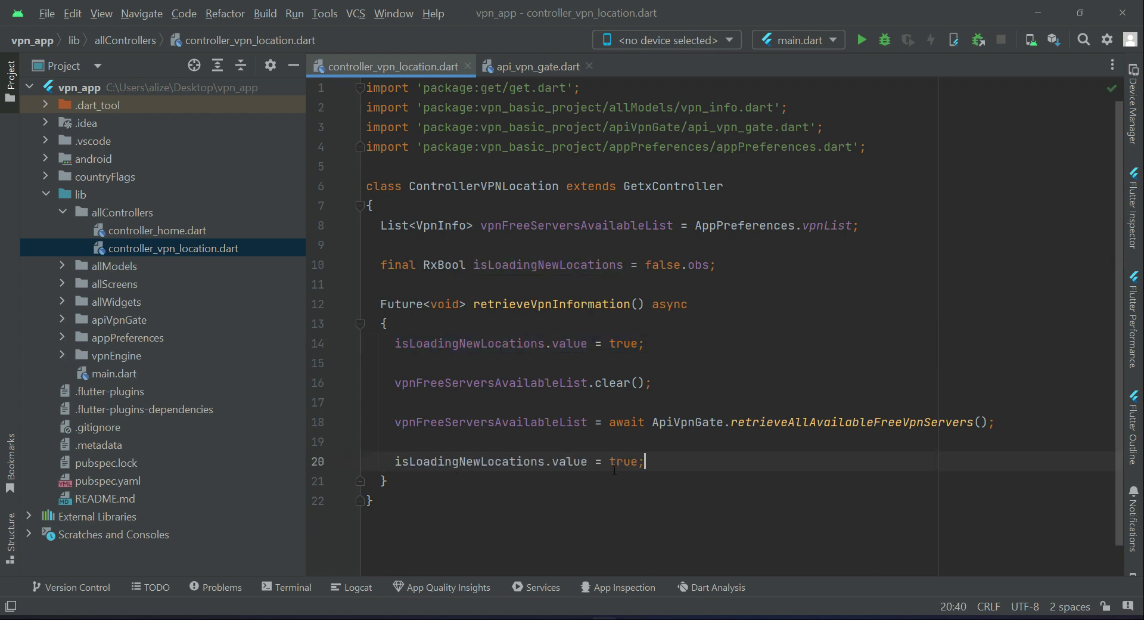
double_click(624, 460)
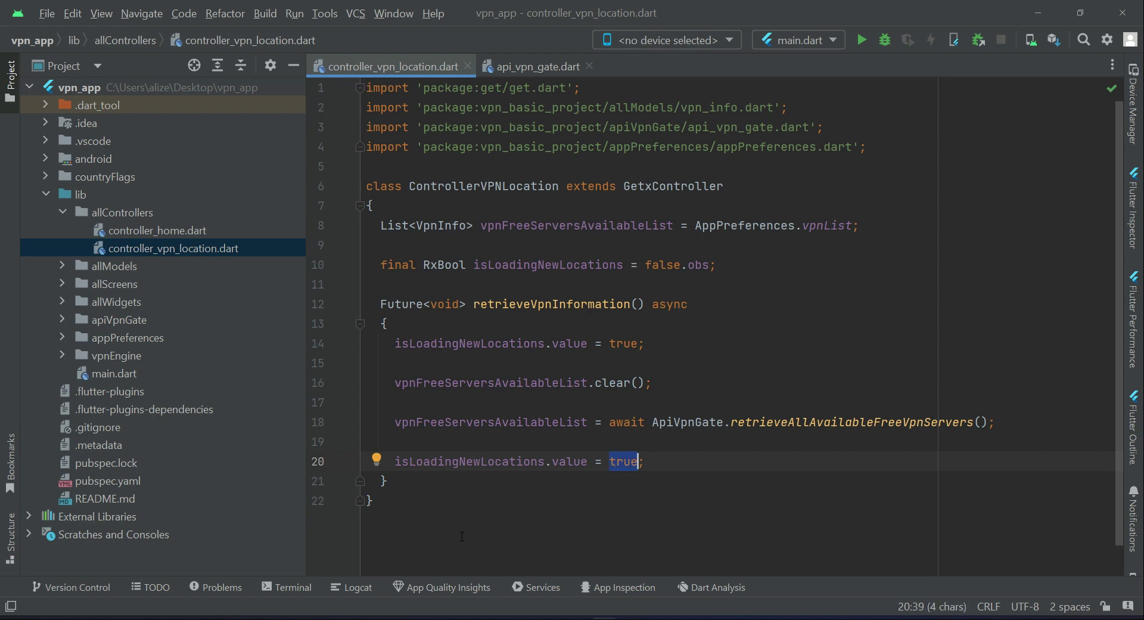
type("false")
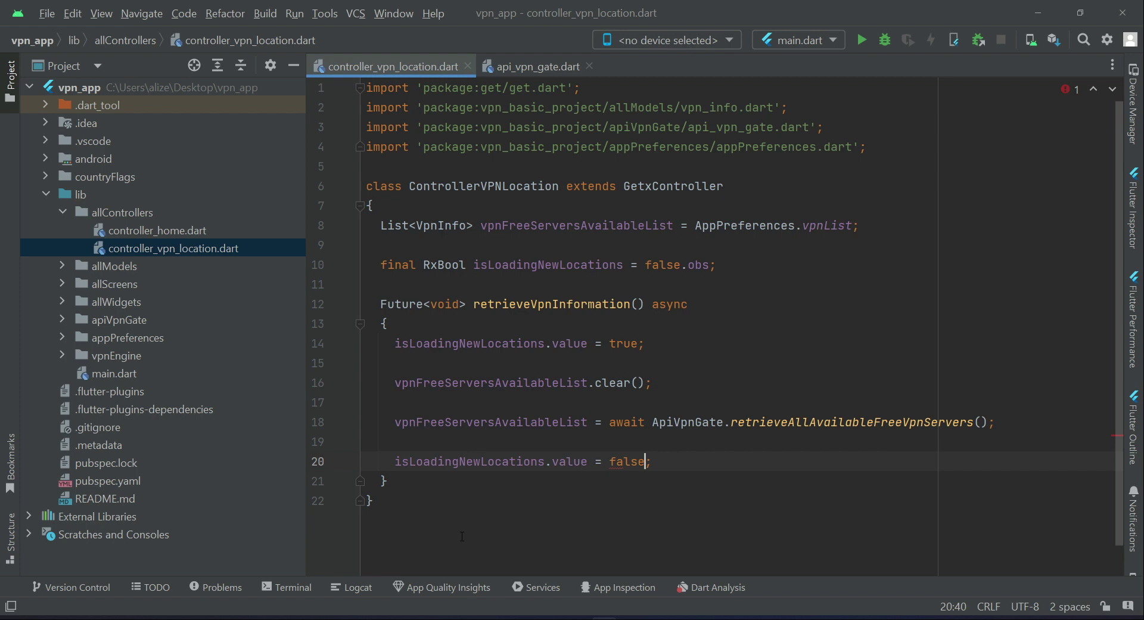
left_click(494, 460)
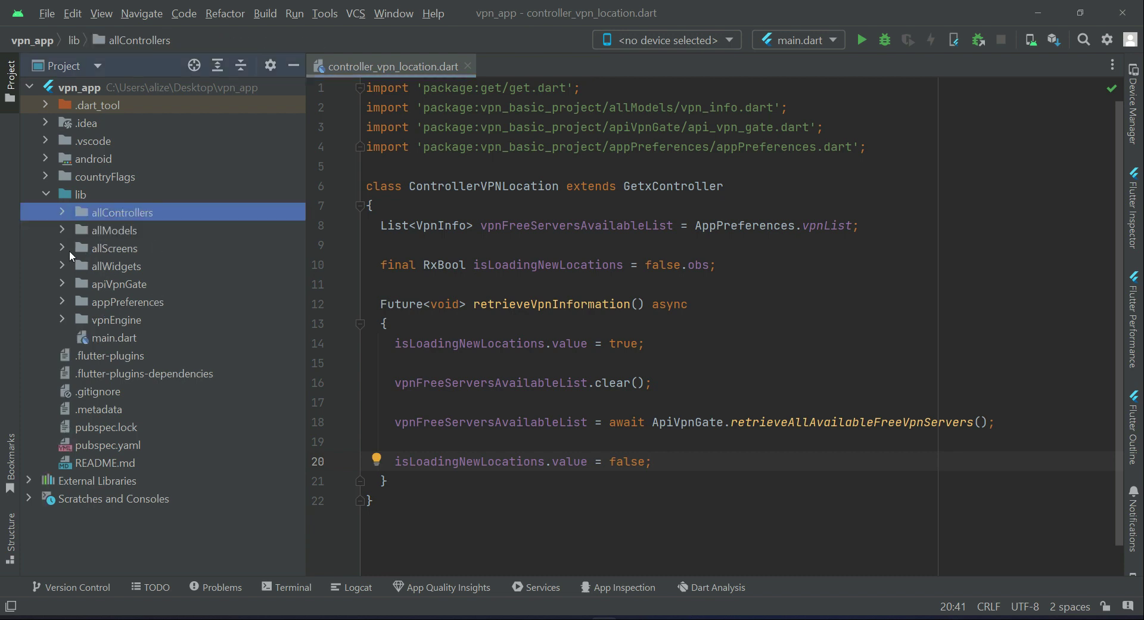
Create the Dart file available_vpn_servers_location_screen in the allScreens folder.
right_click(114, 248)
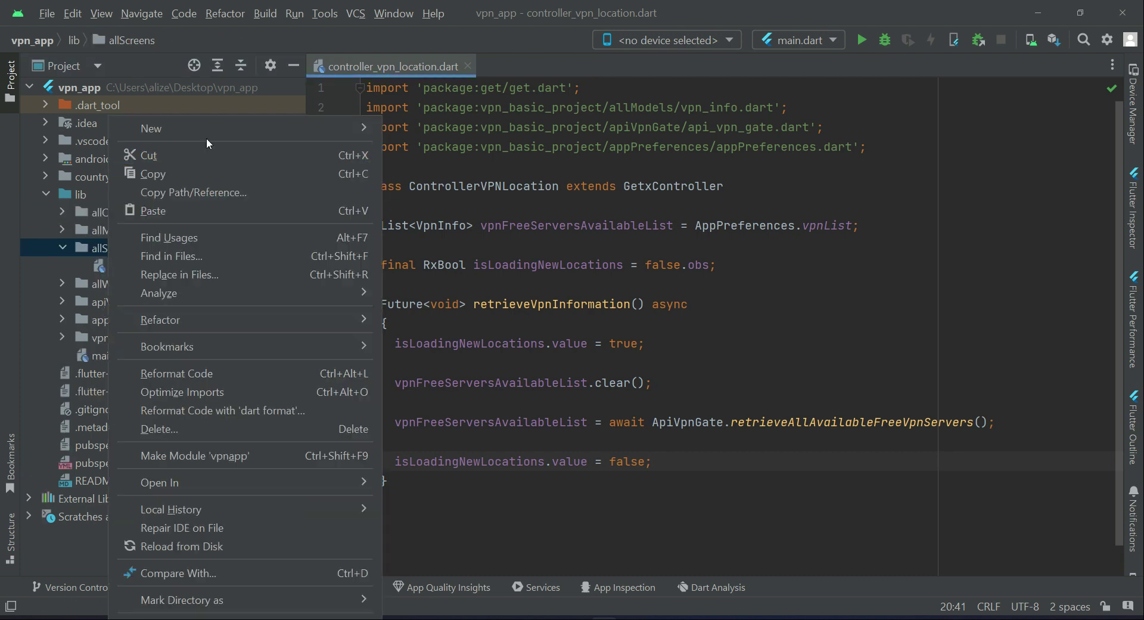
left_click(152, 129)
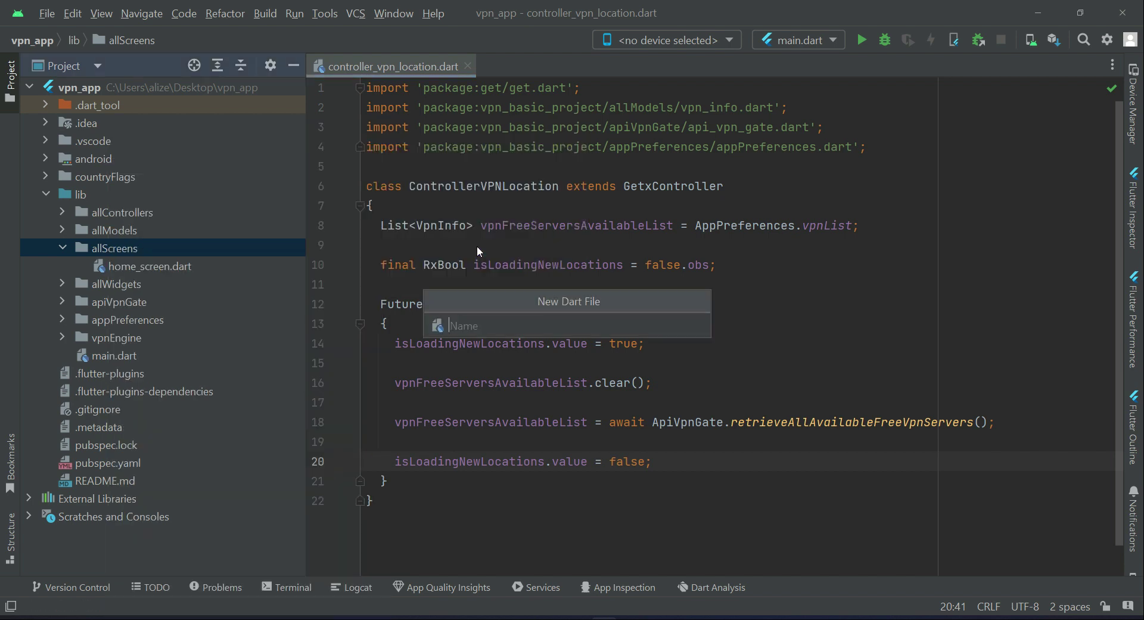
type("available")
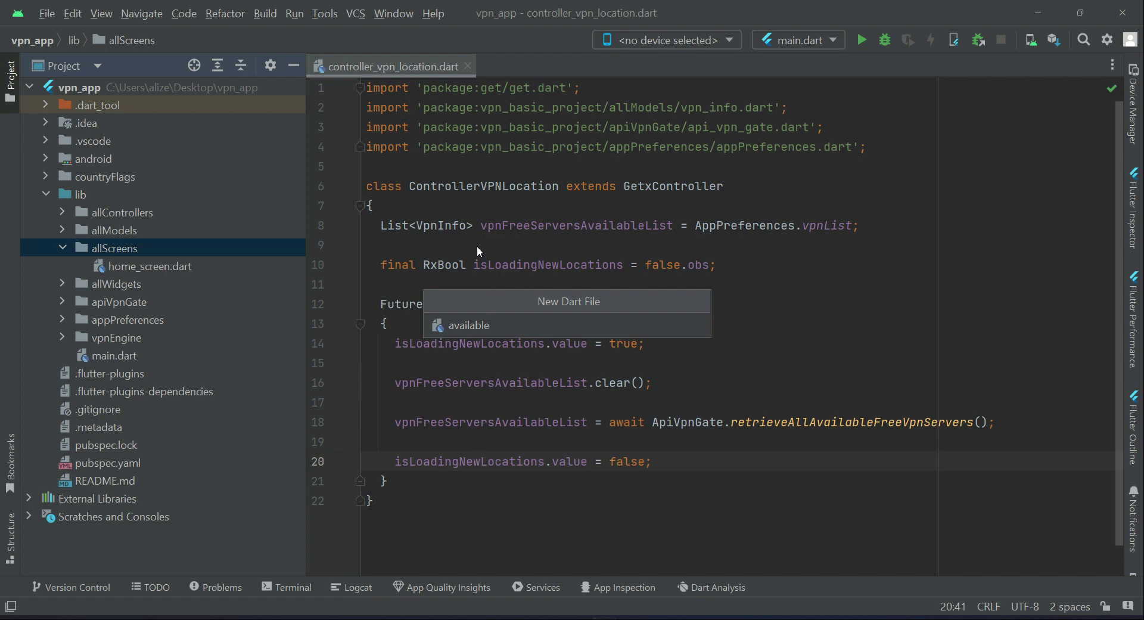
type("_vp")
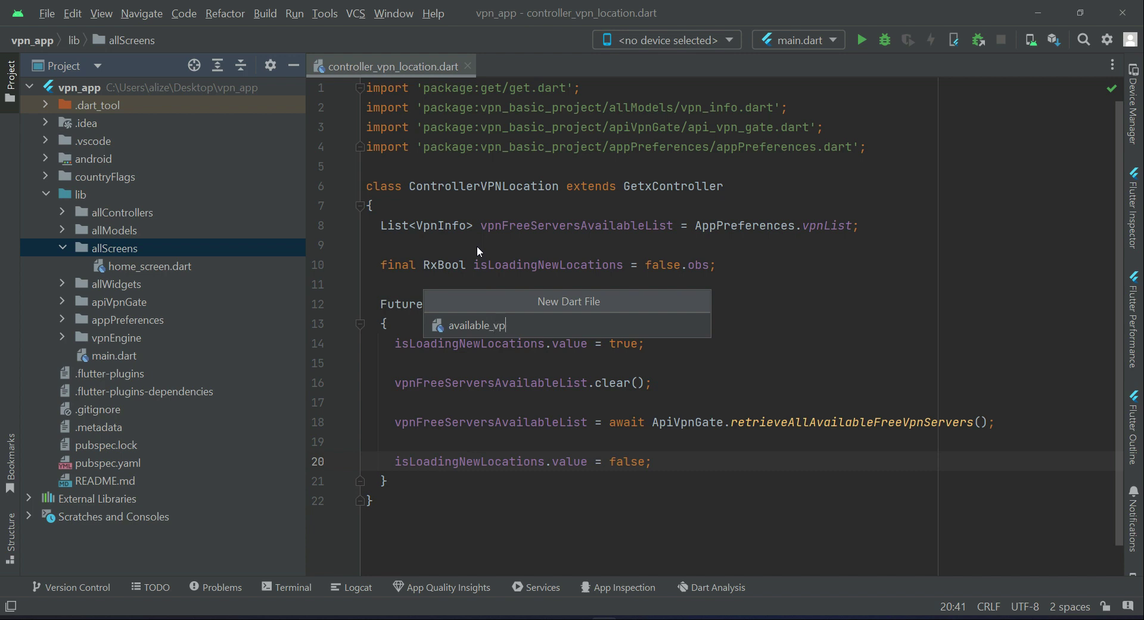
type("n_servers")
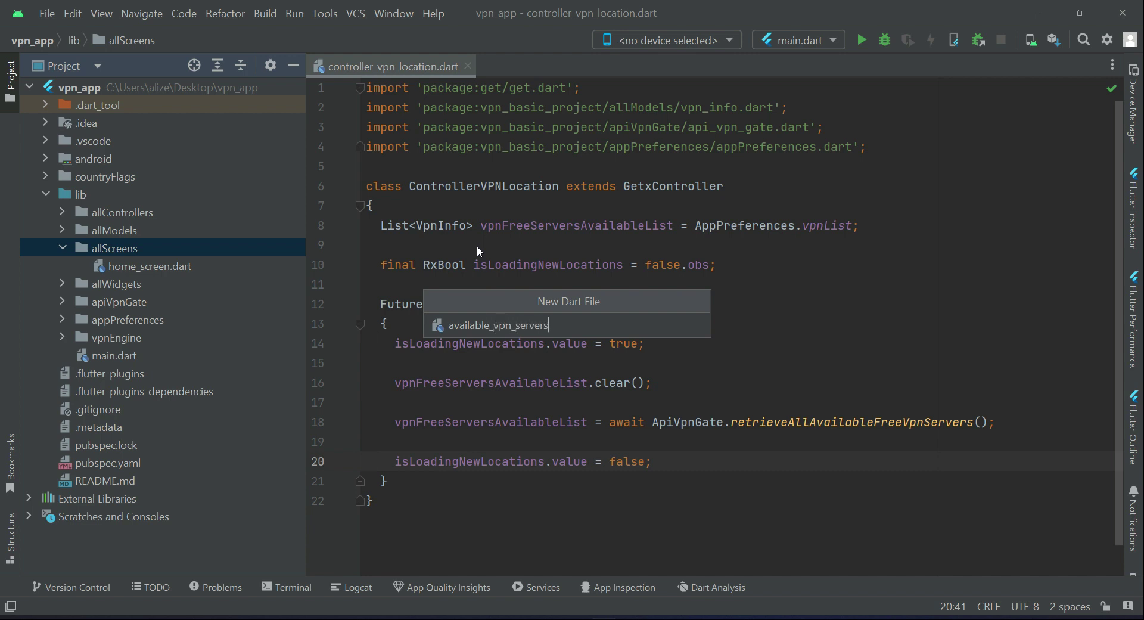
type("_loca")
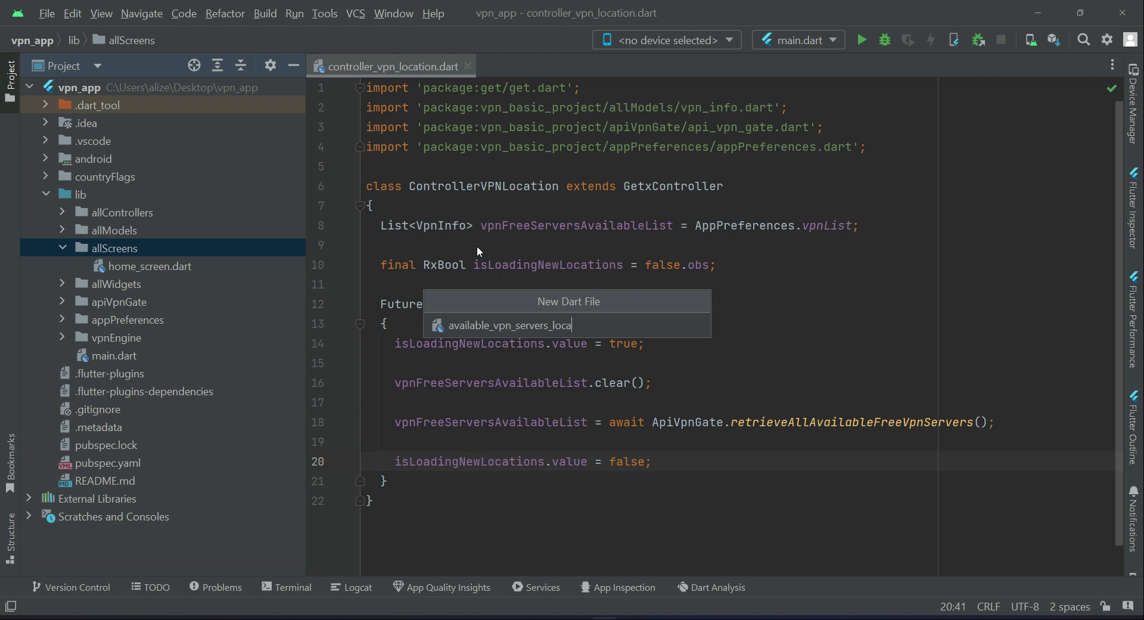
type("tion")
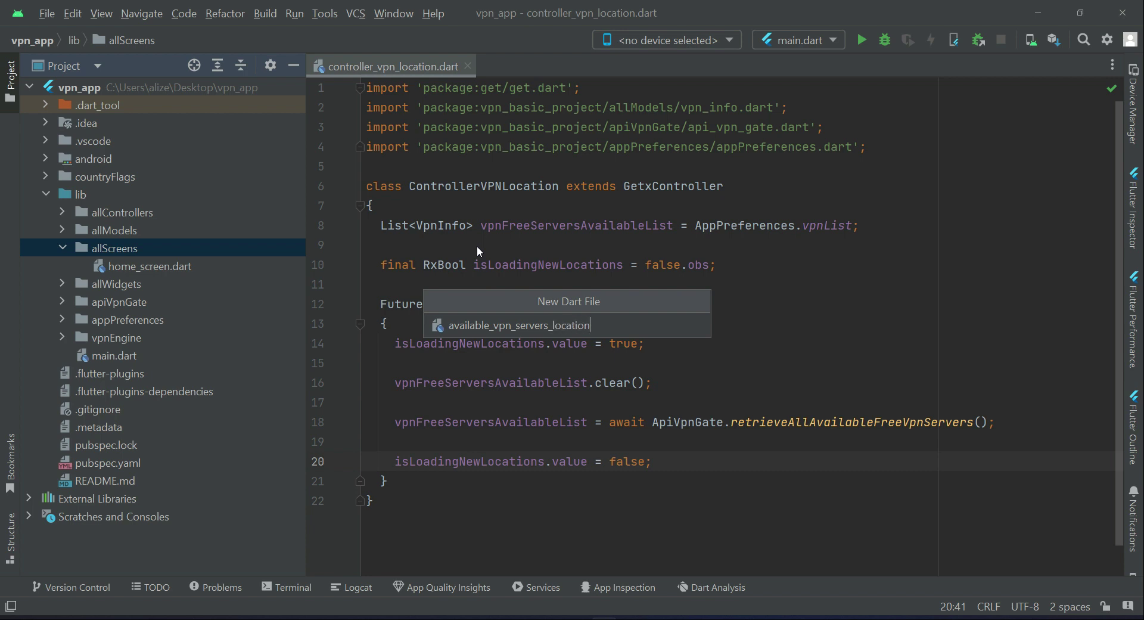
type("_screen")
type("import 'package:flutter/material.dart';")
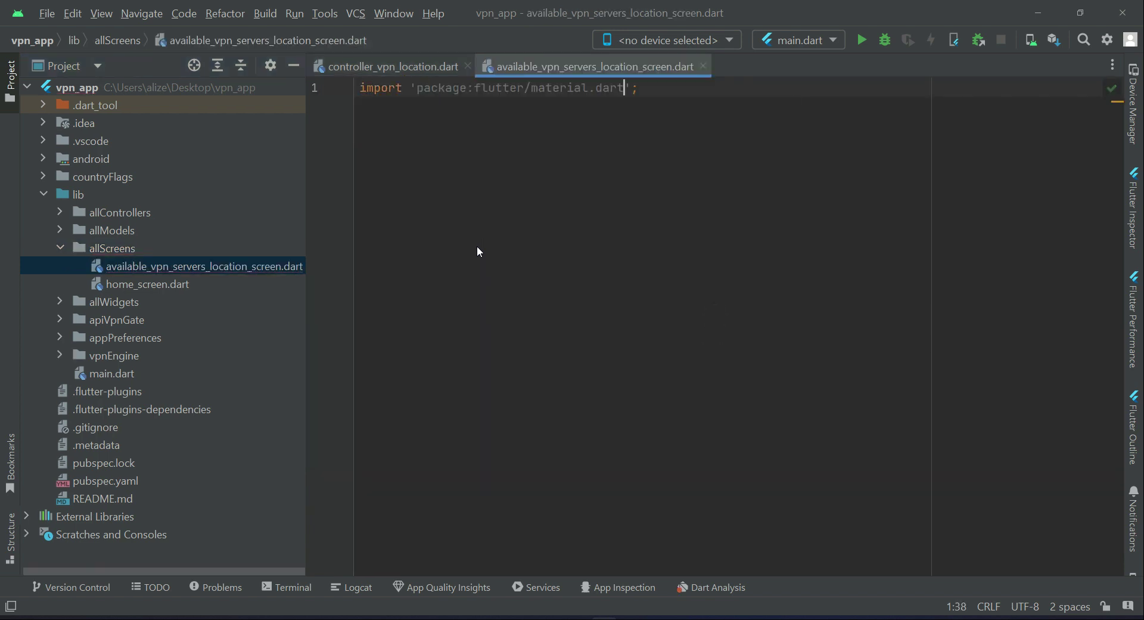
Insert a StatelessWidget stub via the 'st' live template and name it AvailableVpnServers.
type("st")
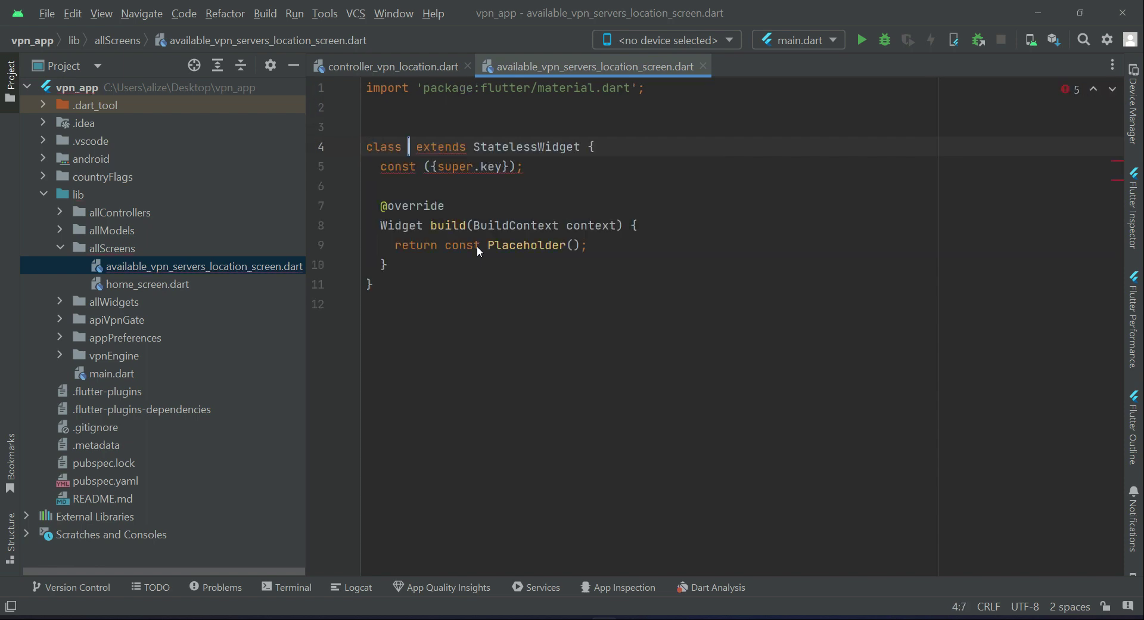
type("AvailableV")
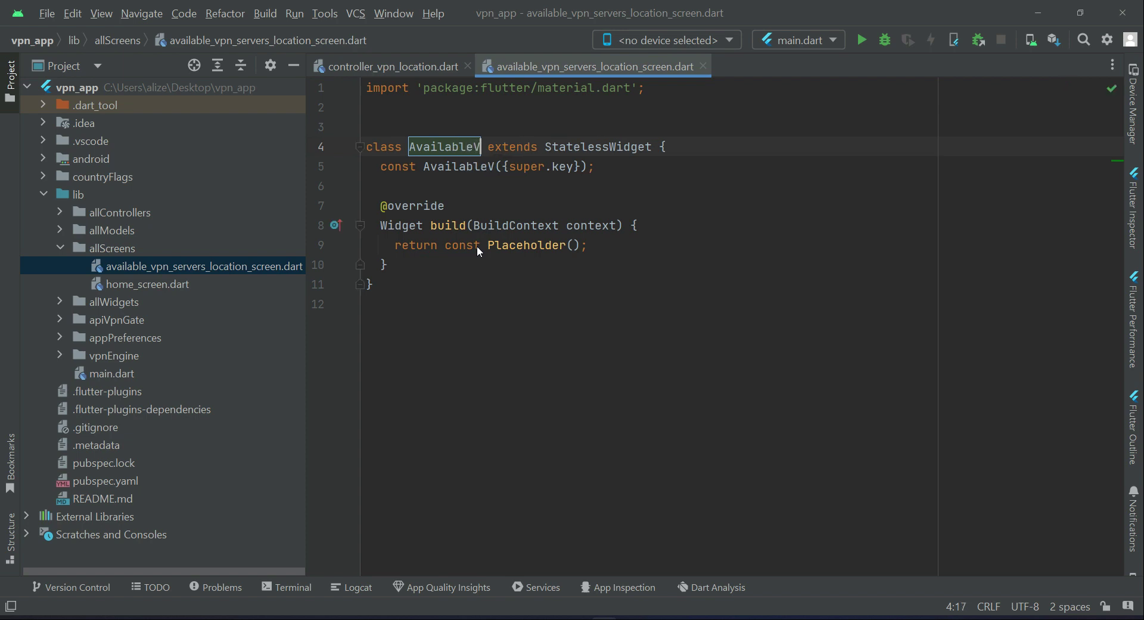
type("pn")
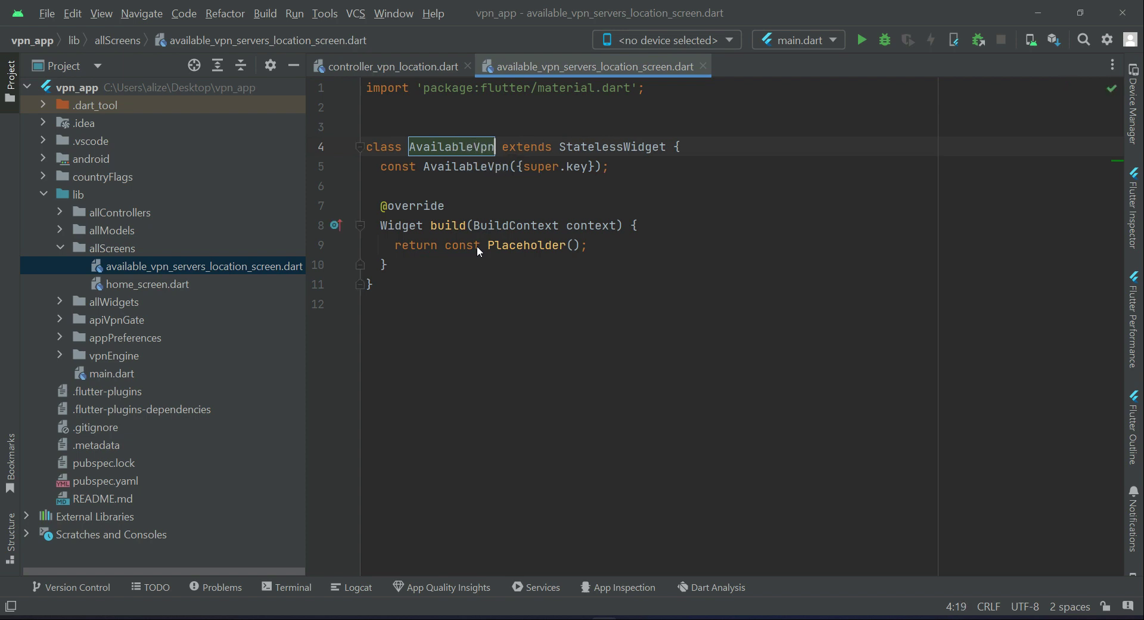
type("Servers")
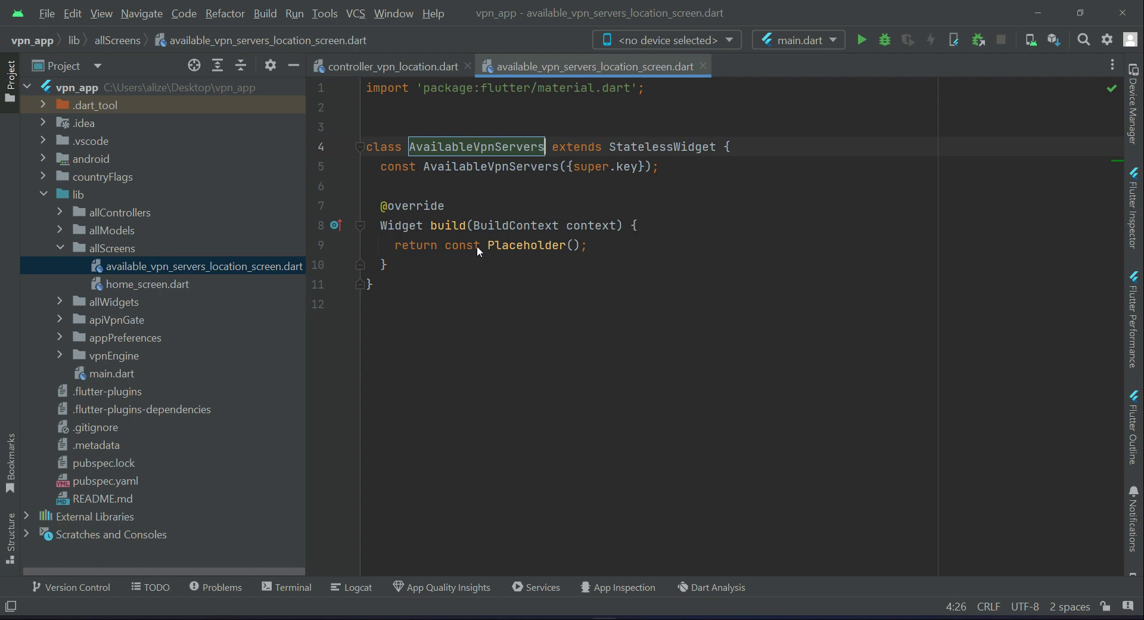